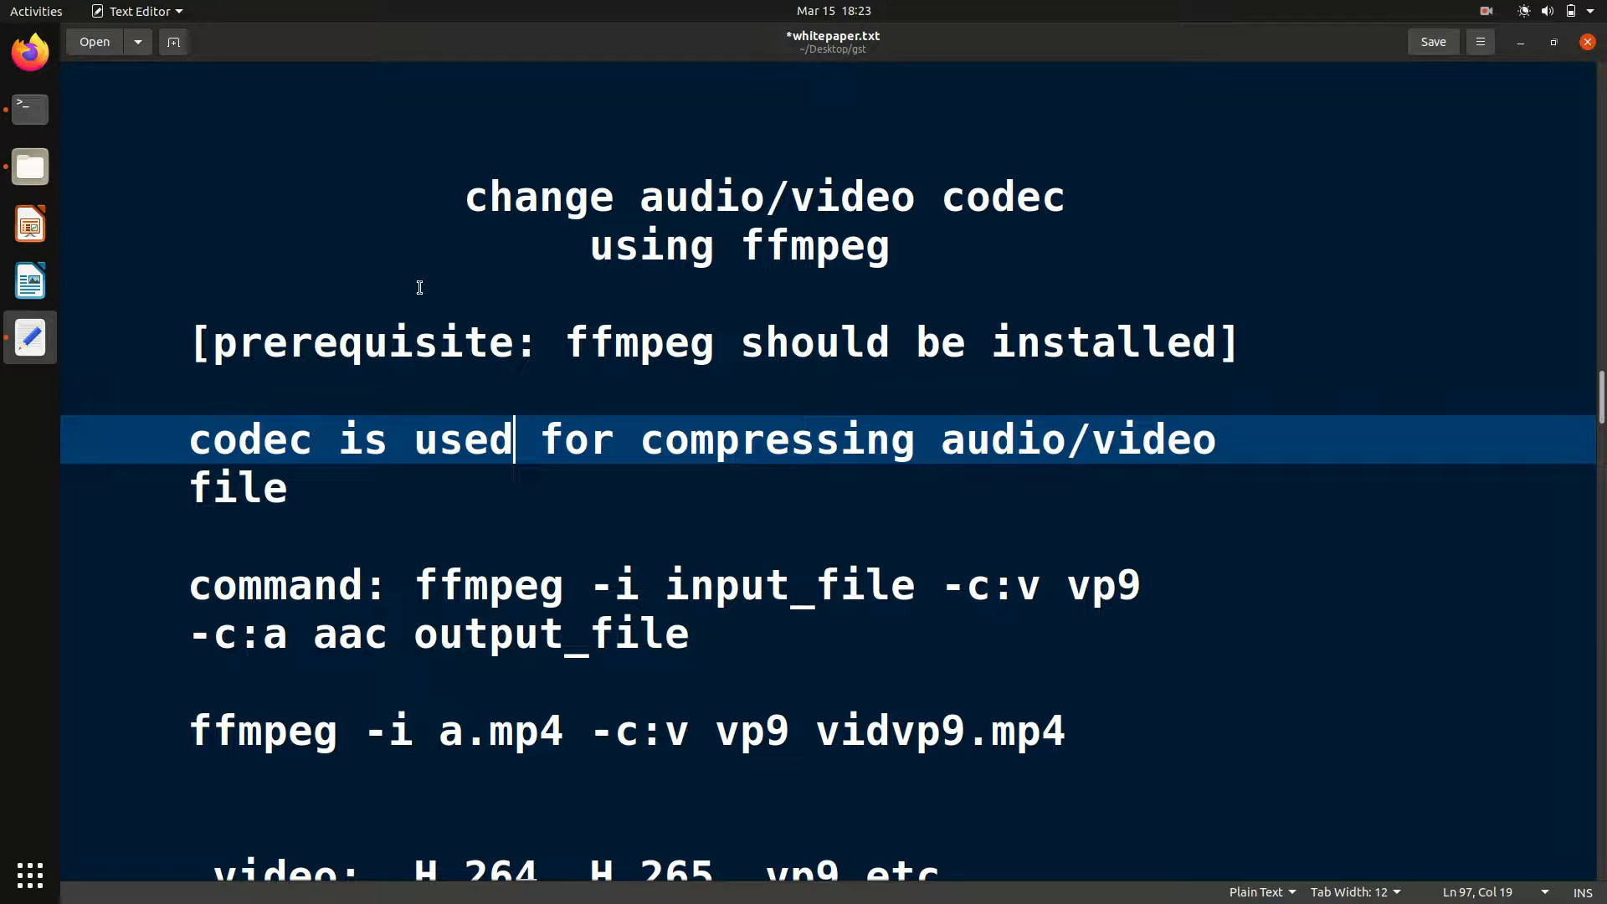
mouse_move(459, 288)
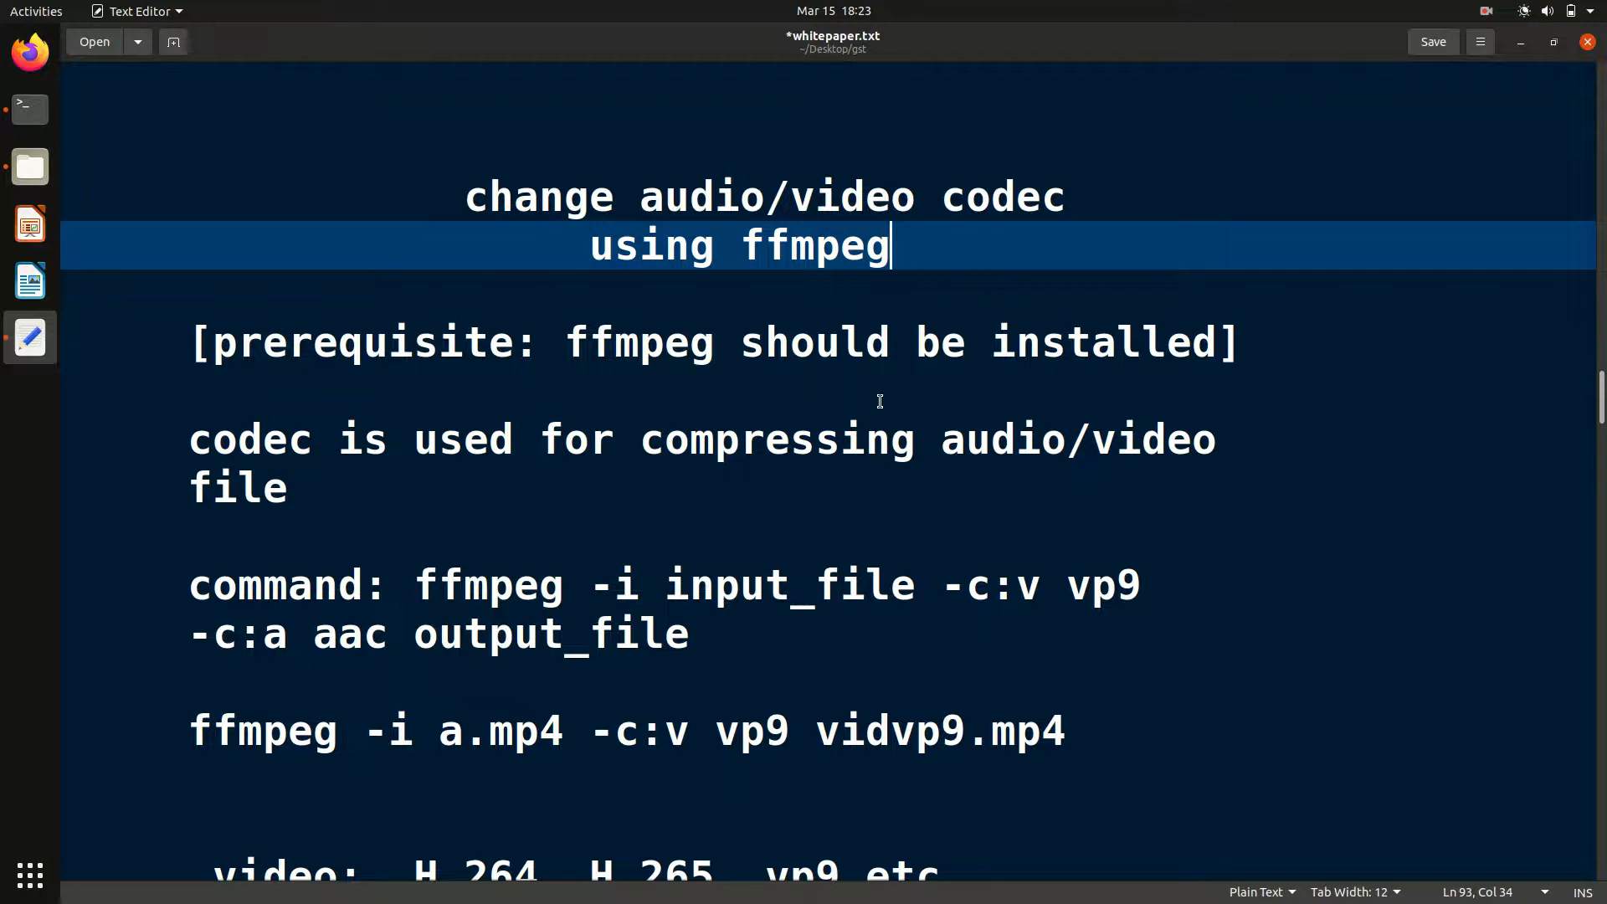
mouse_move(478, 474)
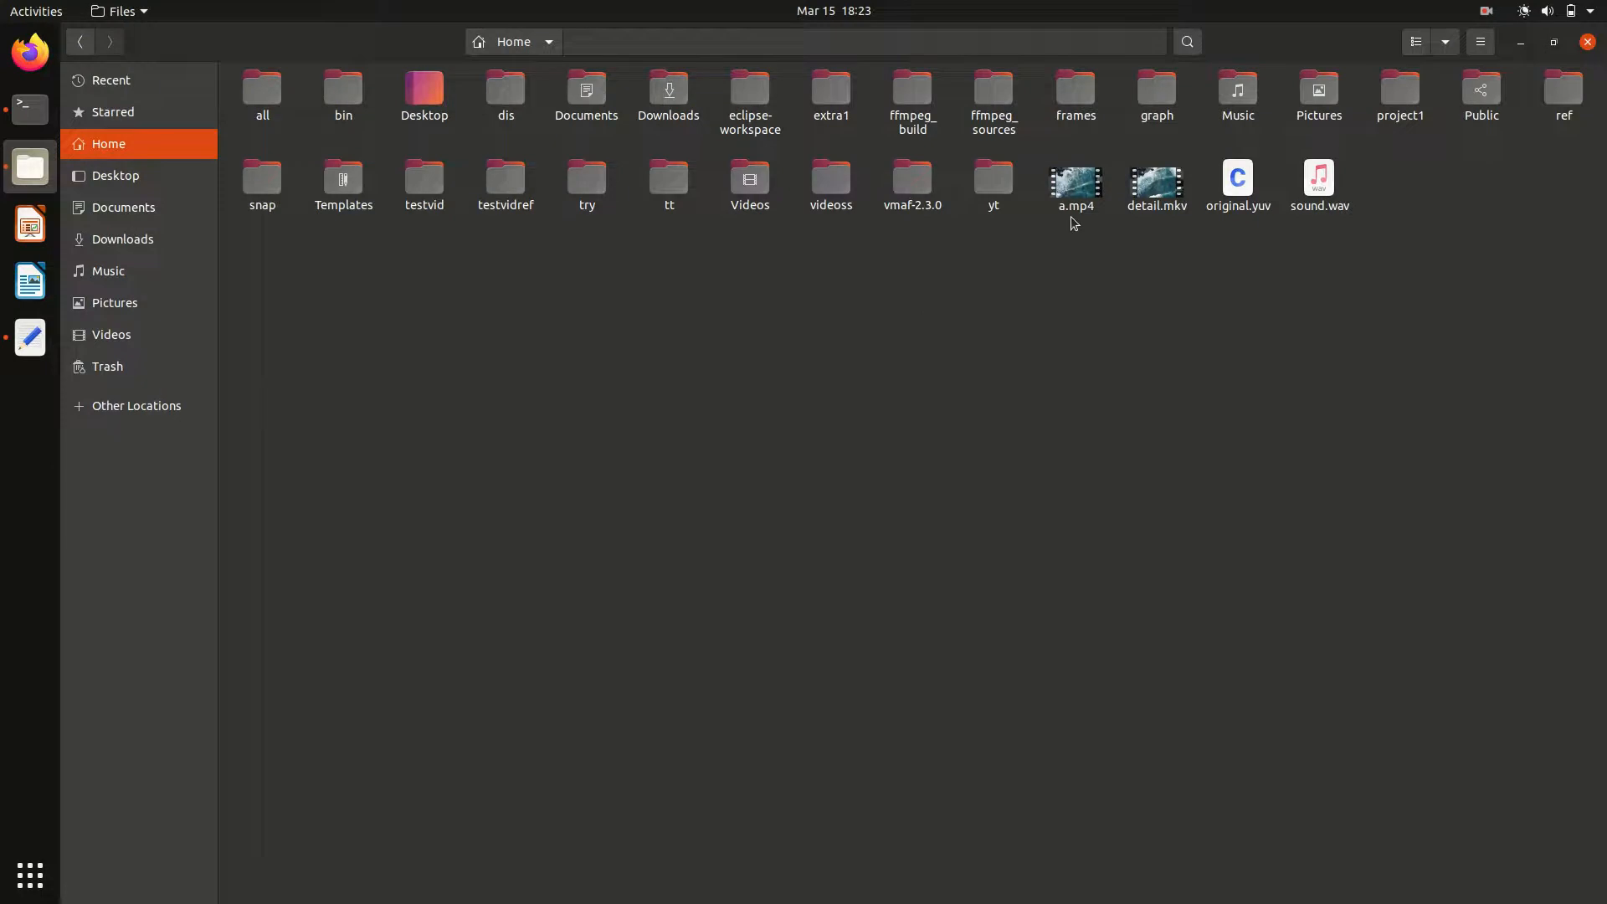
mouse_move(1082, 271)
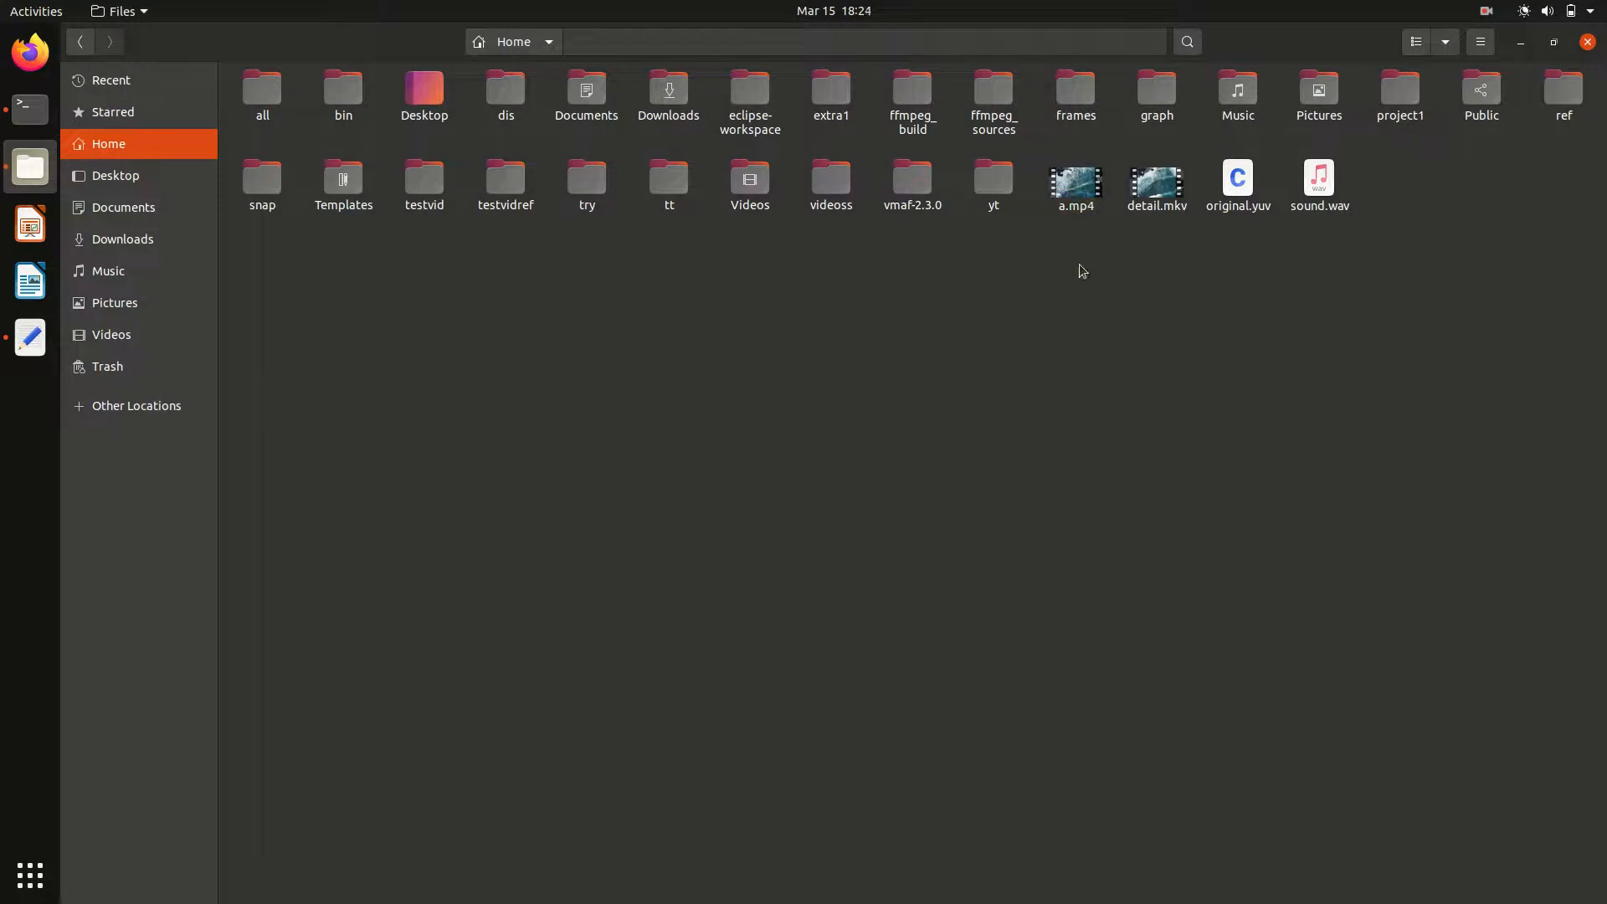
Inspect the a.mp4 and original.yuv file properties in Files
click(1073, 184)
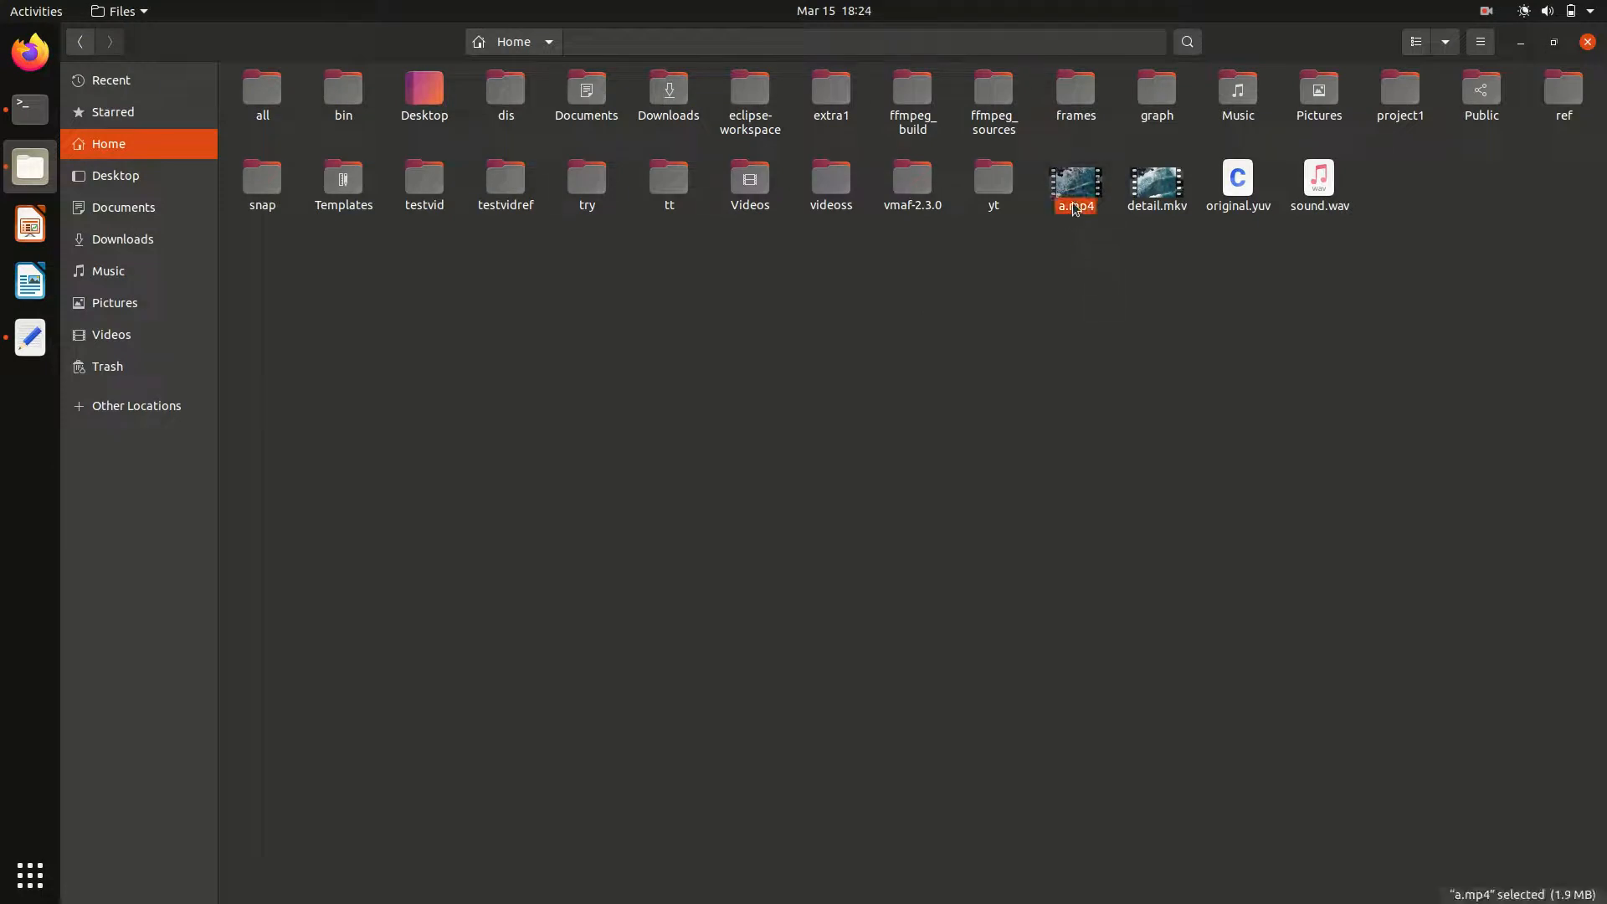
click(1237, 179)
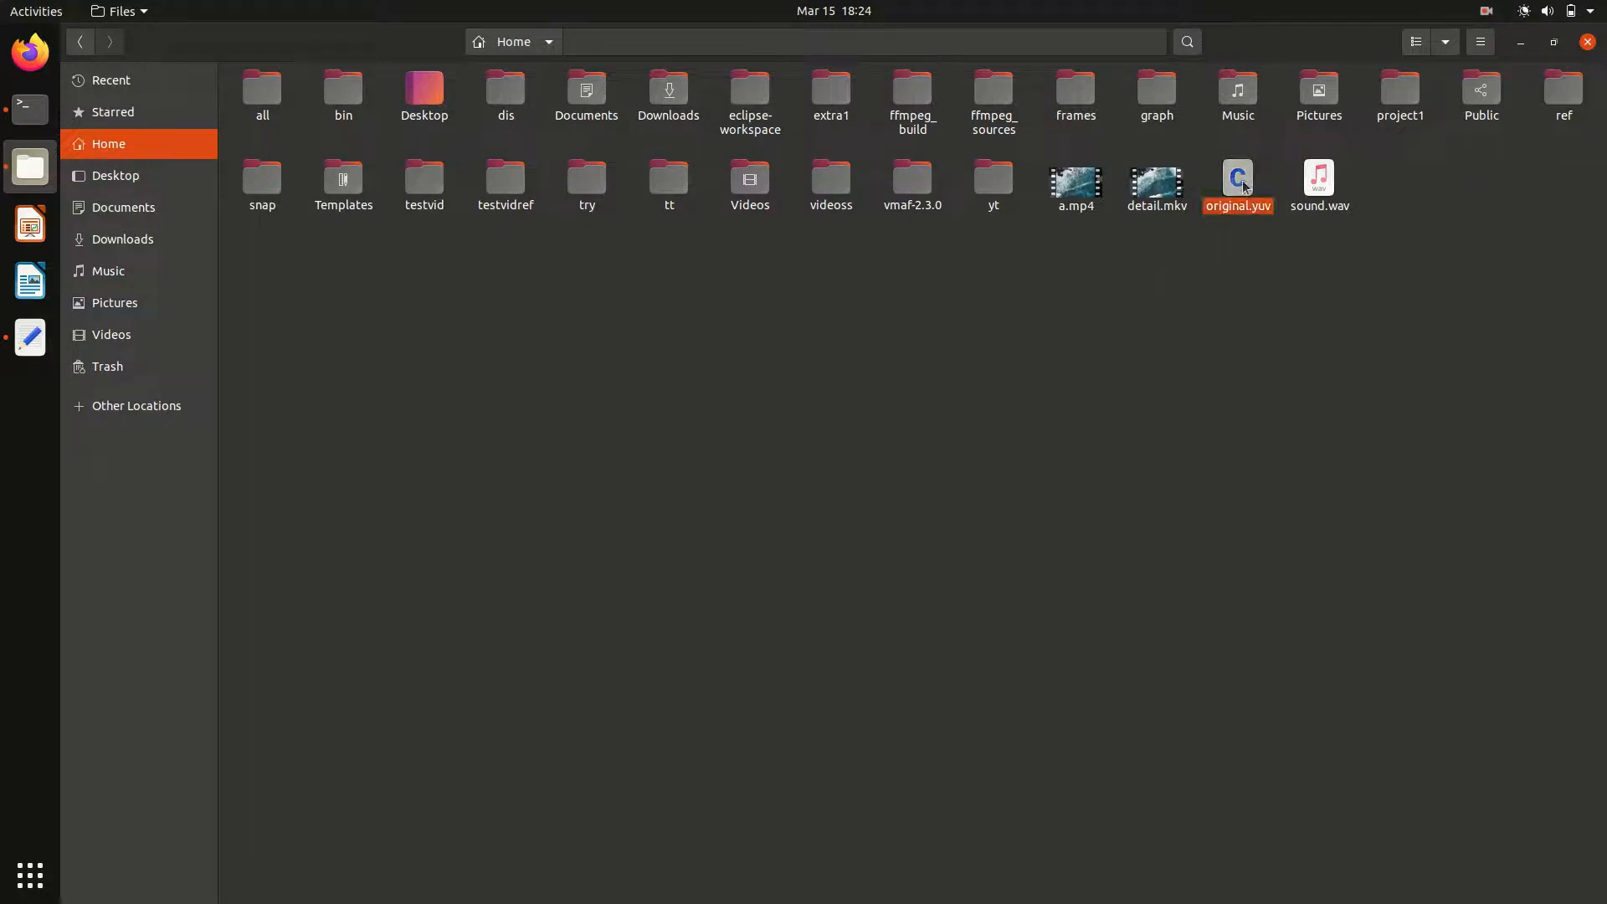
click(1075, 177)
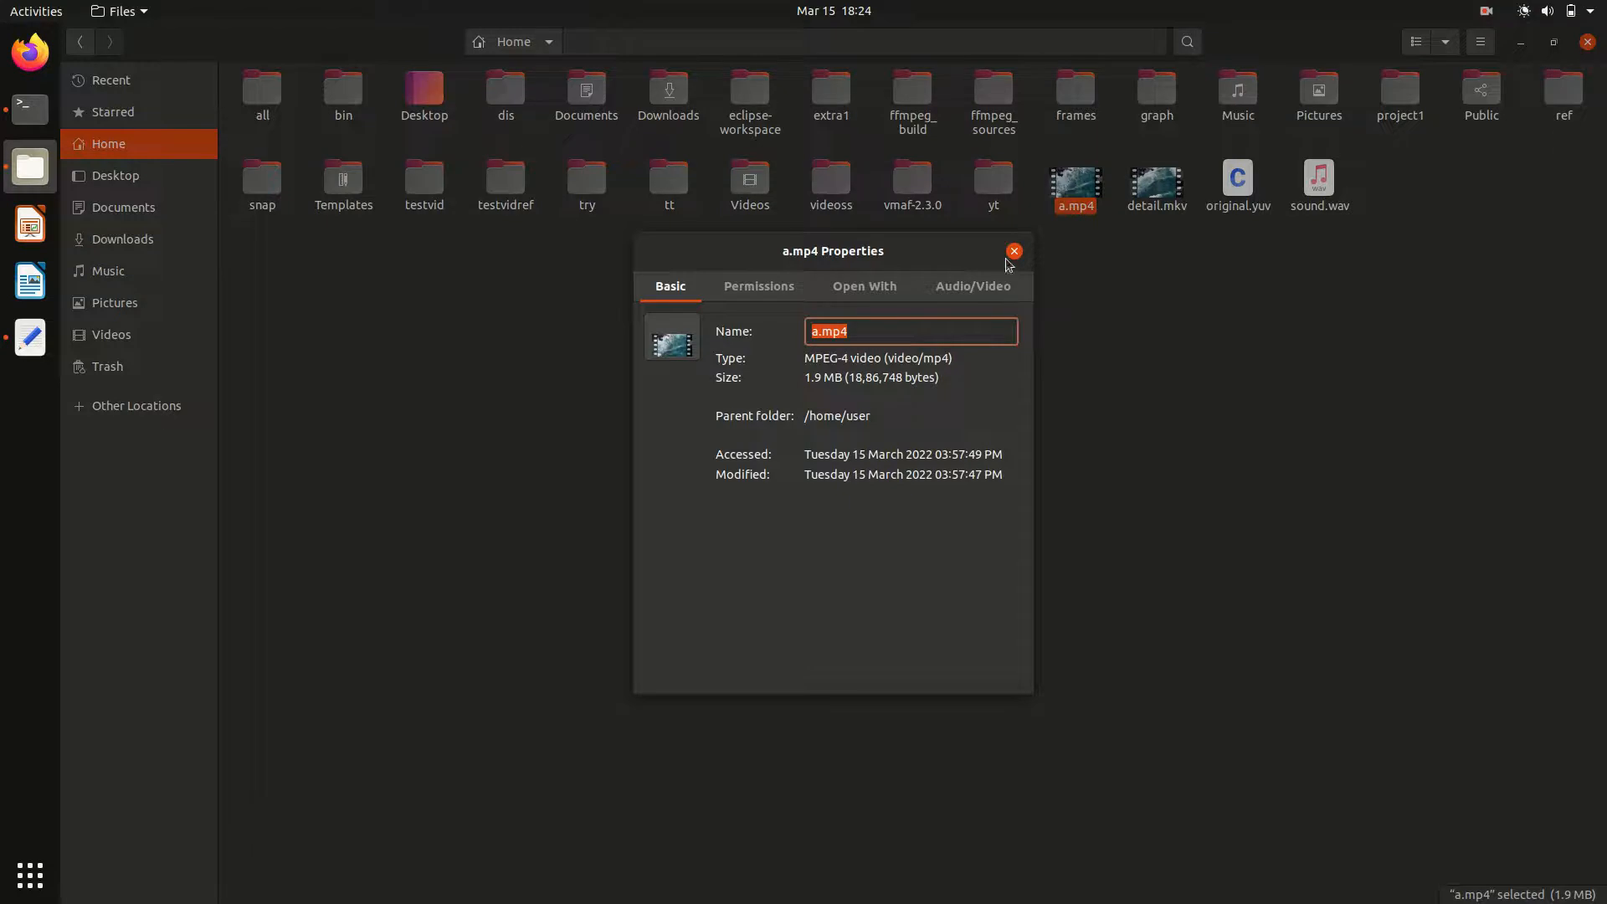
click(1012, 251)
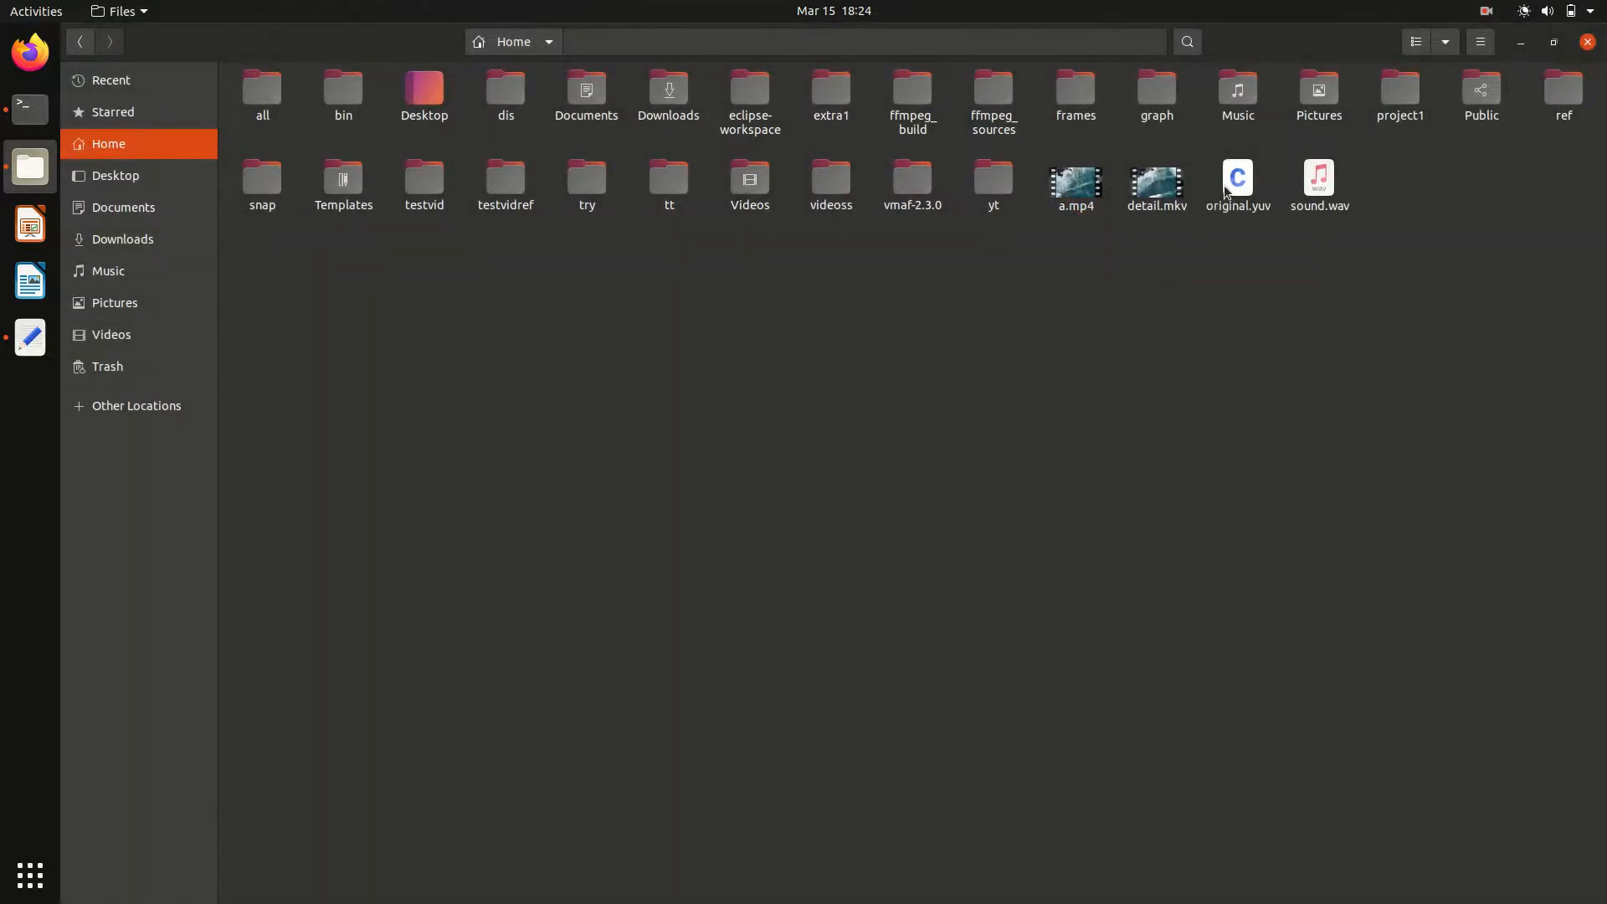
right_click(1237, 178)
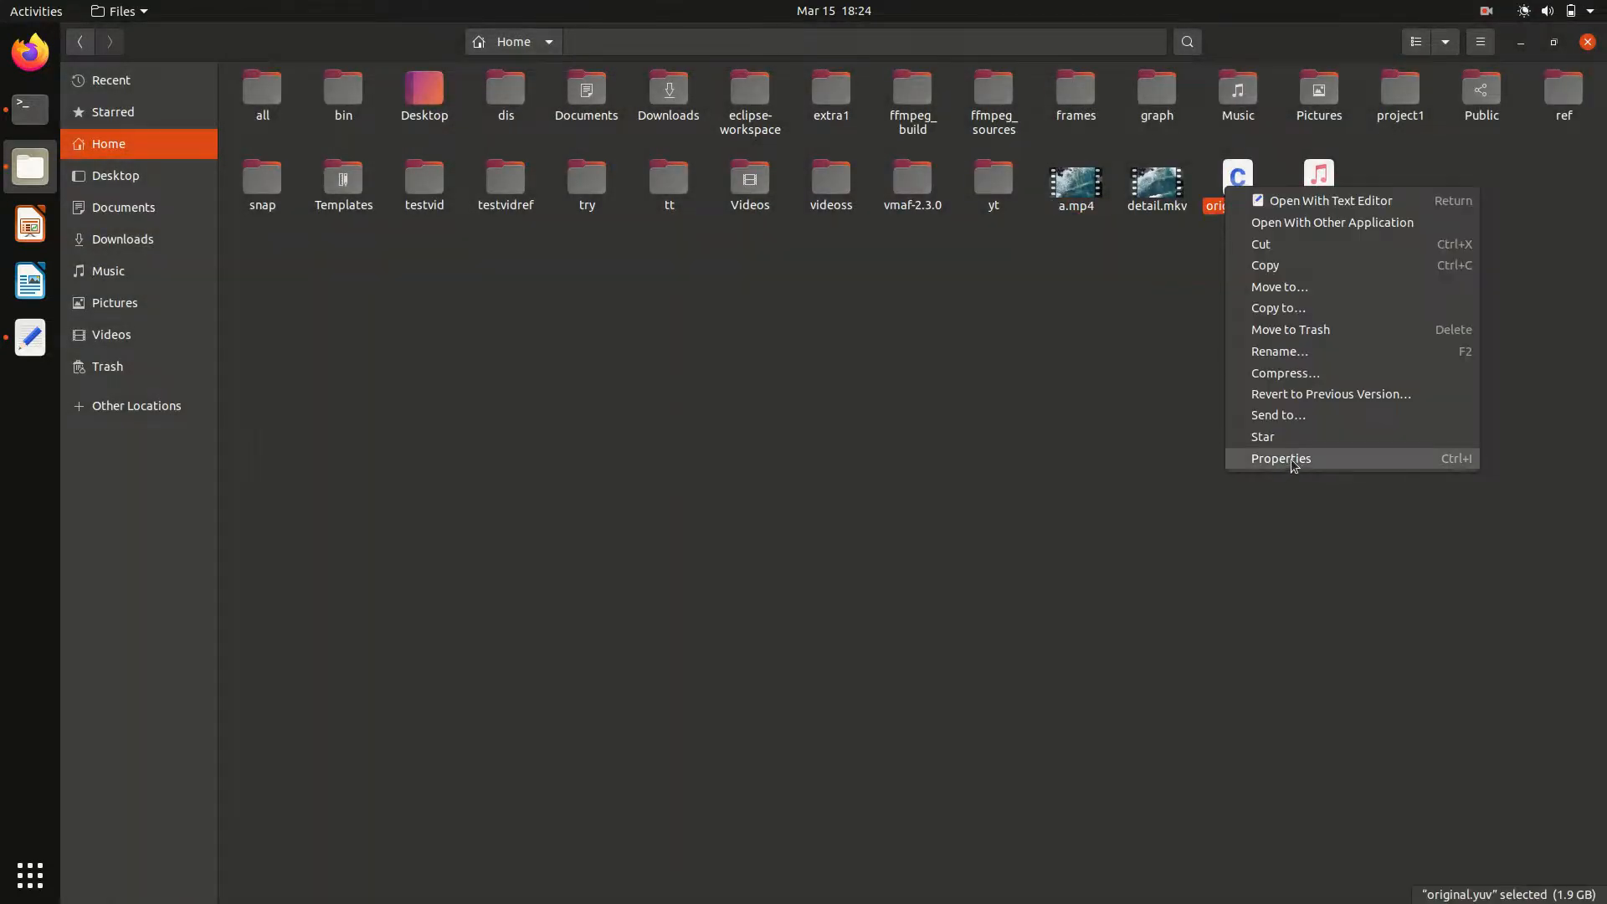
click(1279, 458)
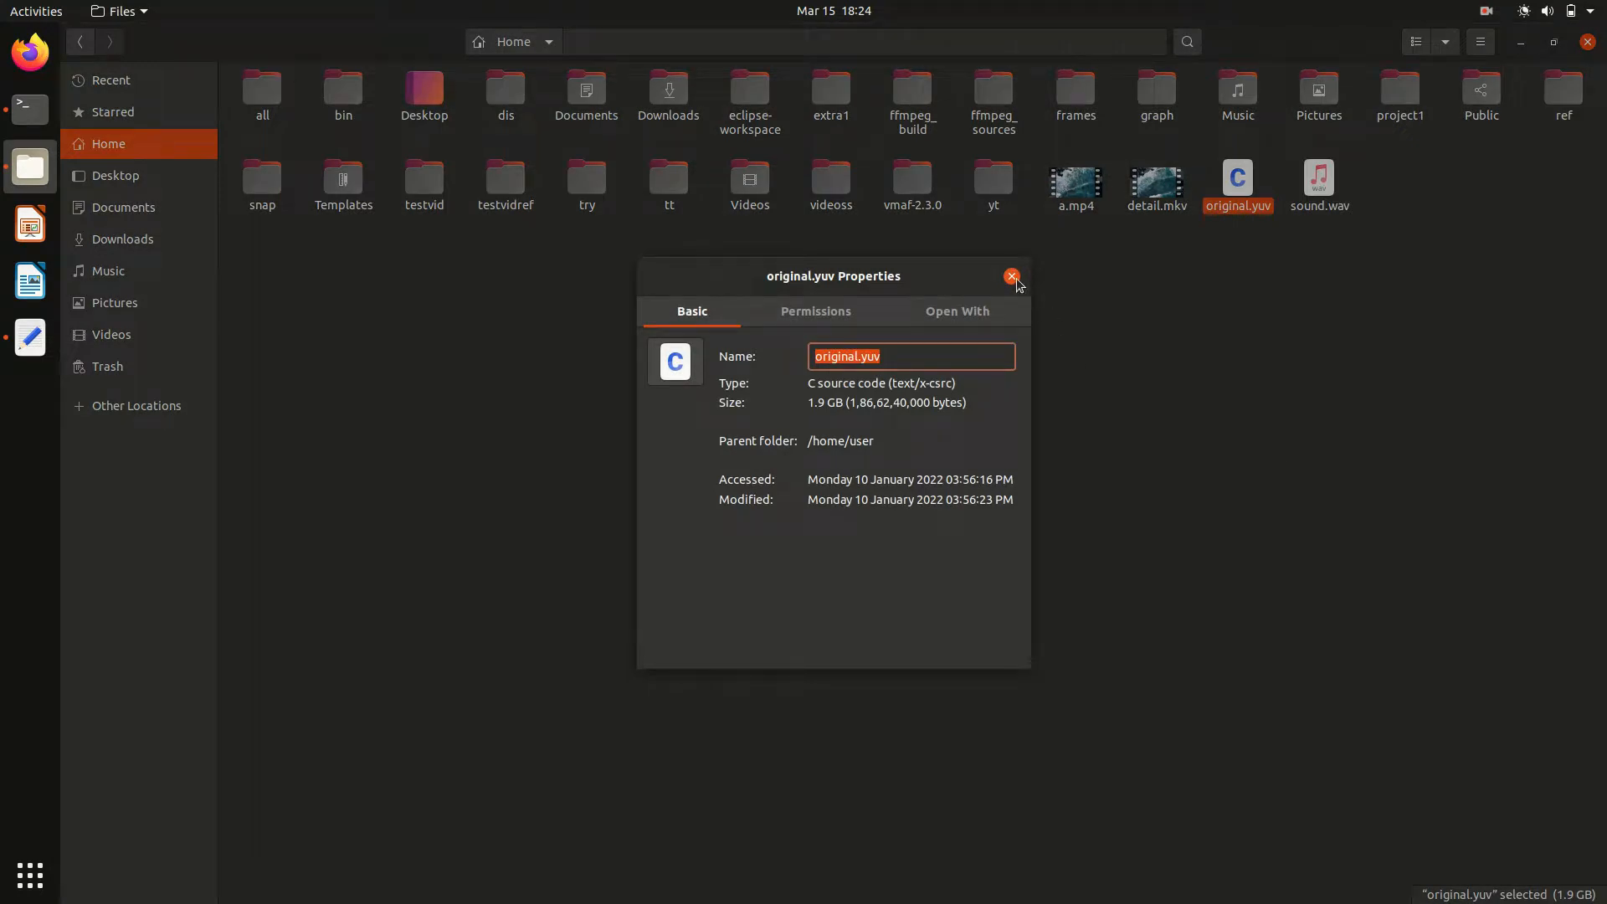
click(1011, 277)
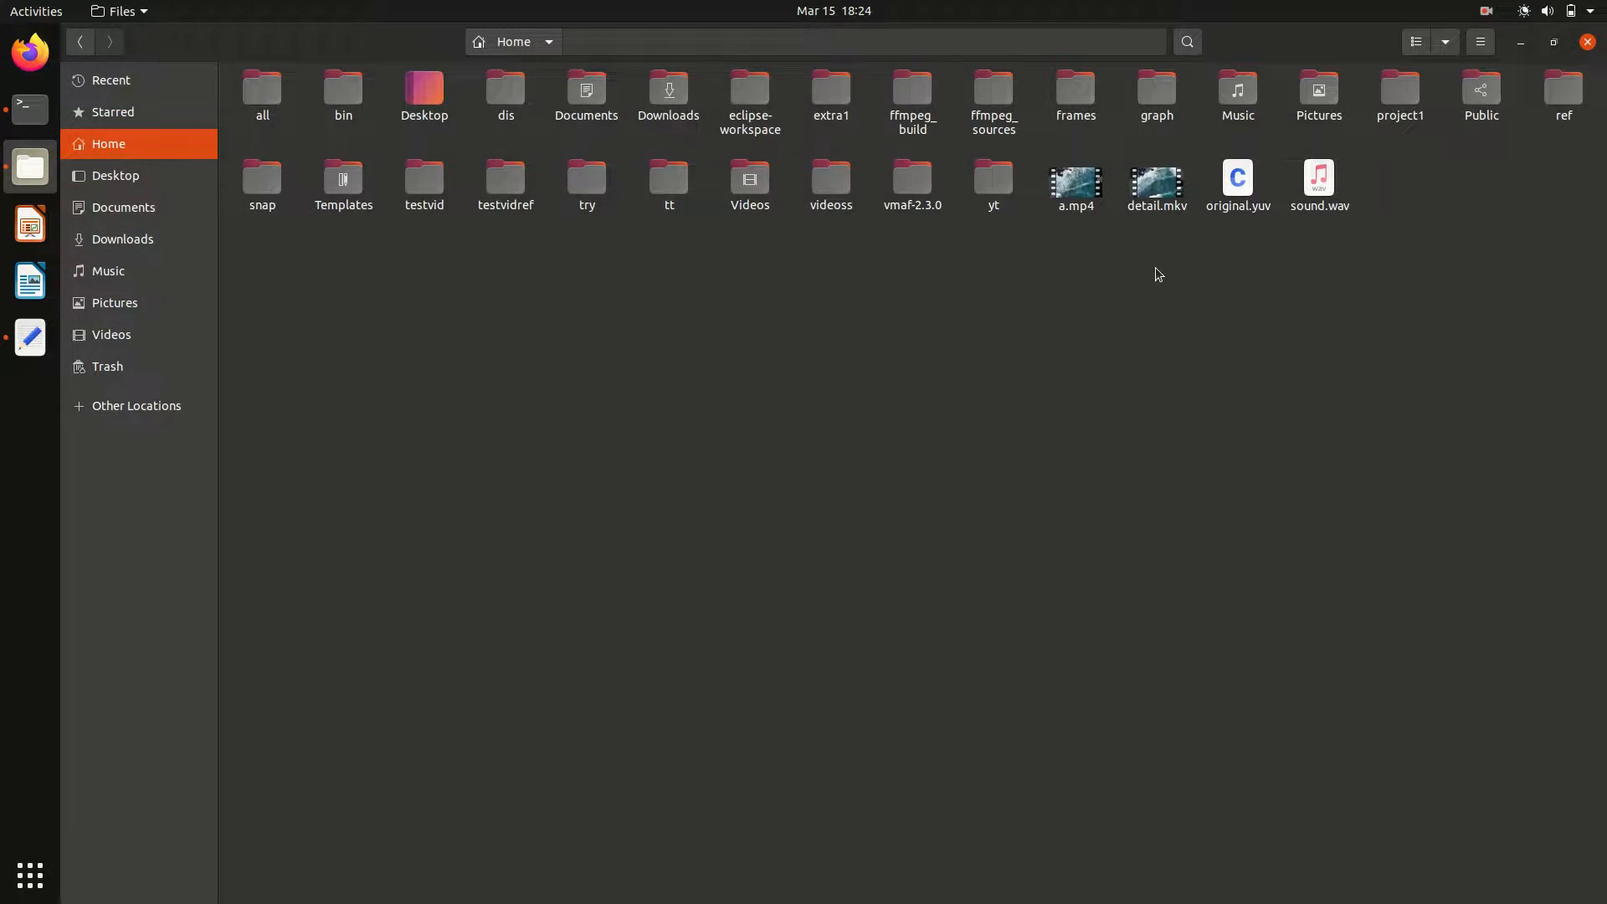
mouse_move(28, 338)
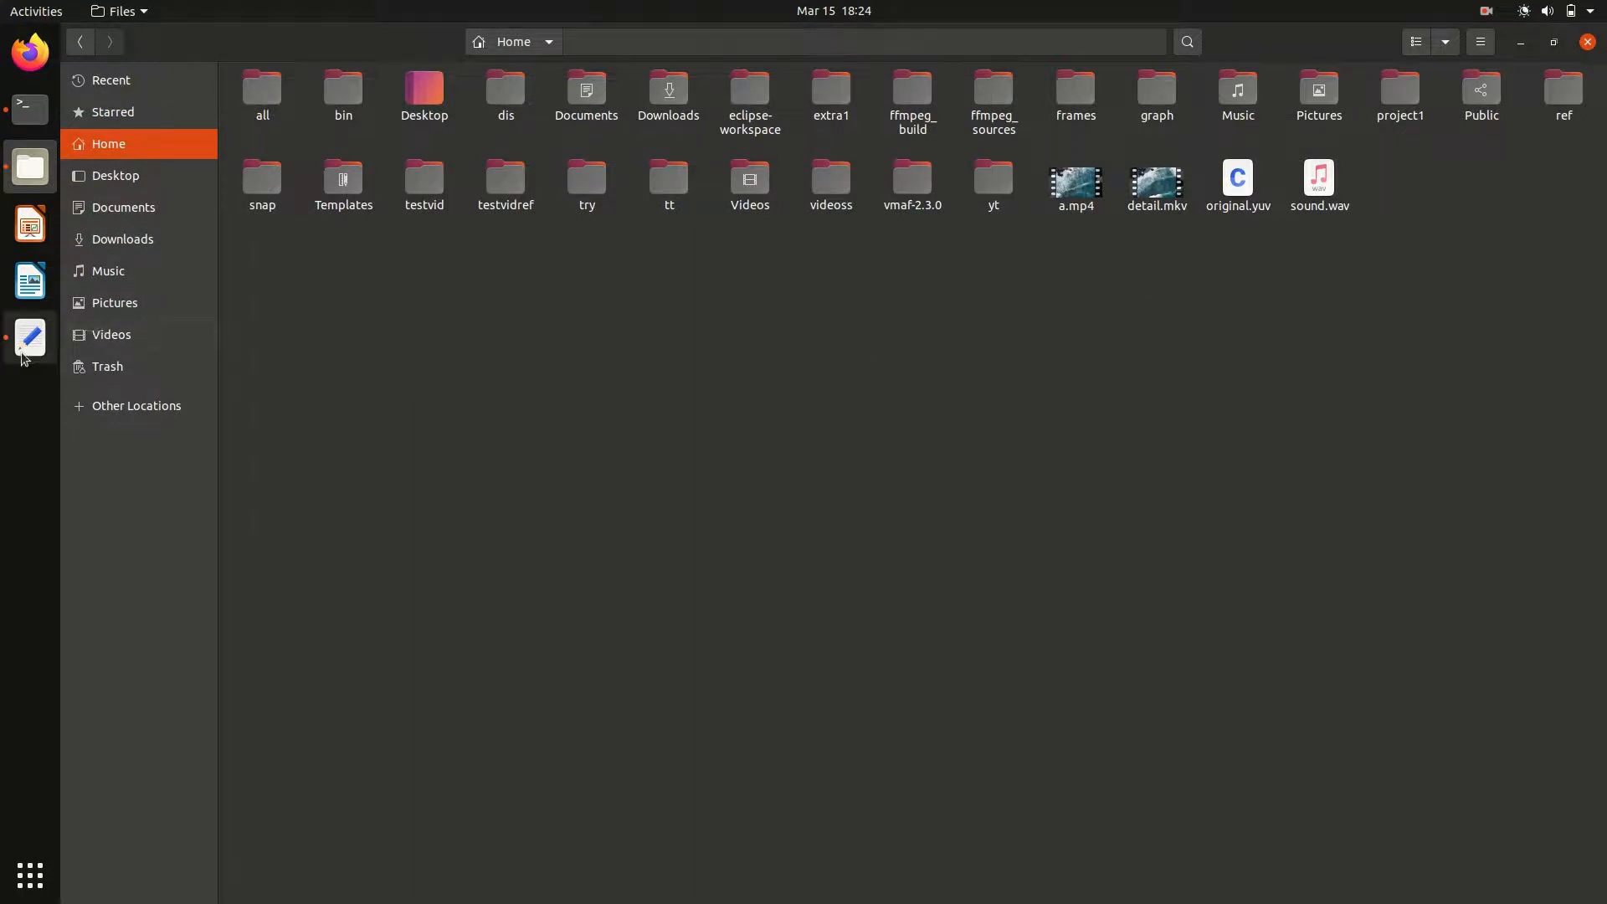
Glance at the codec notes, re-check a.mp4's audio/video properties, then return to the notes
click(29, 338)
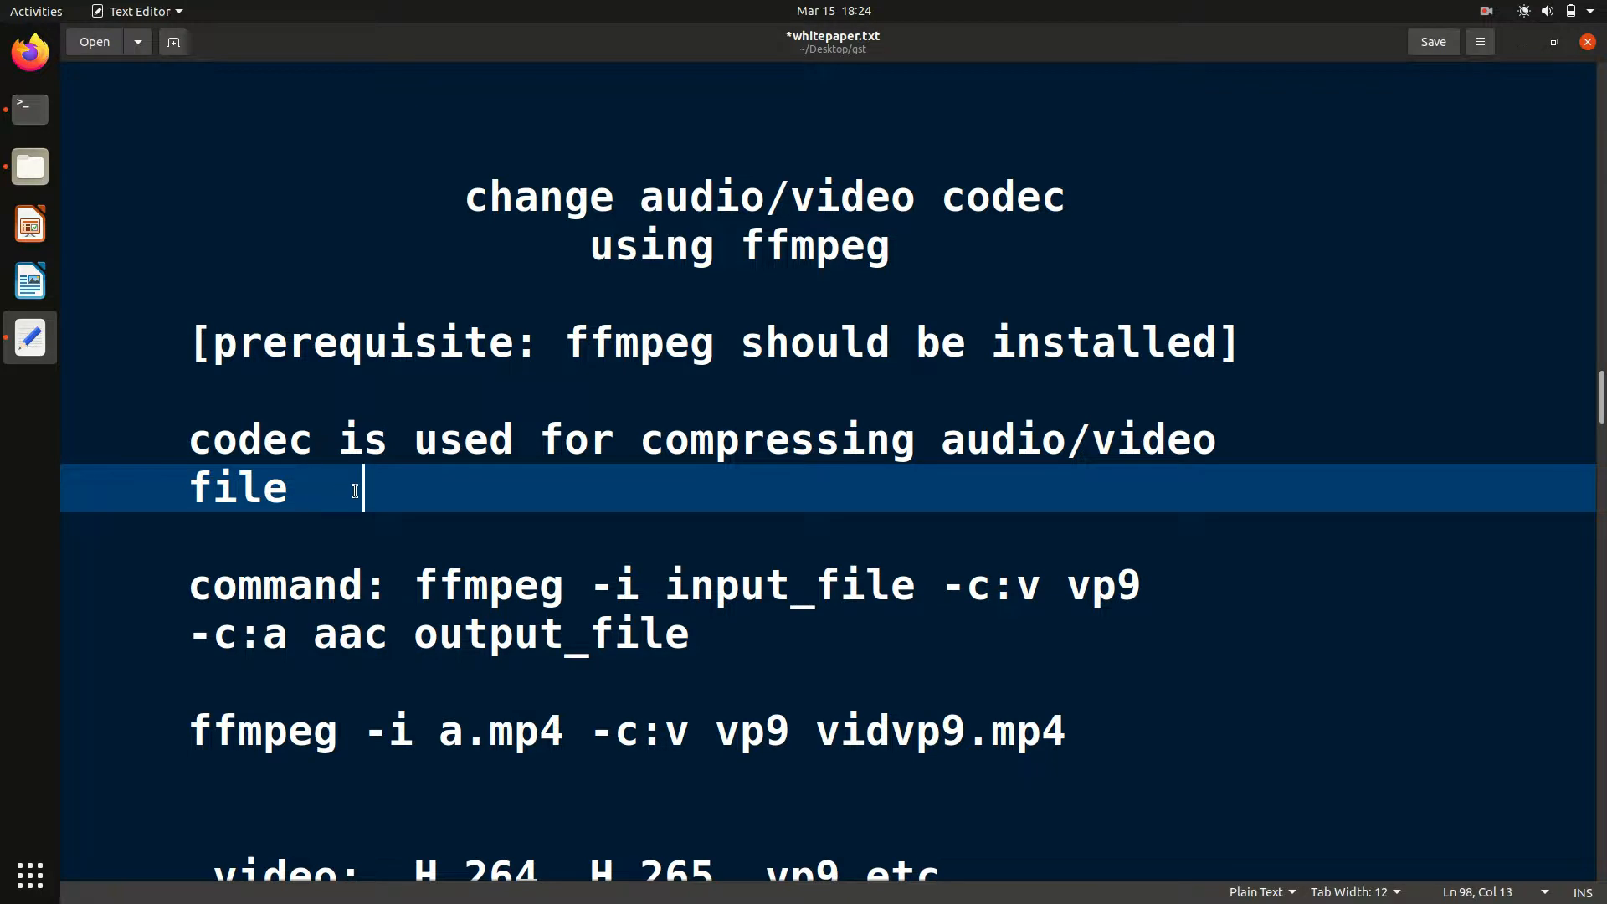
scroll(down, 3)
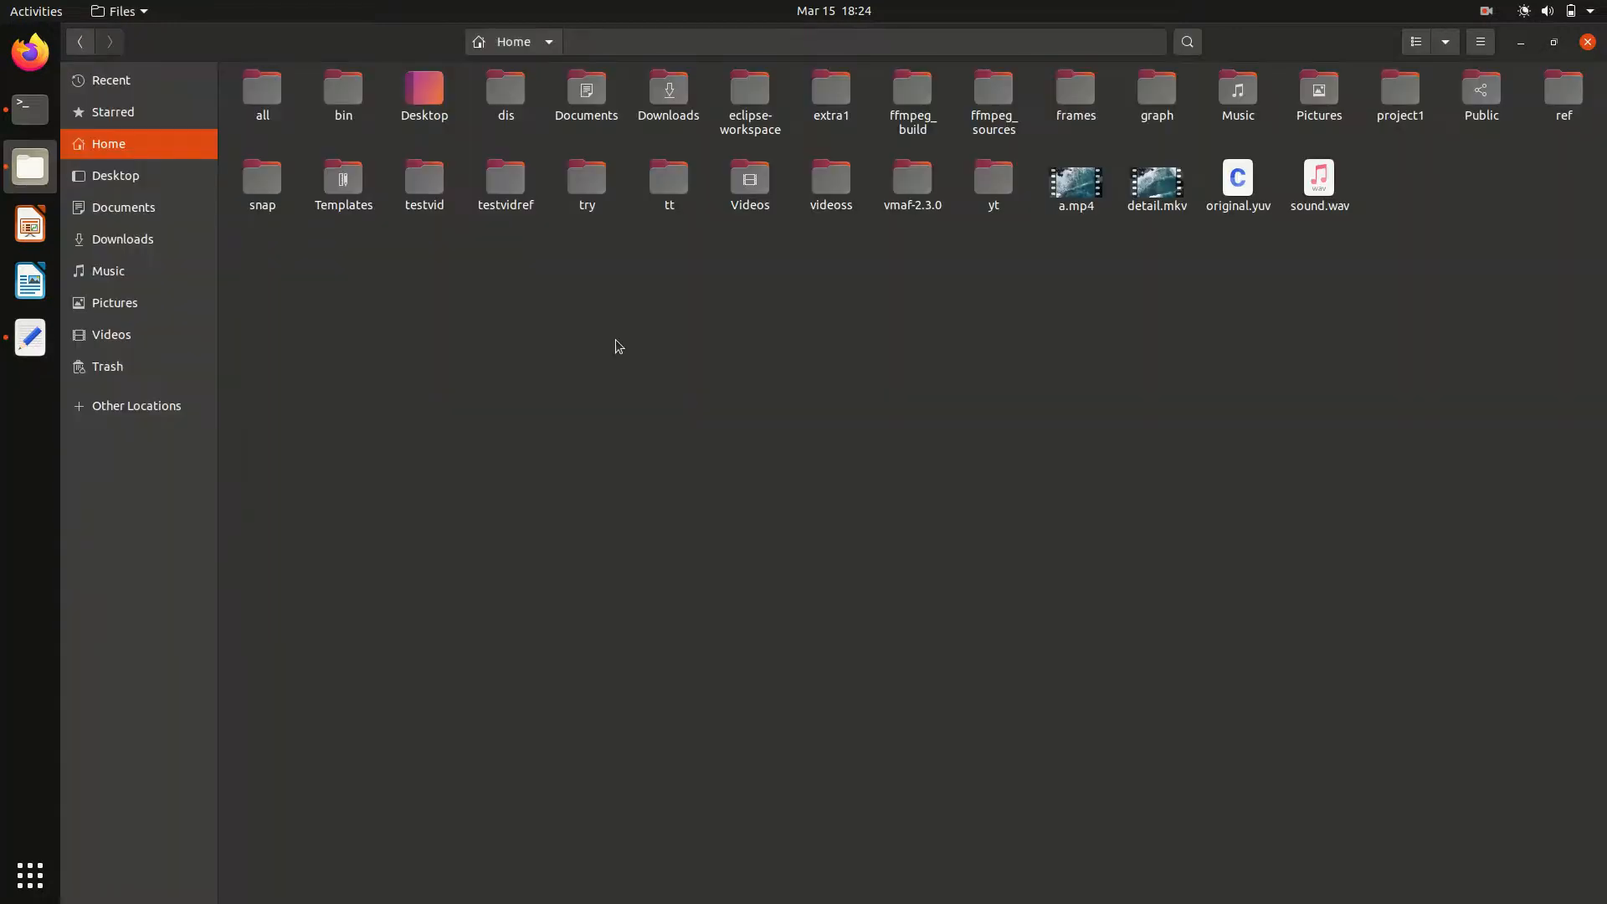
right_click(1074, 180)
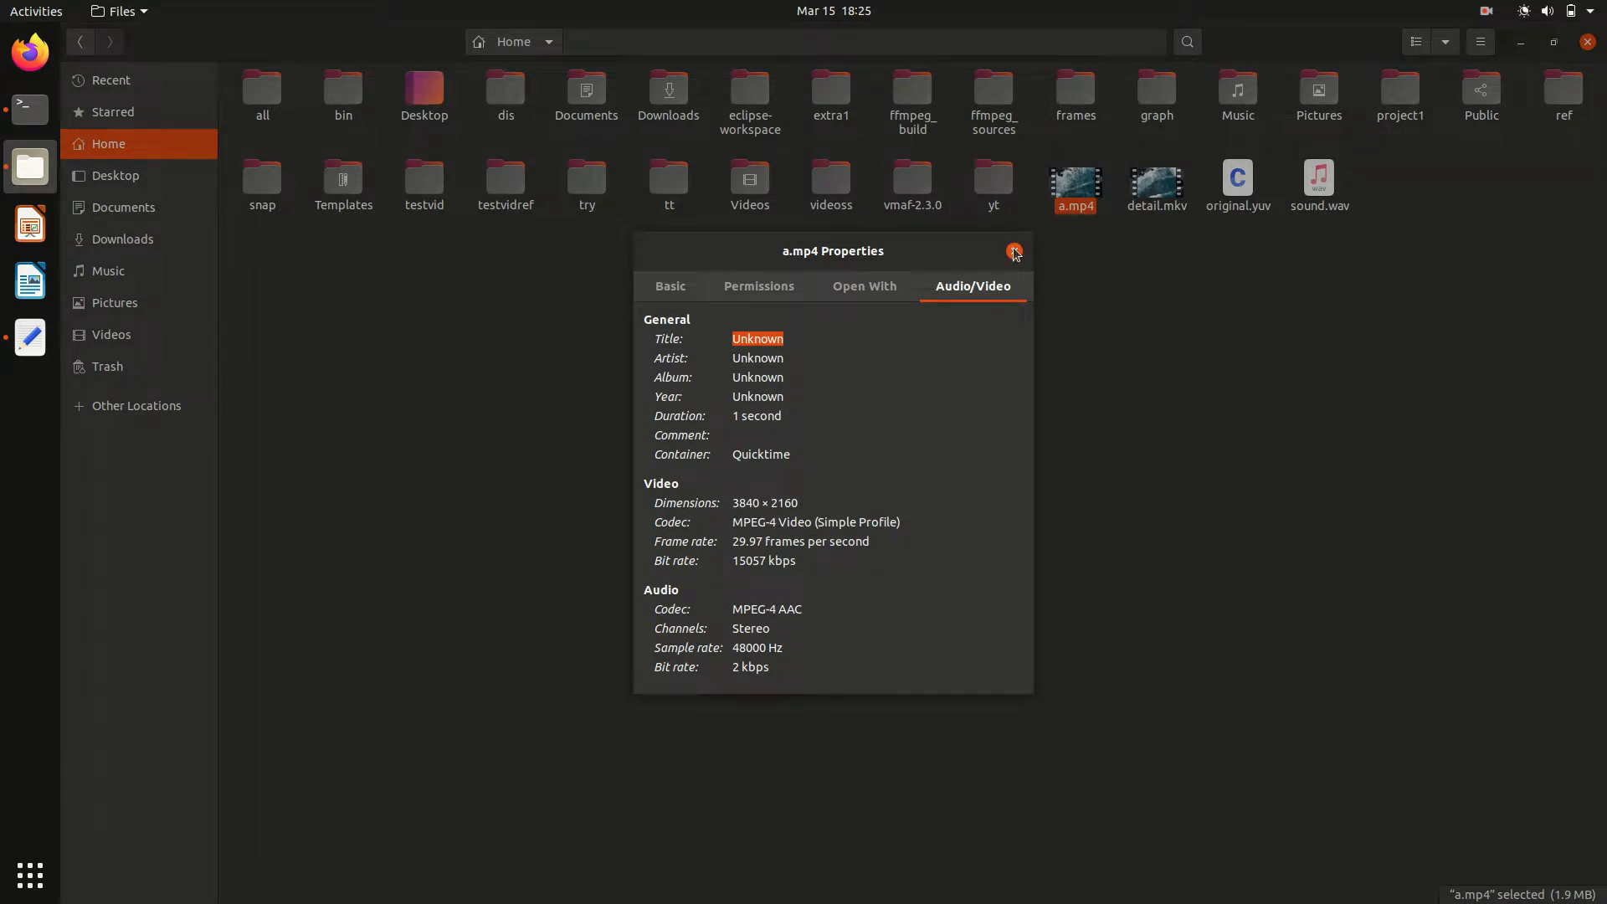
click(1013, 252)
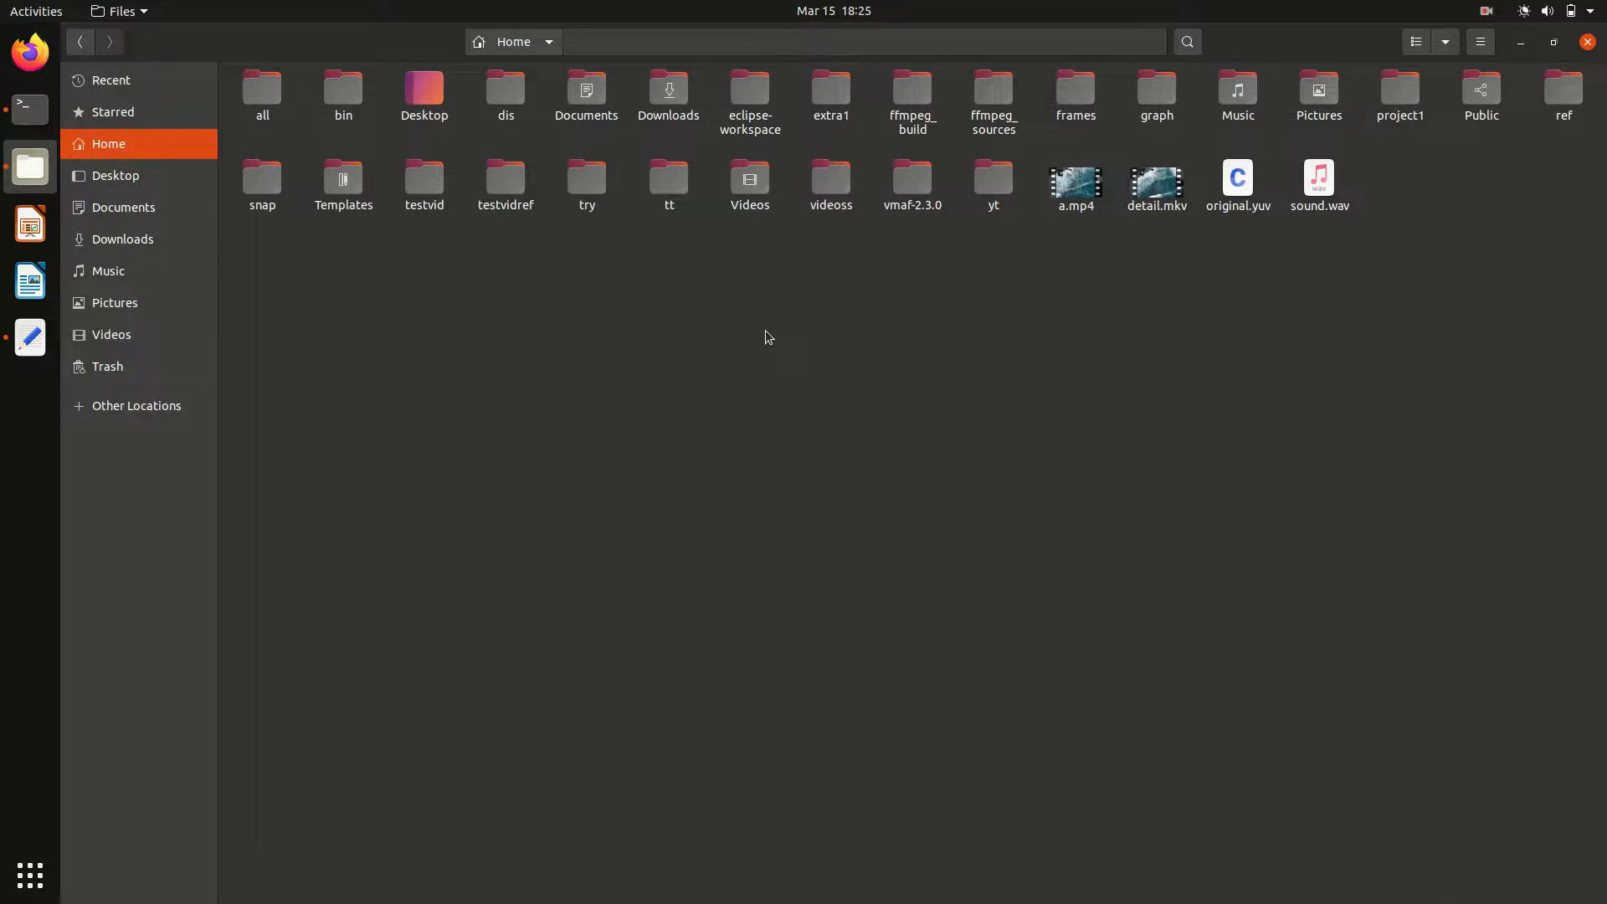
mouse_move(123, 206)
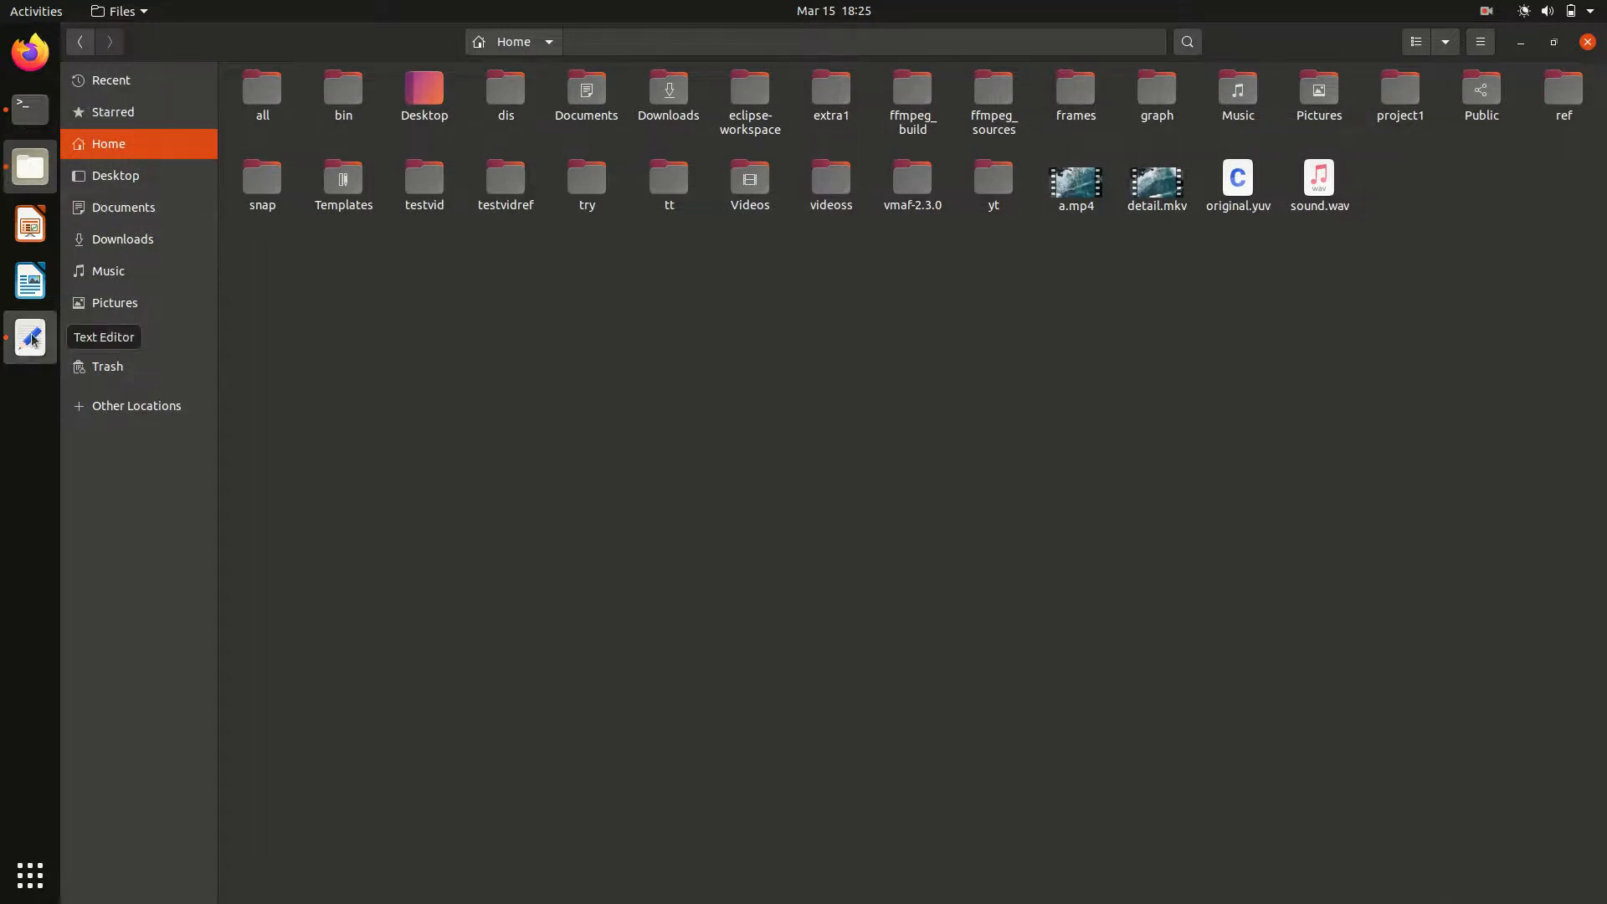
click(29, 338)
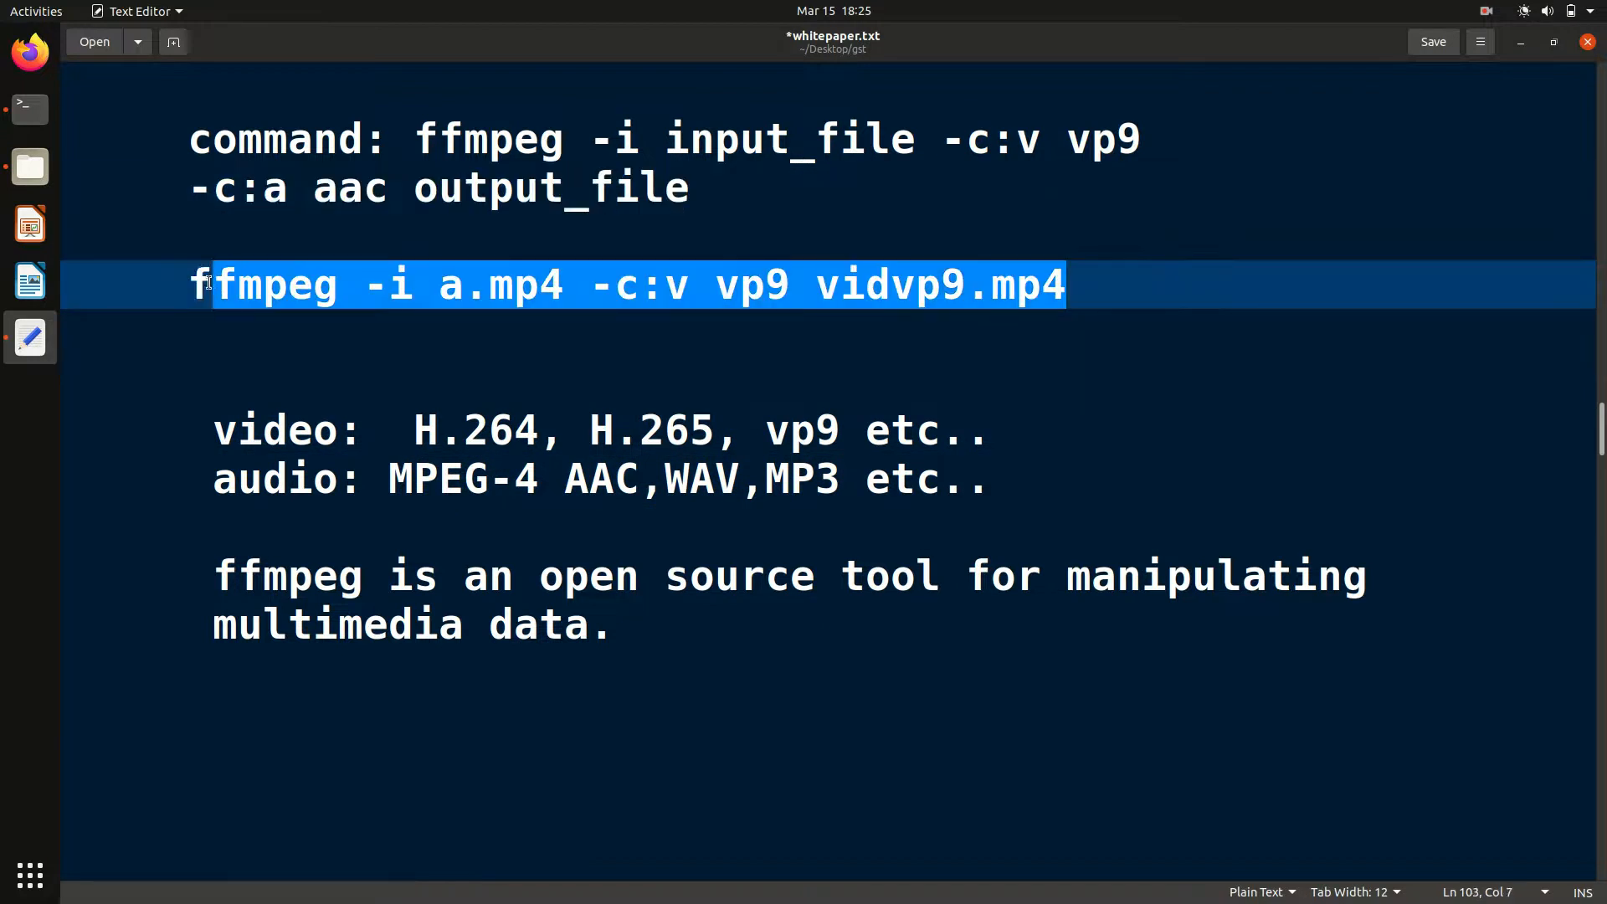
Copy 'ffmpeg -i a.mp4 -c:v vp9 vidvp9.mp4' and paste it at the terminal prompt
right_click(205, 284)
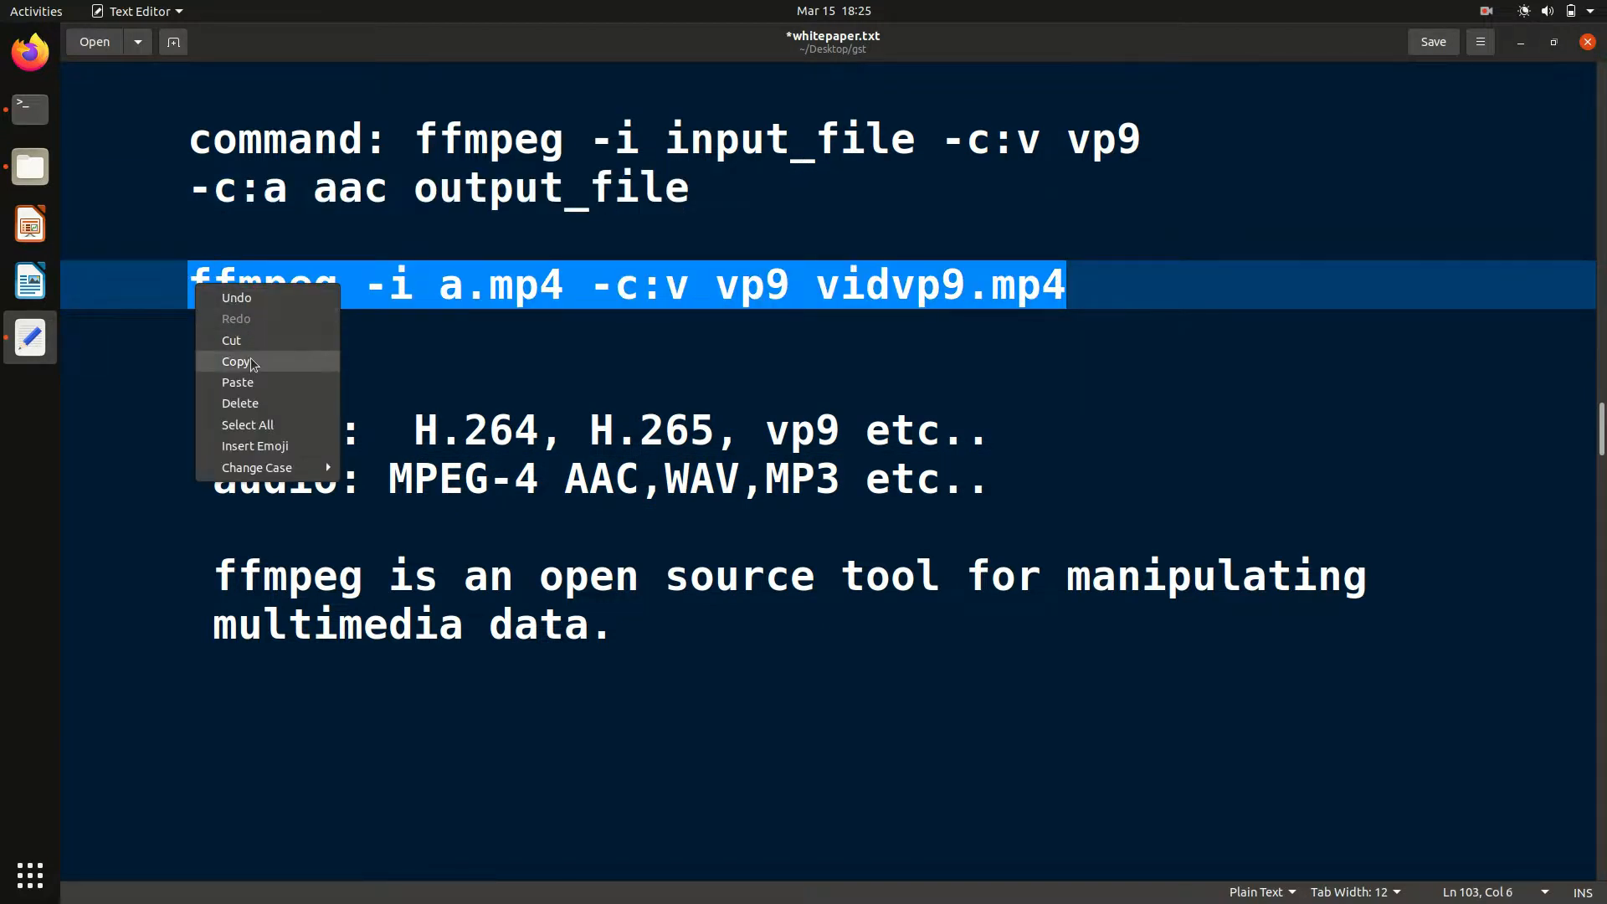
click(237, 360)
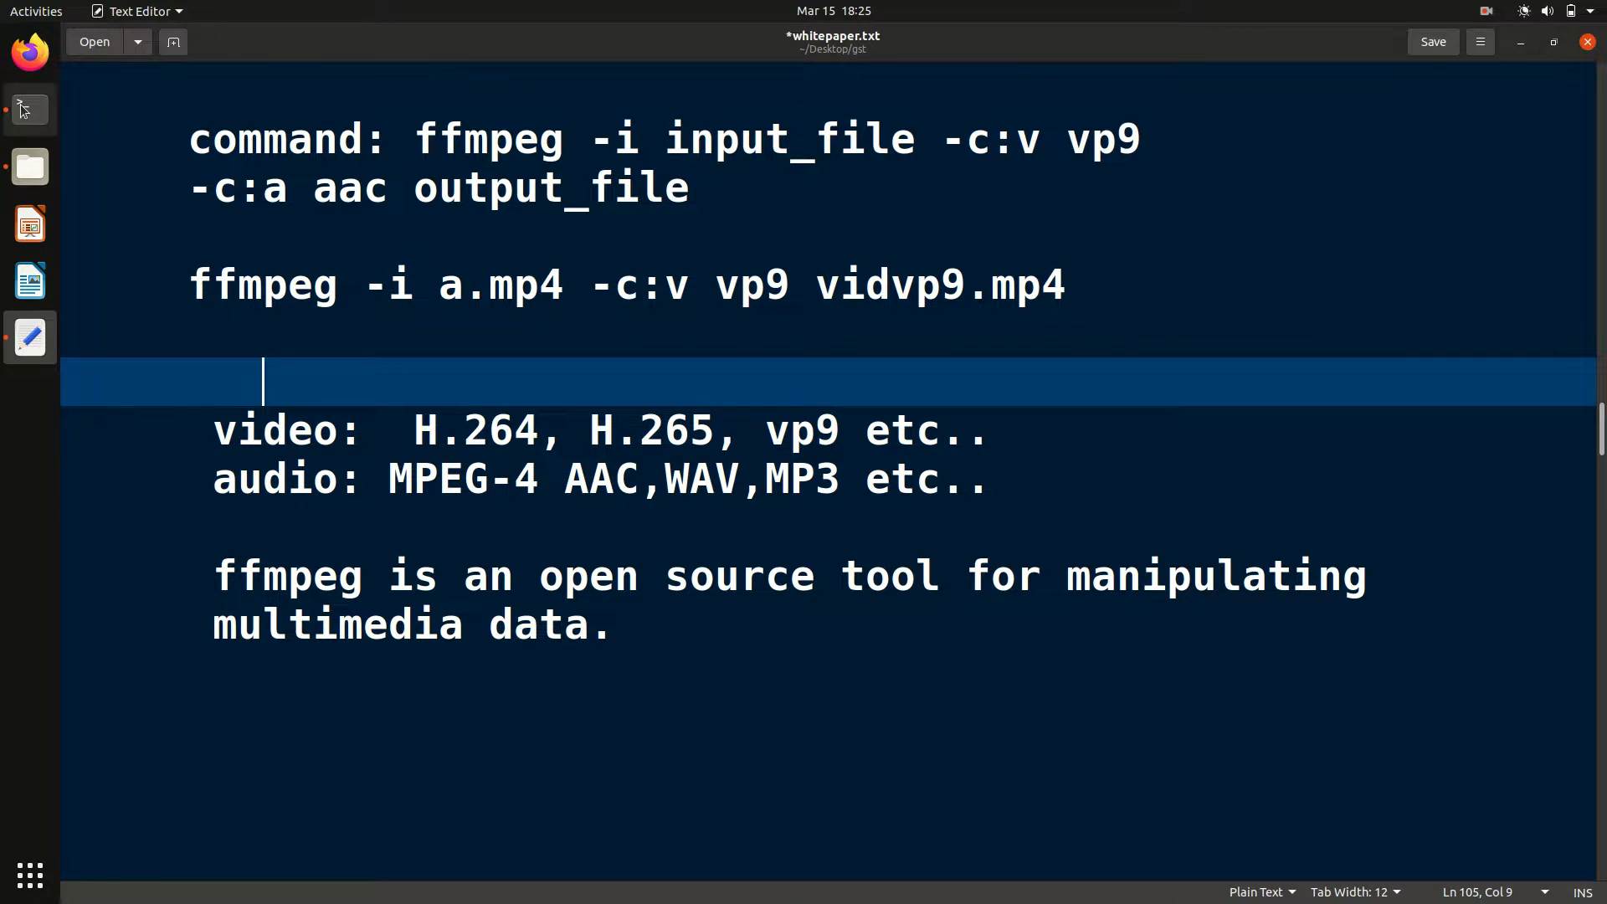
right_click(436, 87)
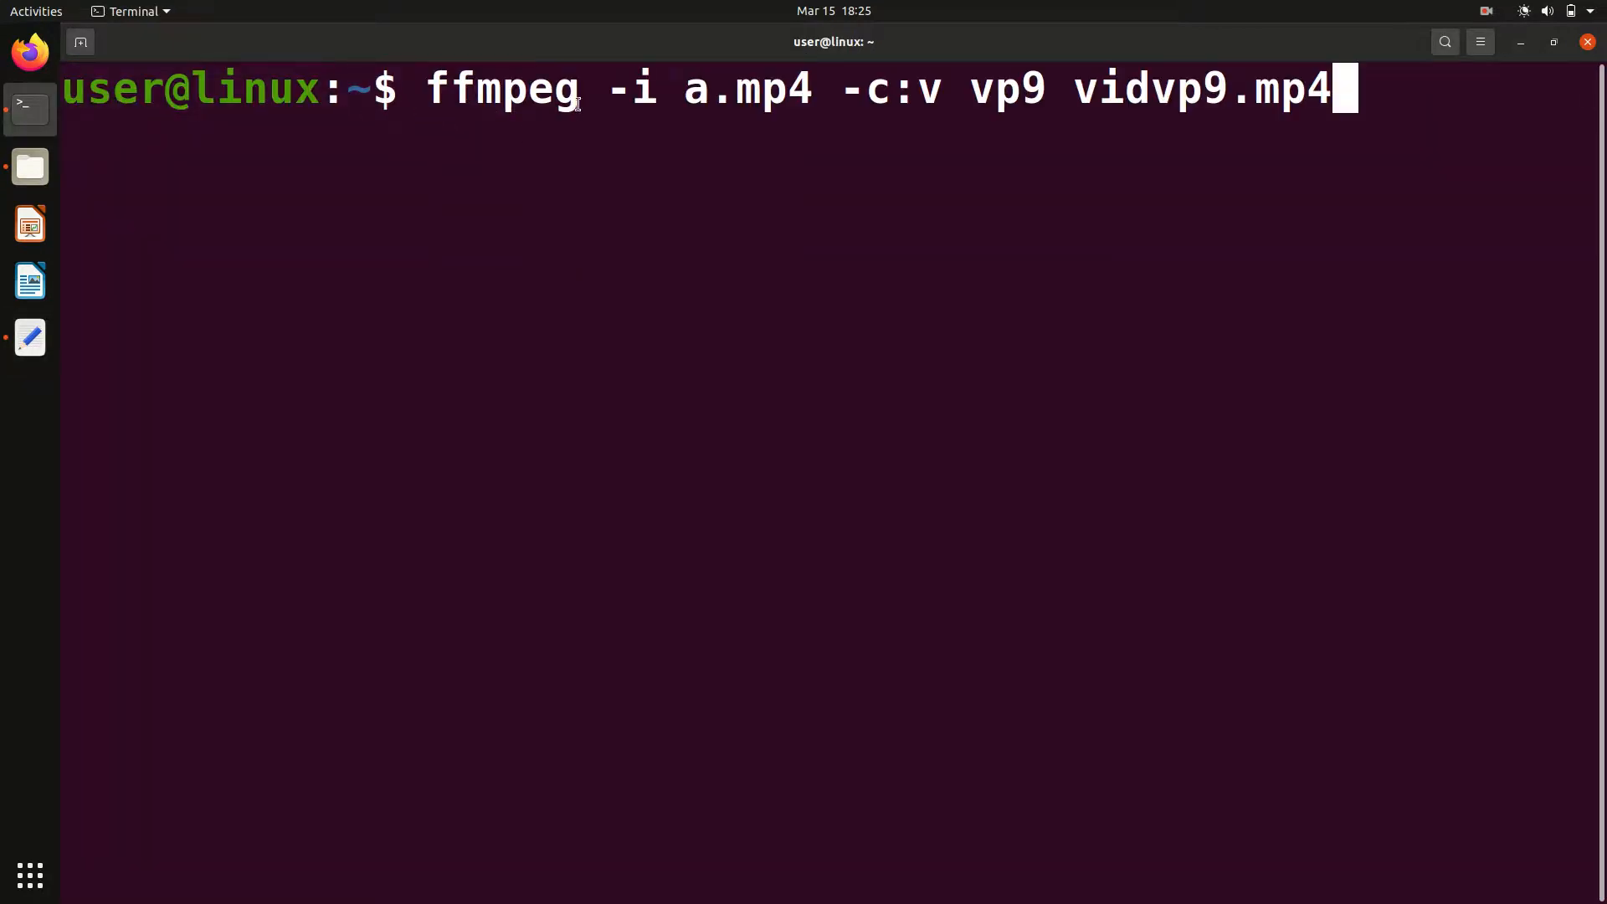
Point out the ffmpeg name, codec option, video flag and vp9 value in the command
double_click(501, 89)
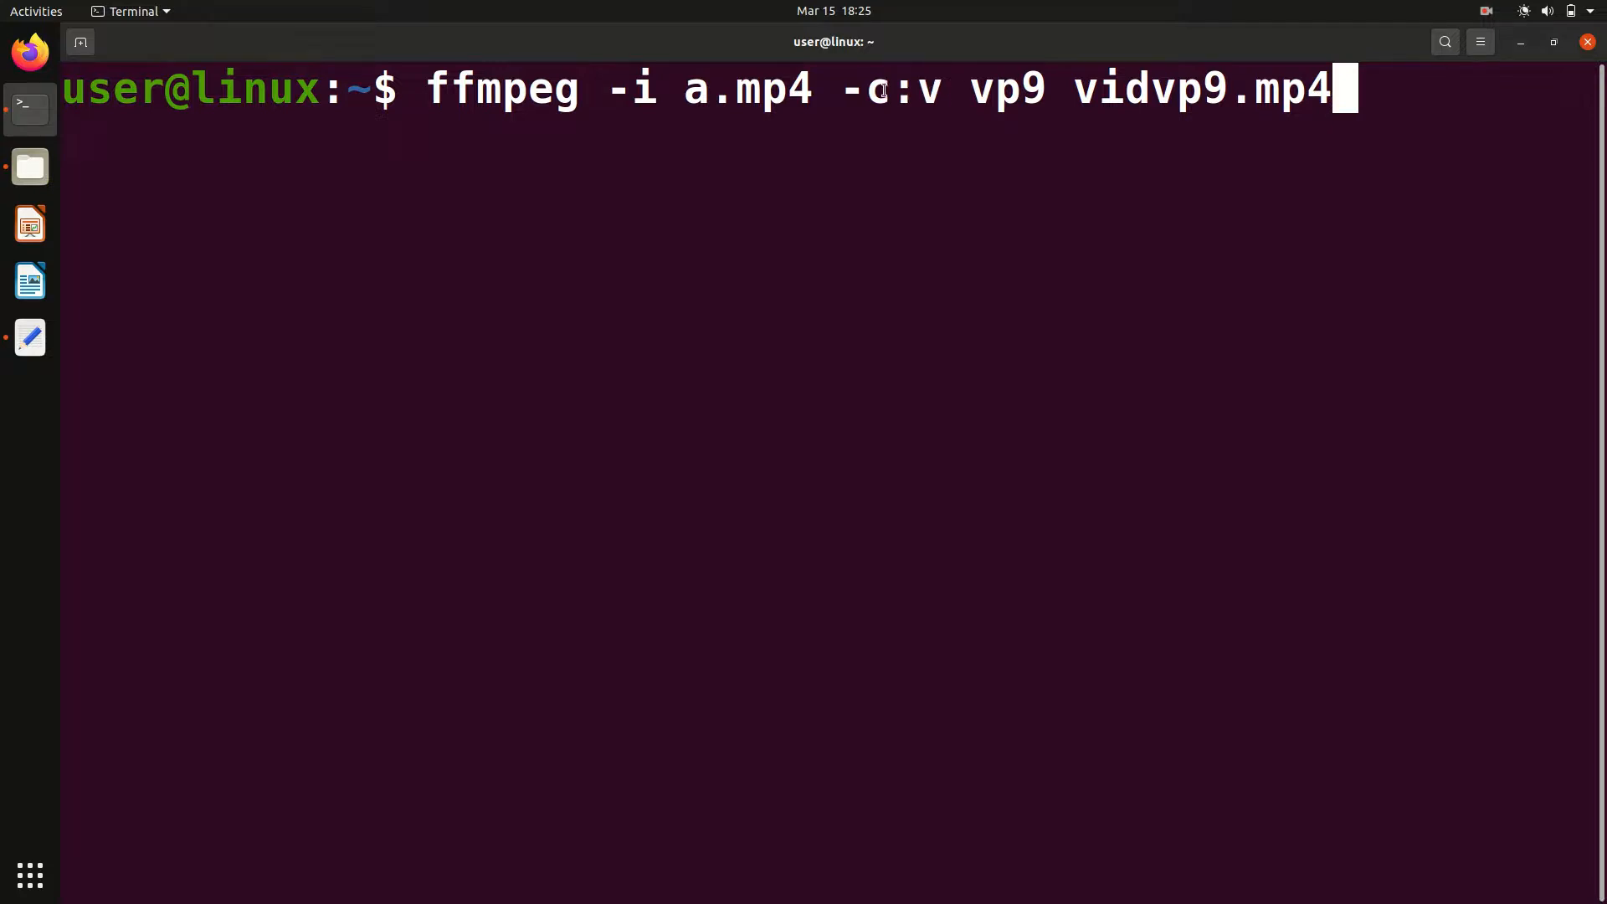
double_click(878, 89)
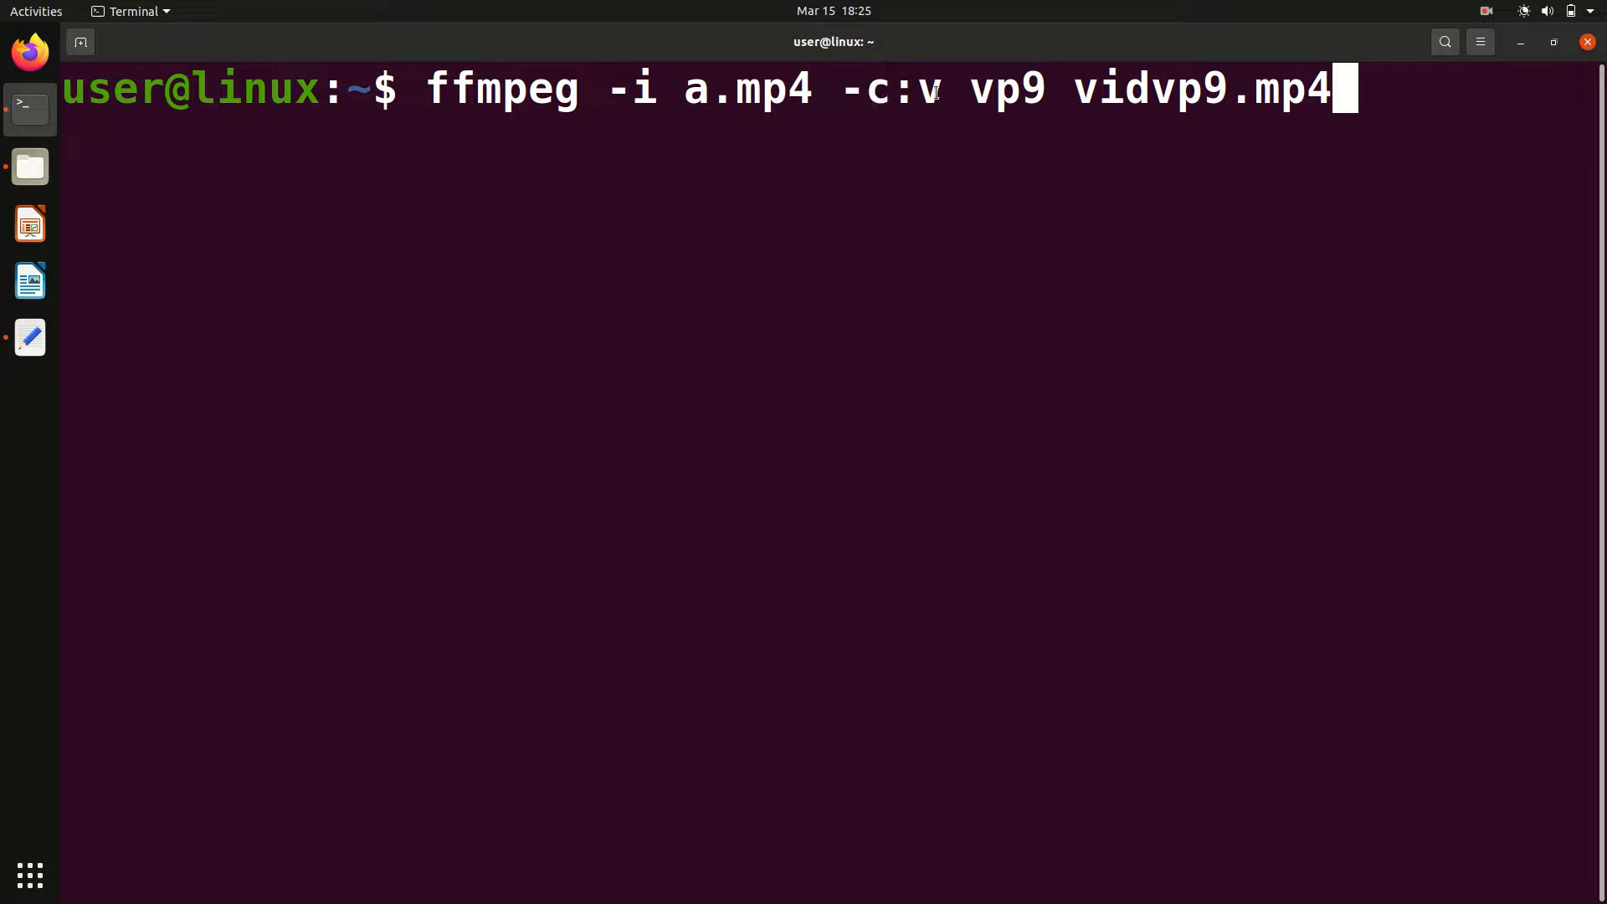
double_click(930, 90)
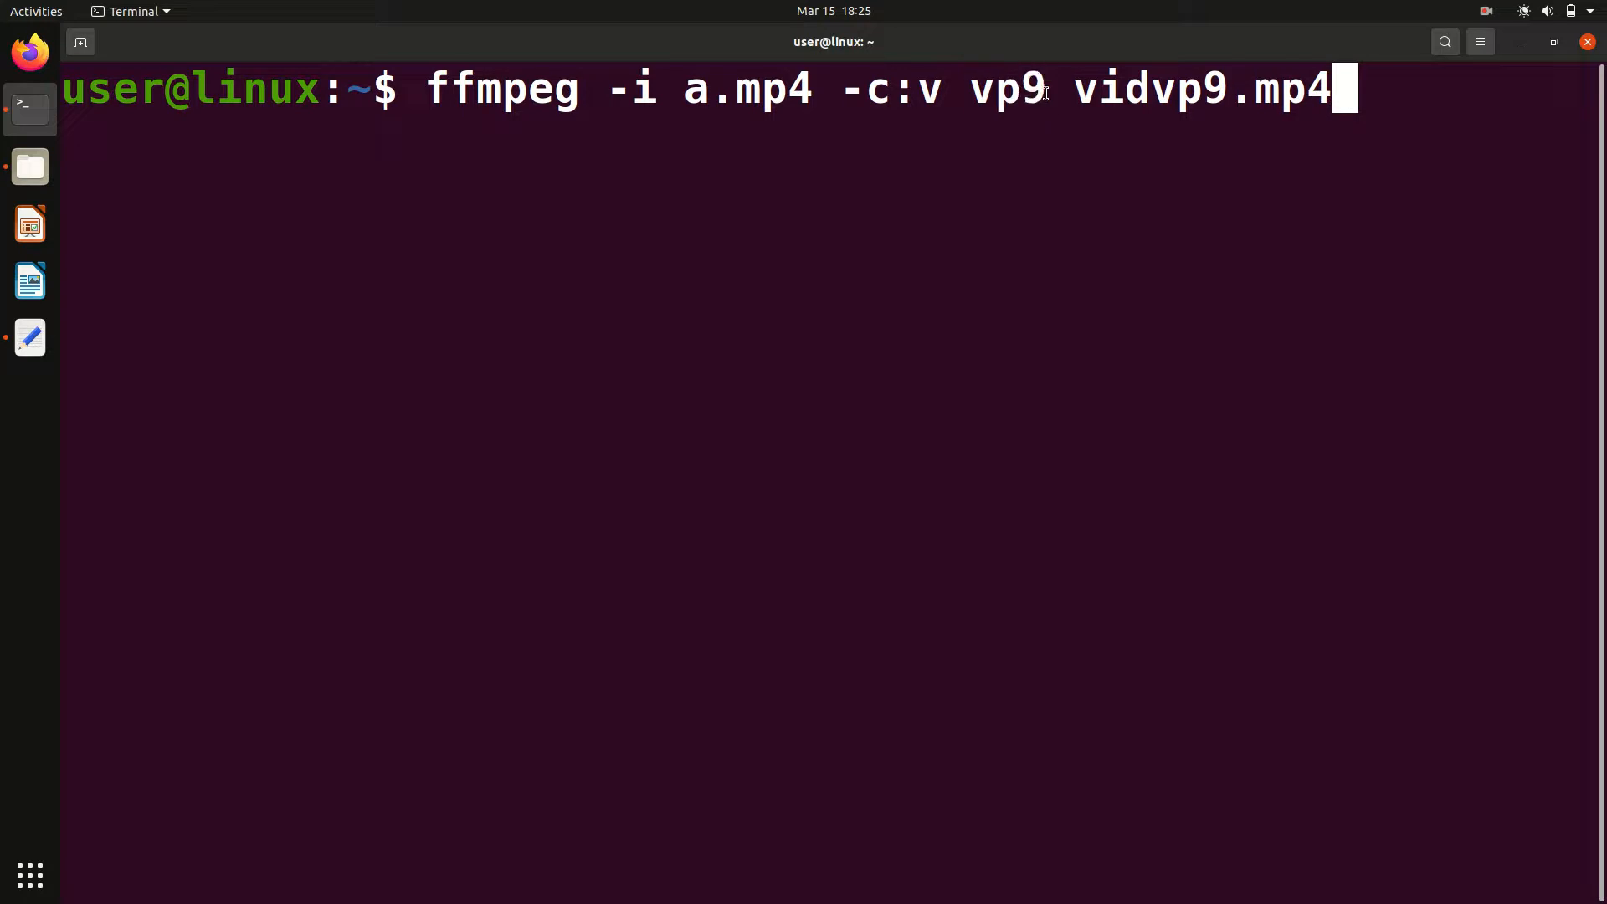
double_click(1006, 90)
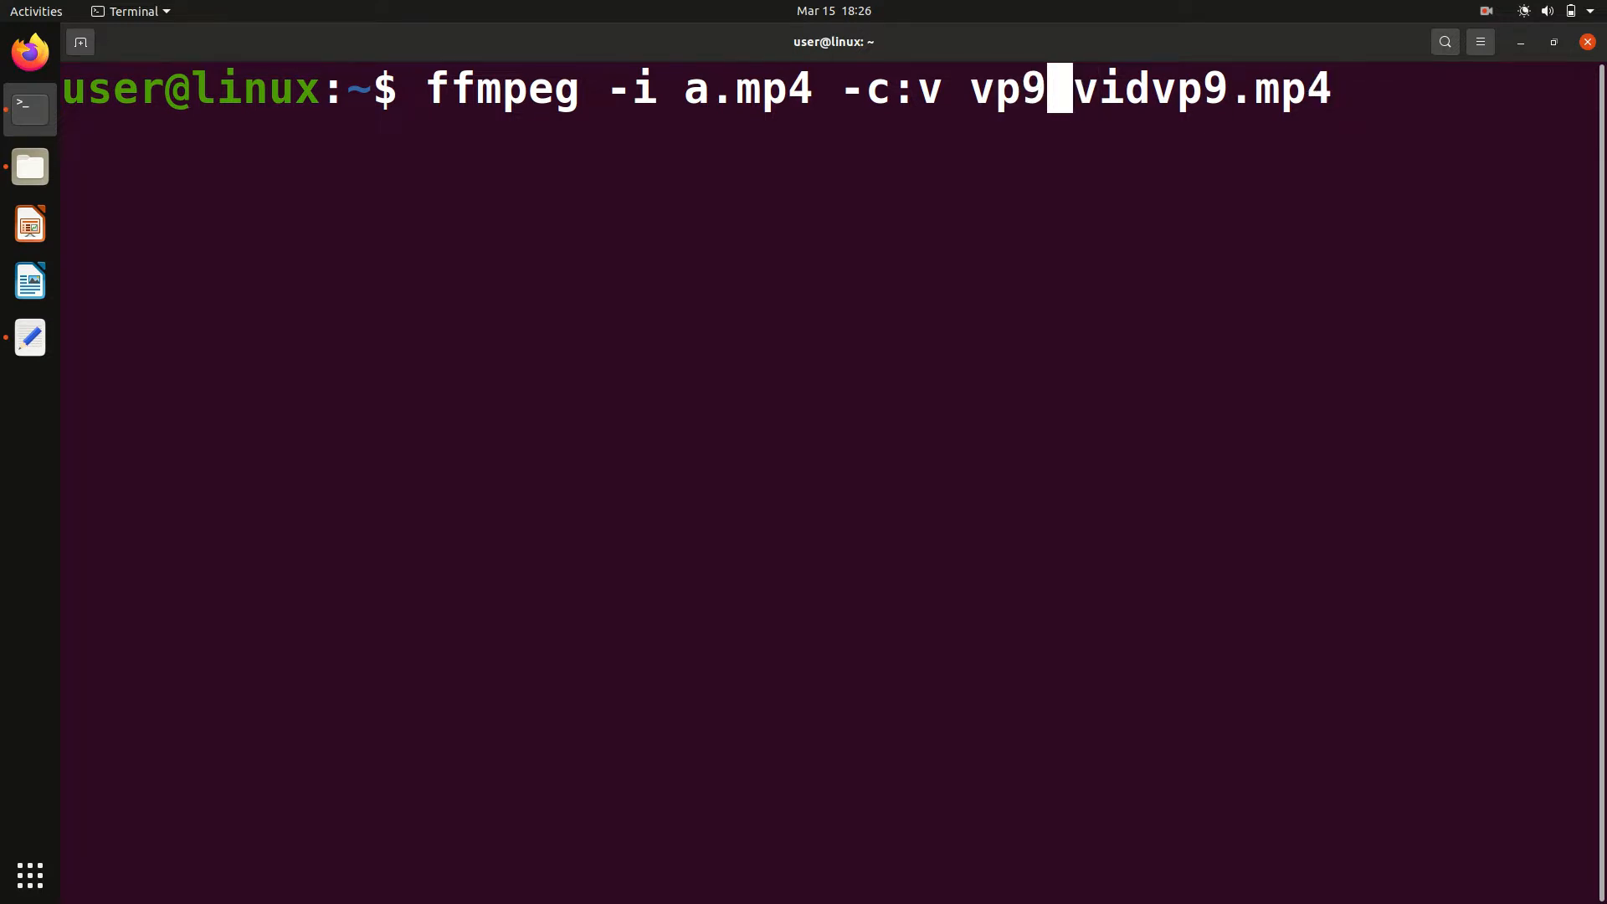
Retype the vp9 codec value in the terminal command
key(BackSpace)
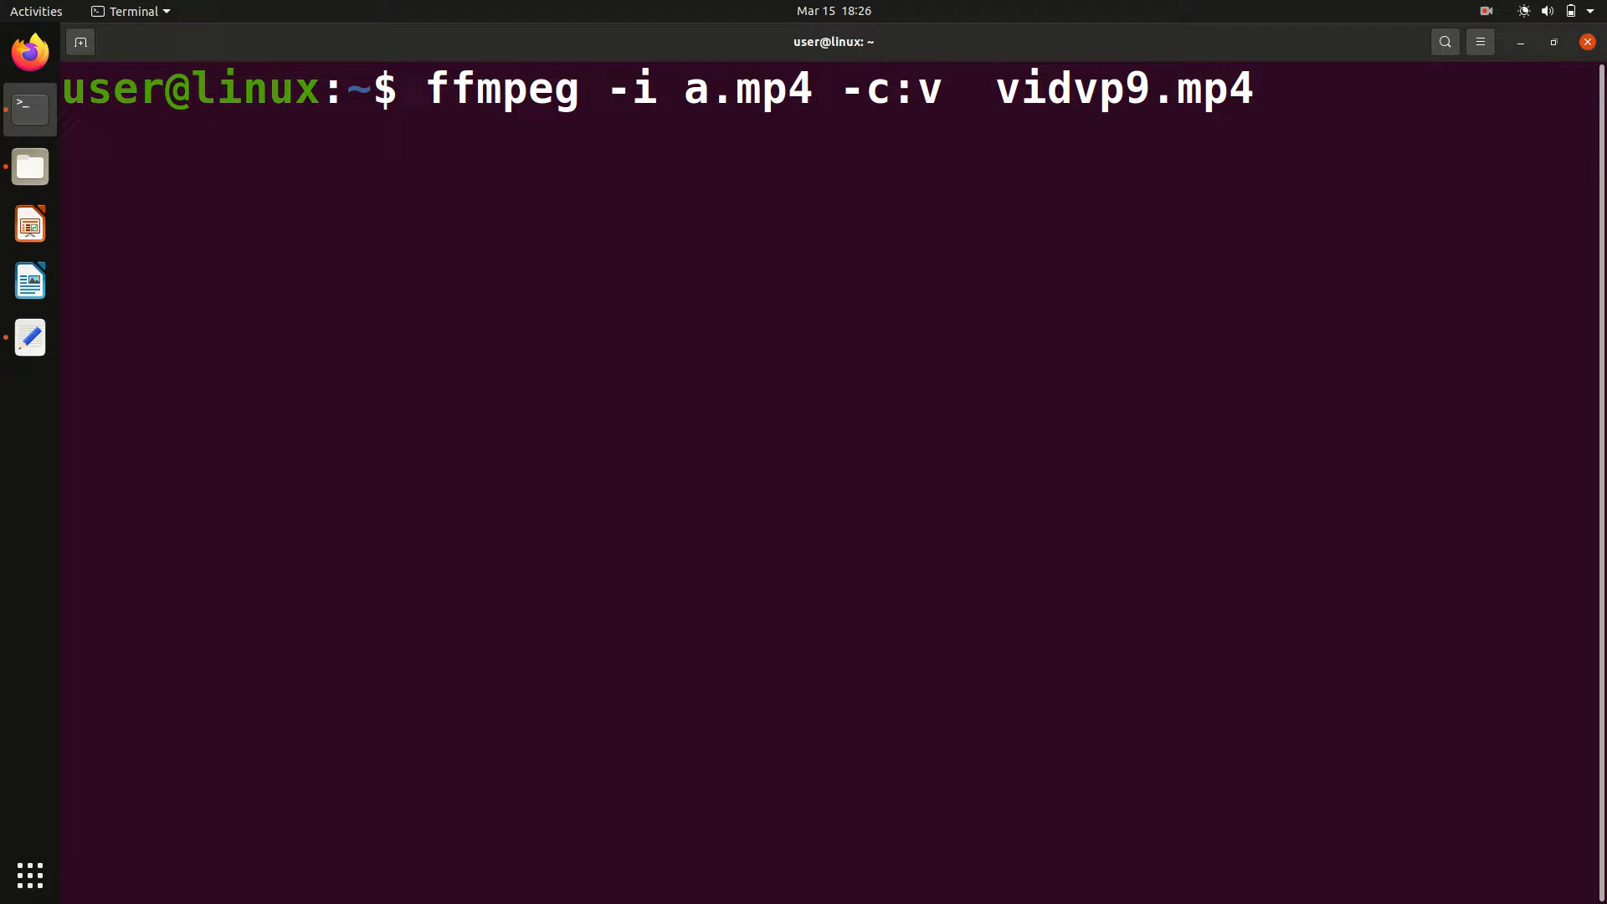
text(v)
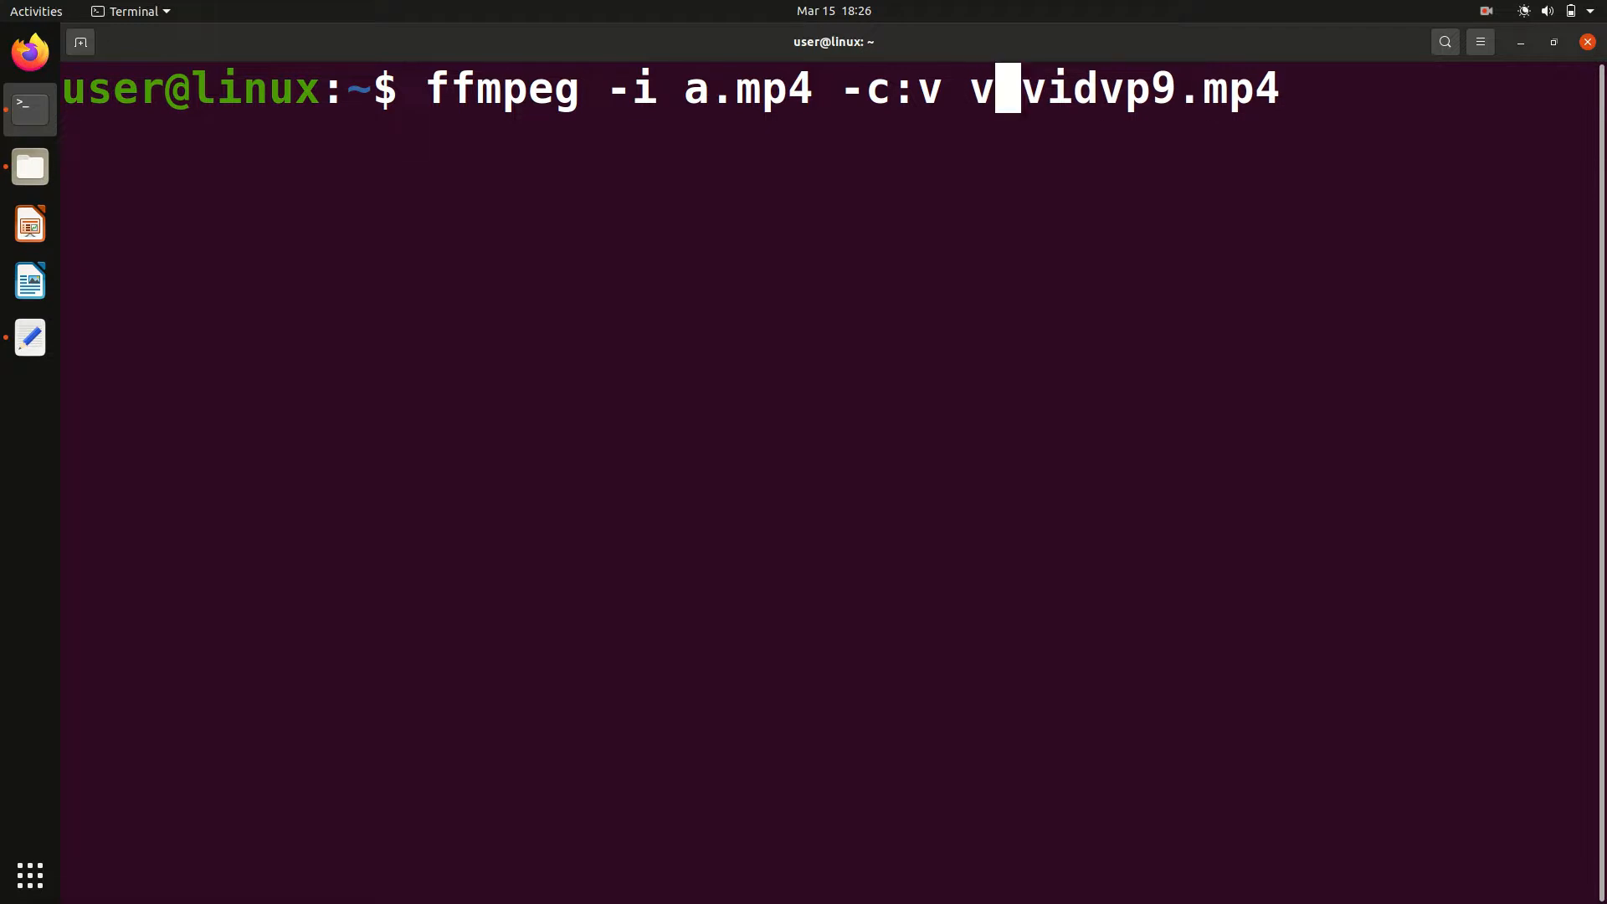
text(p9)
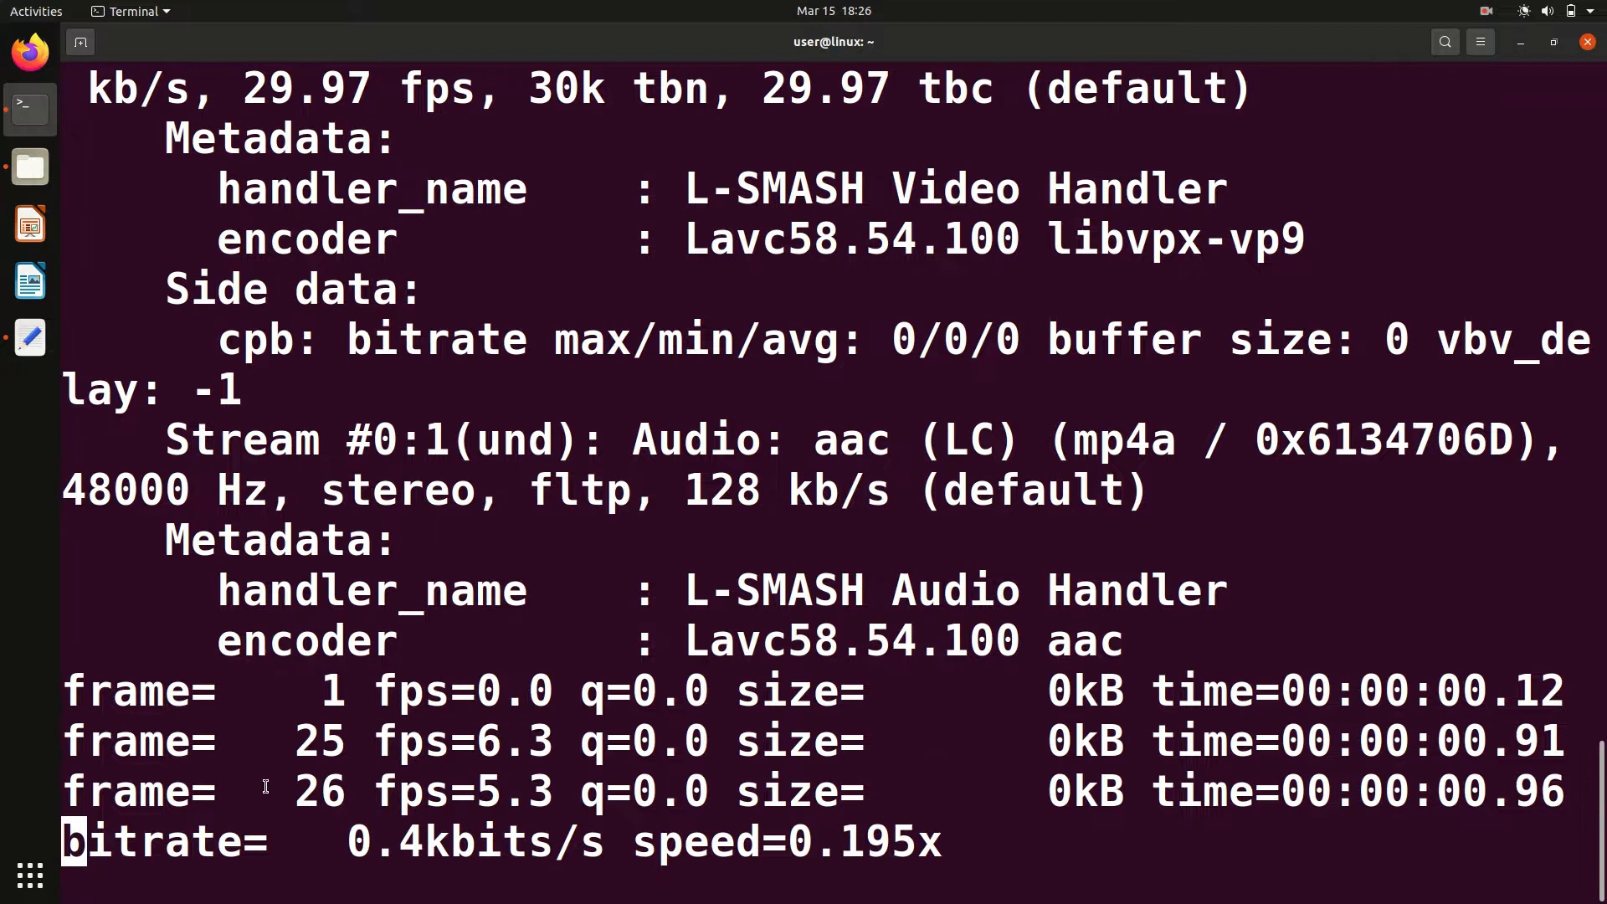
mouse_move(27, 338)
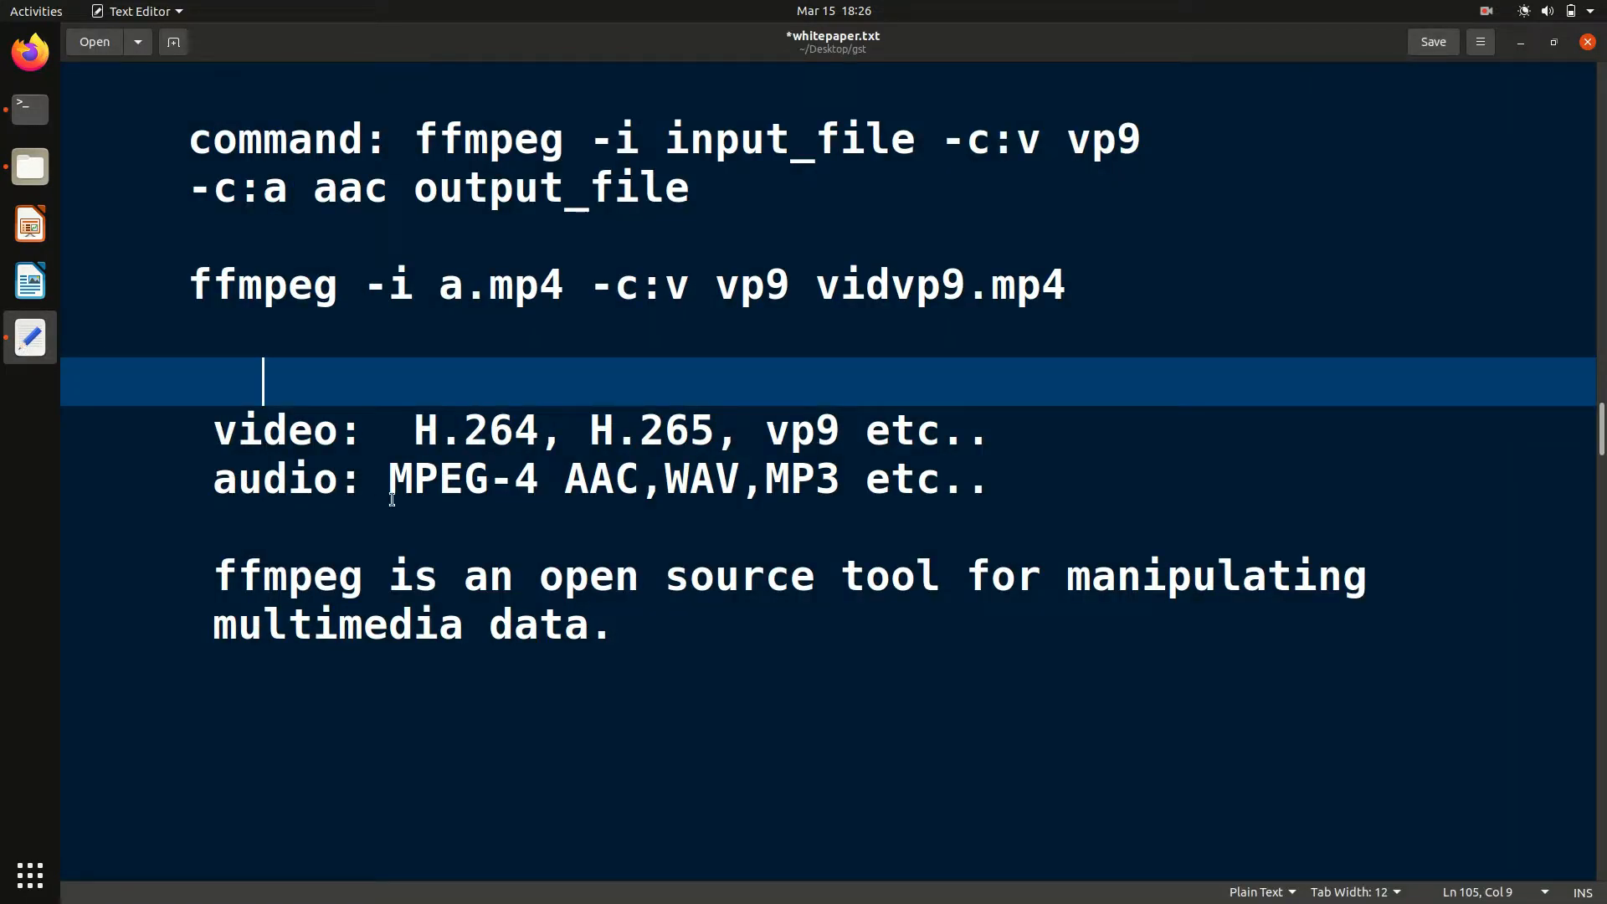
mouse_move(420, 430)
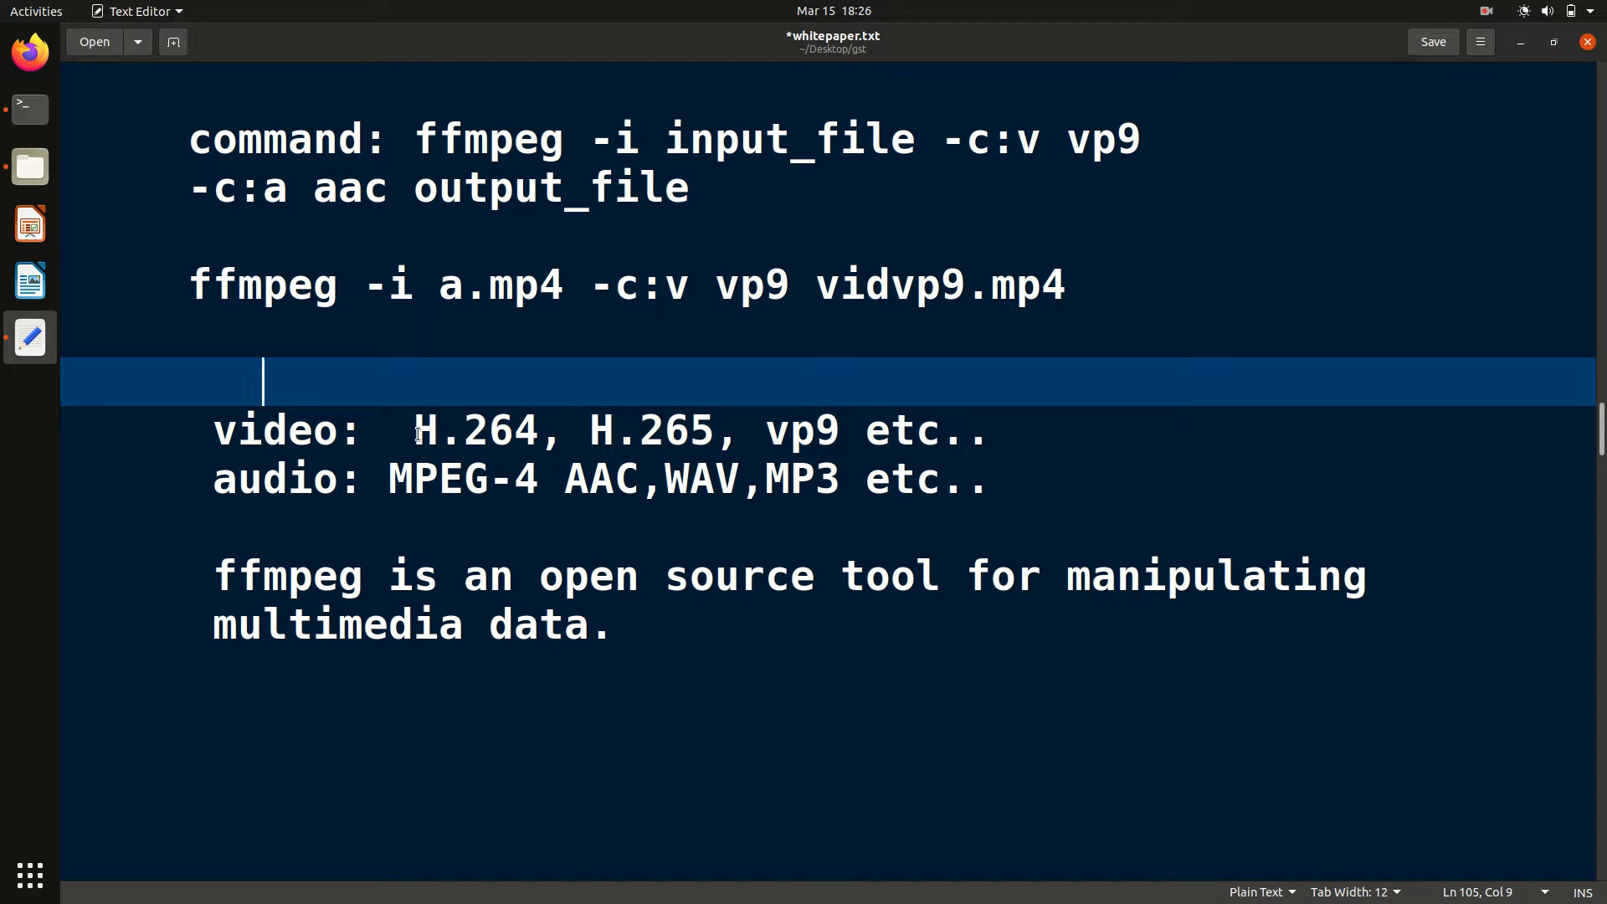
Highlight H.264, H.265 and vp9 in the notes' video codec list, then go to Terminal
double_click(472, 429)
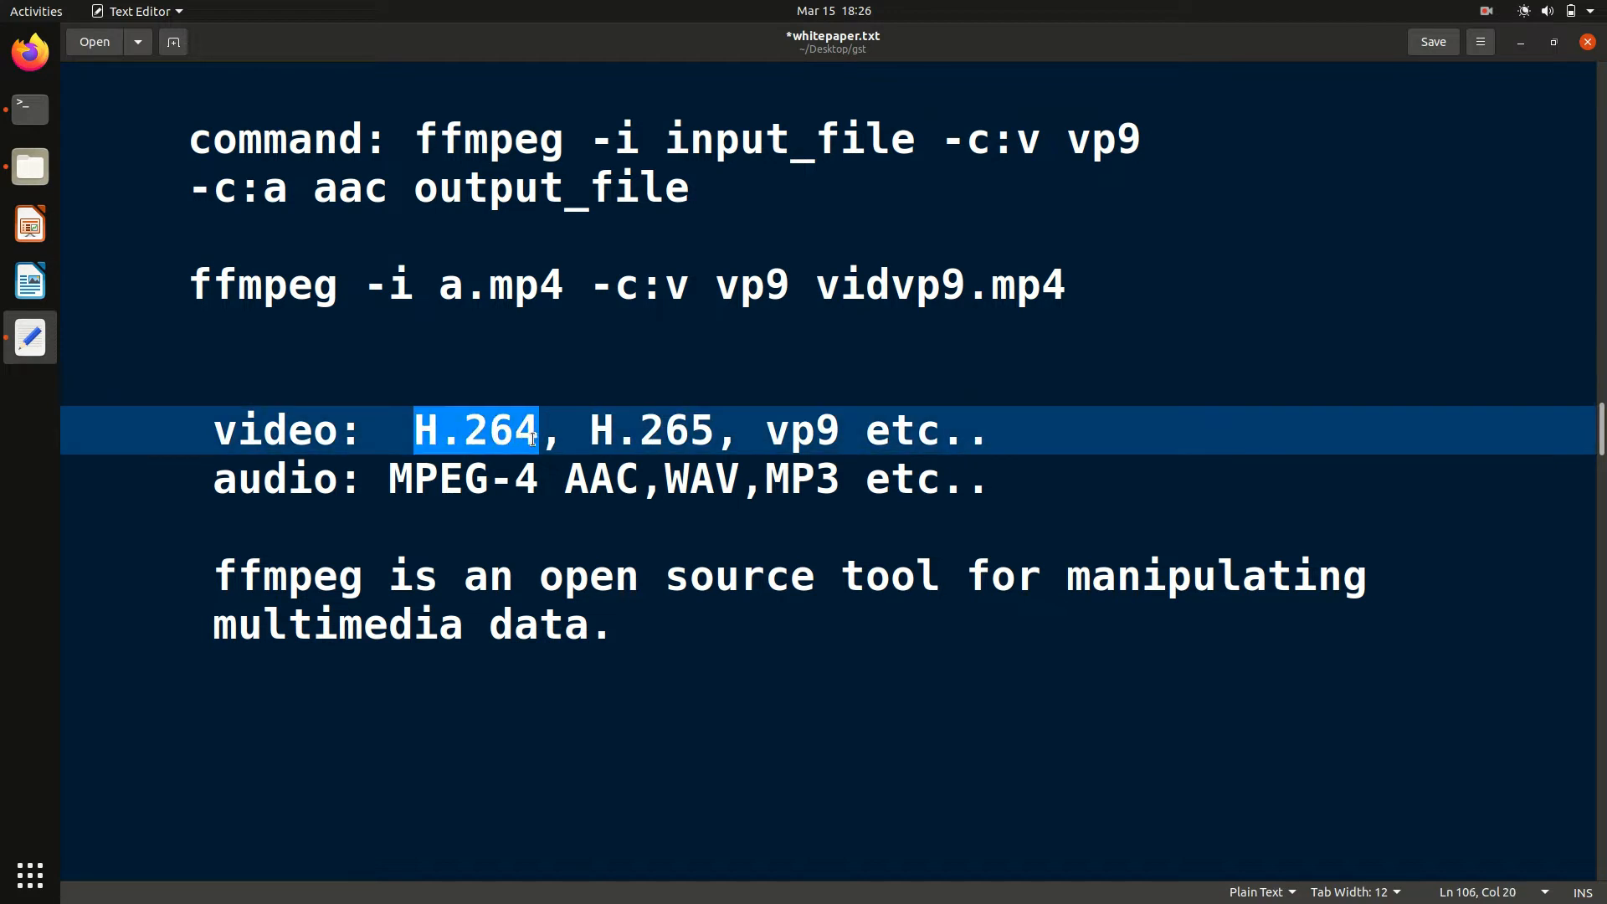
click(588, 429)
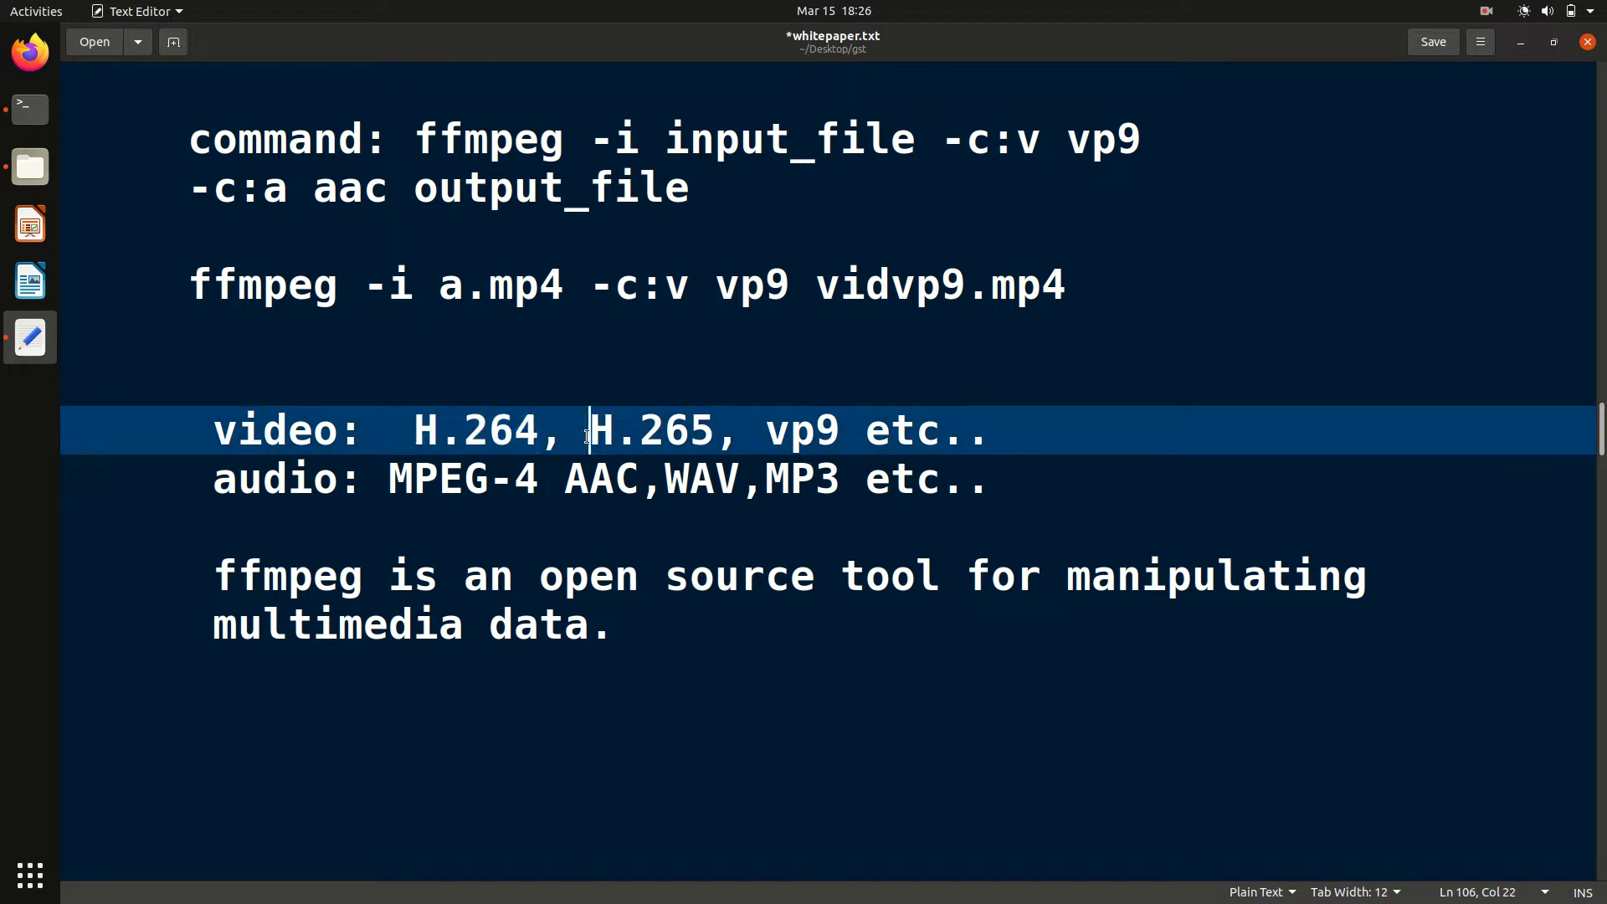
double_click(653, 430)
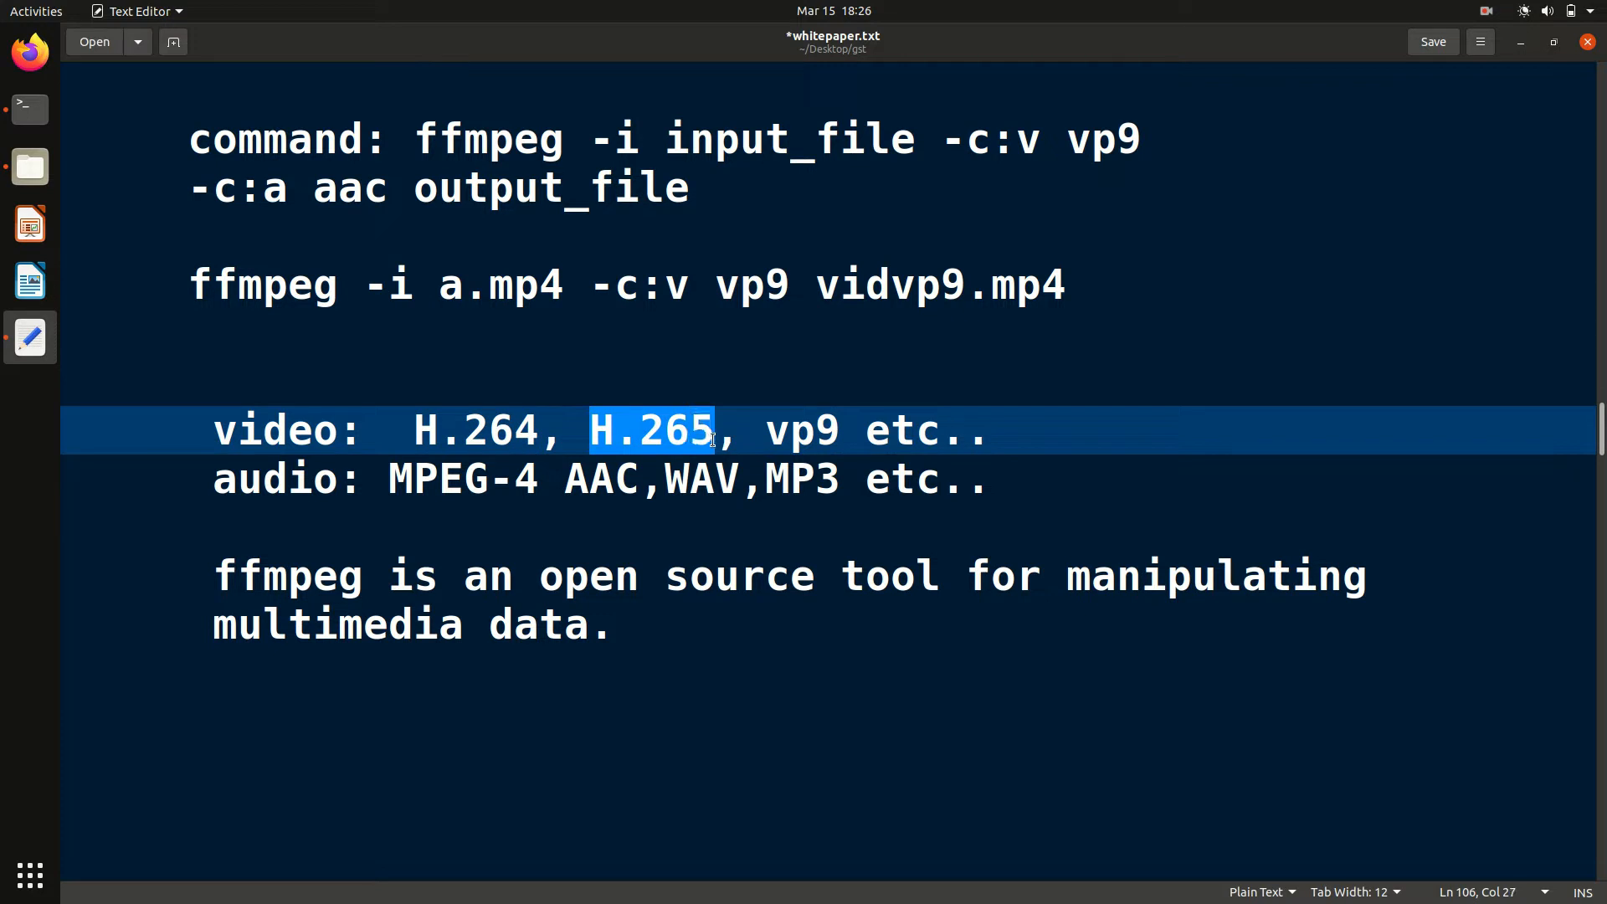
click(759, 430)
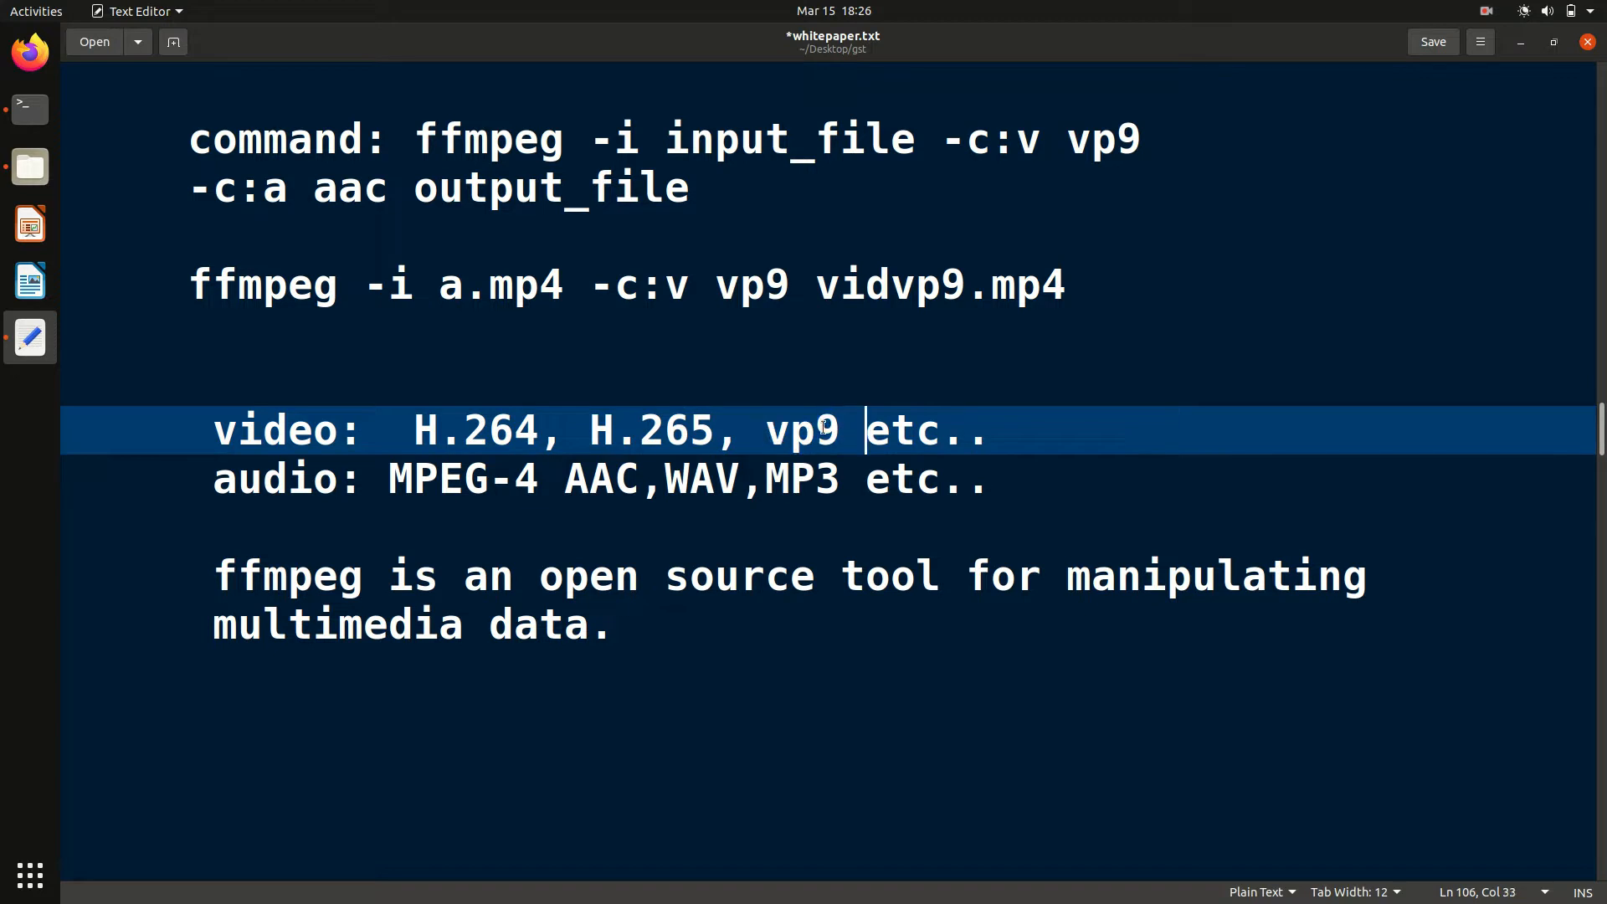
mouse_move(28, 109)
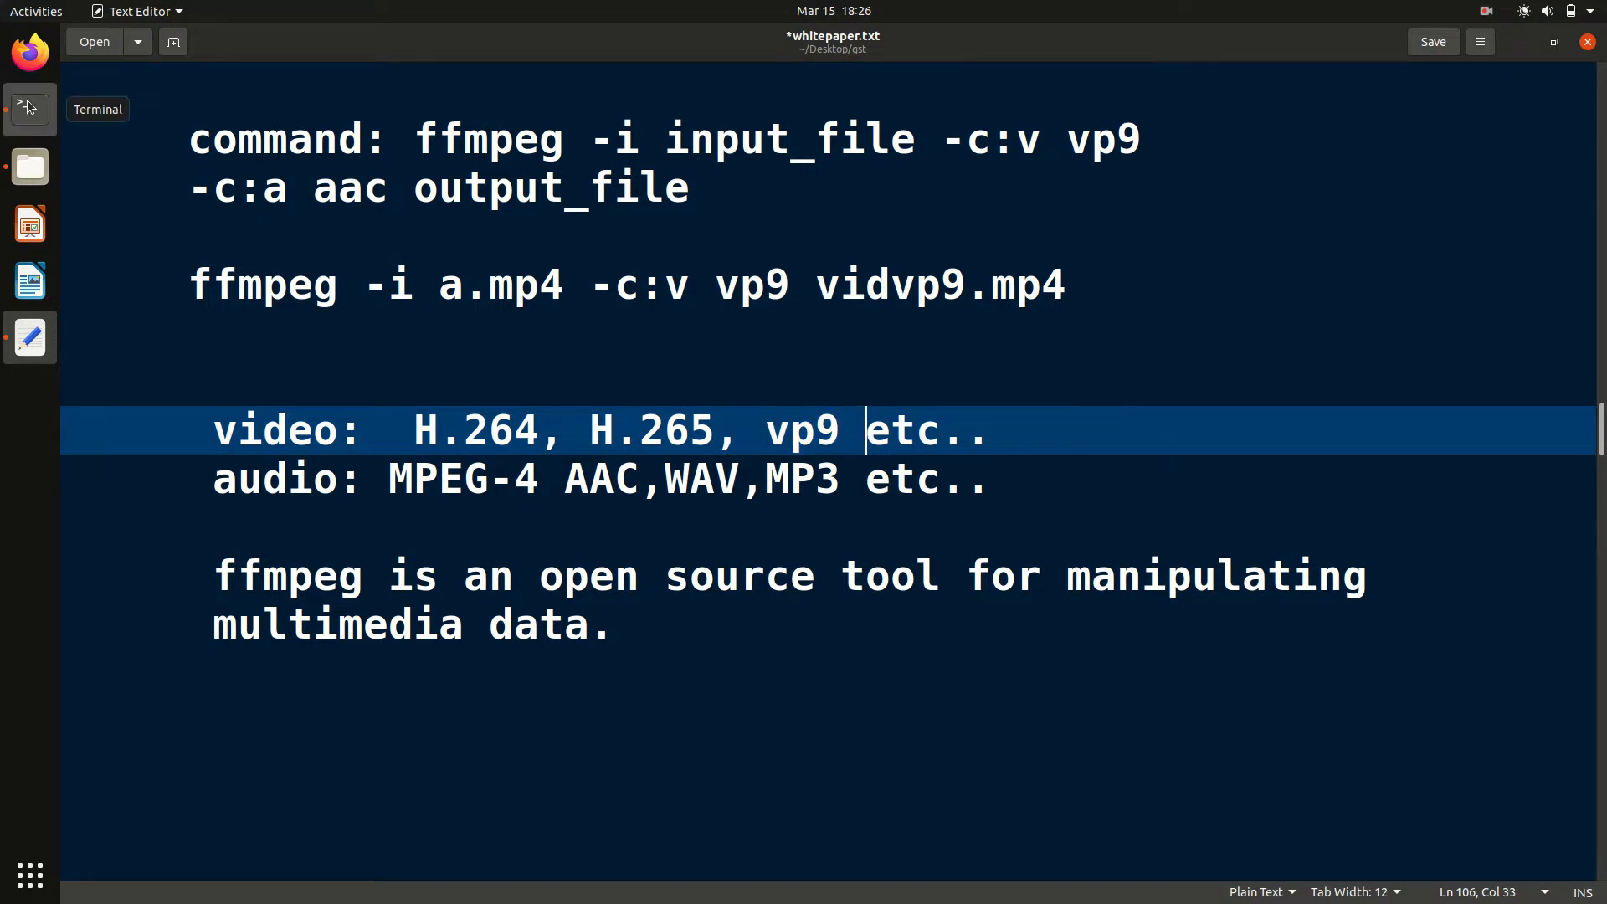
click(28, 107)
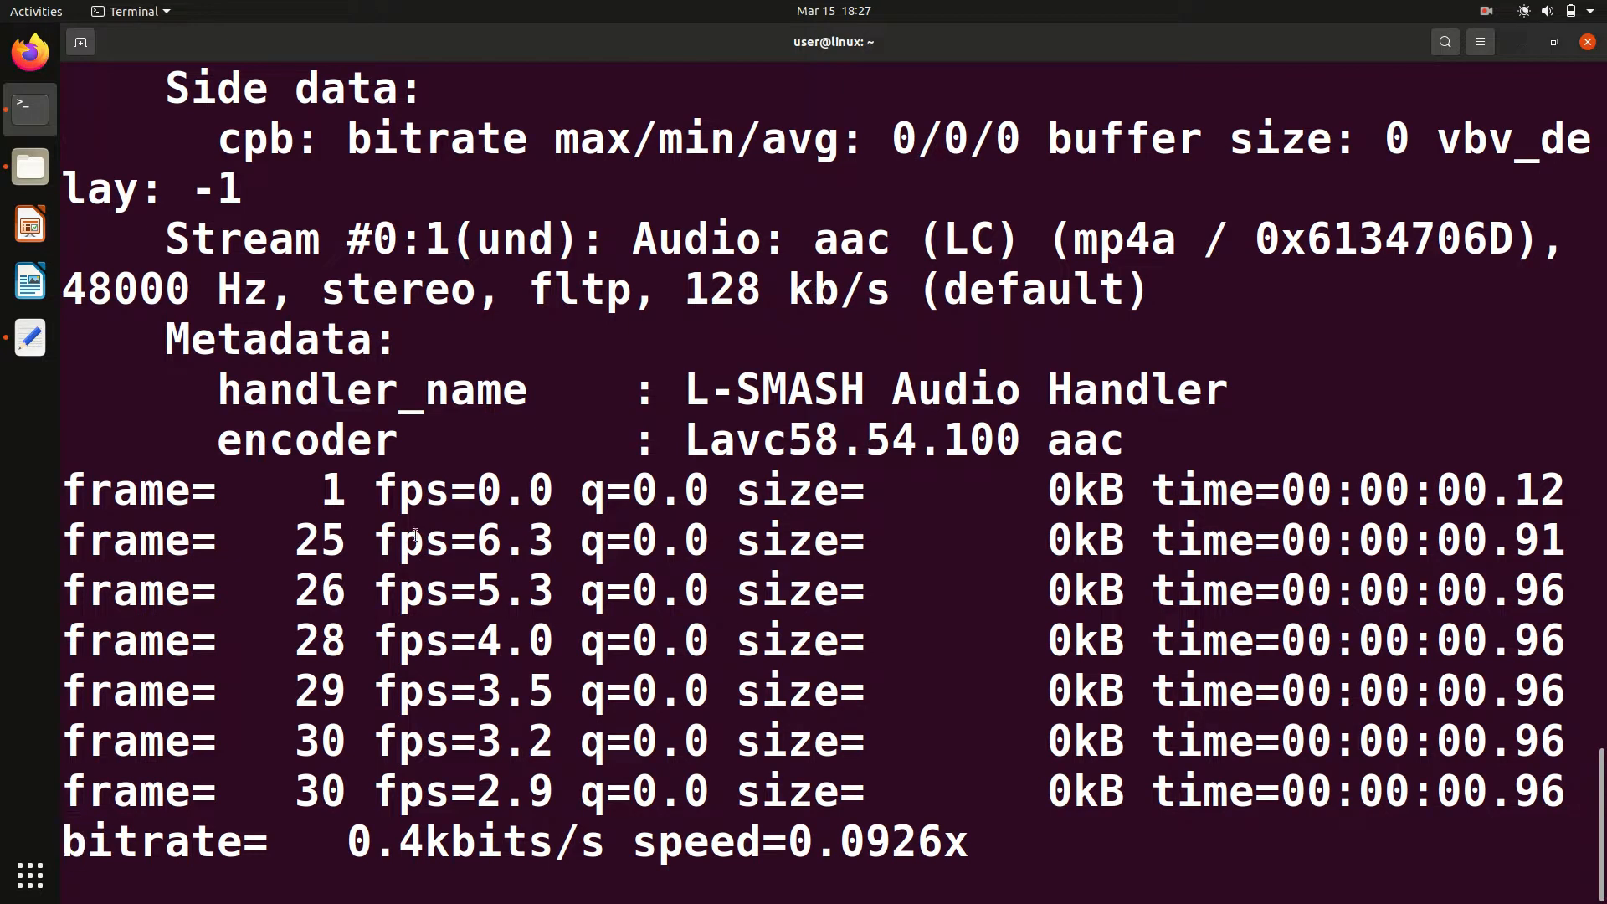
mouse_move(28, 338)
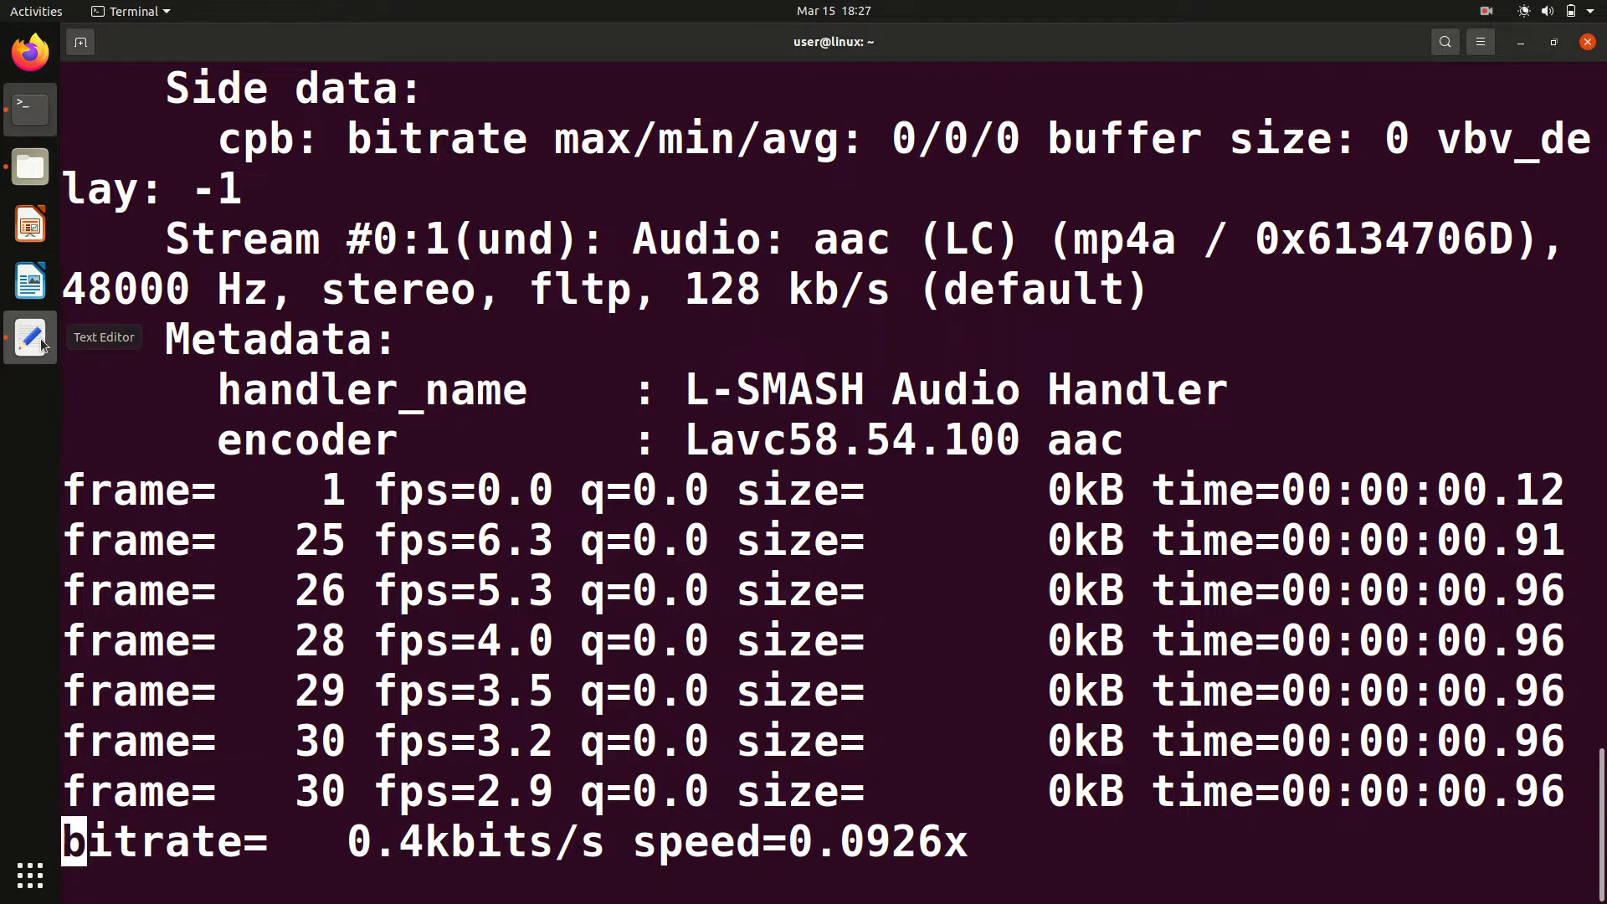
Check the vp9 encode progress at 30 frames, then return to the whitepaper notes
click(30, 338)
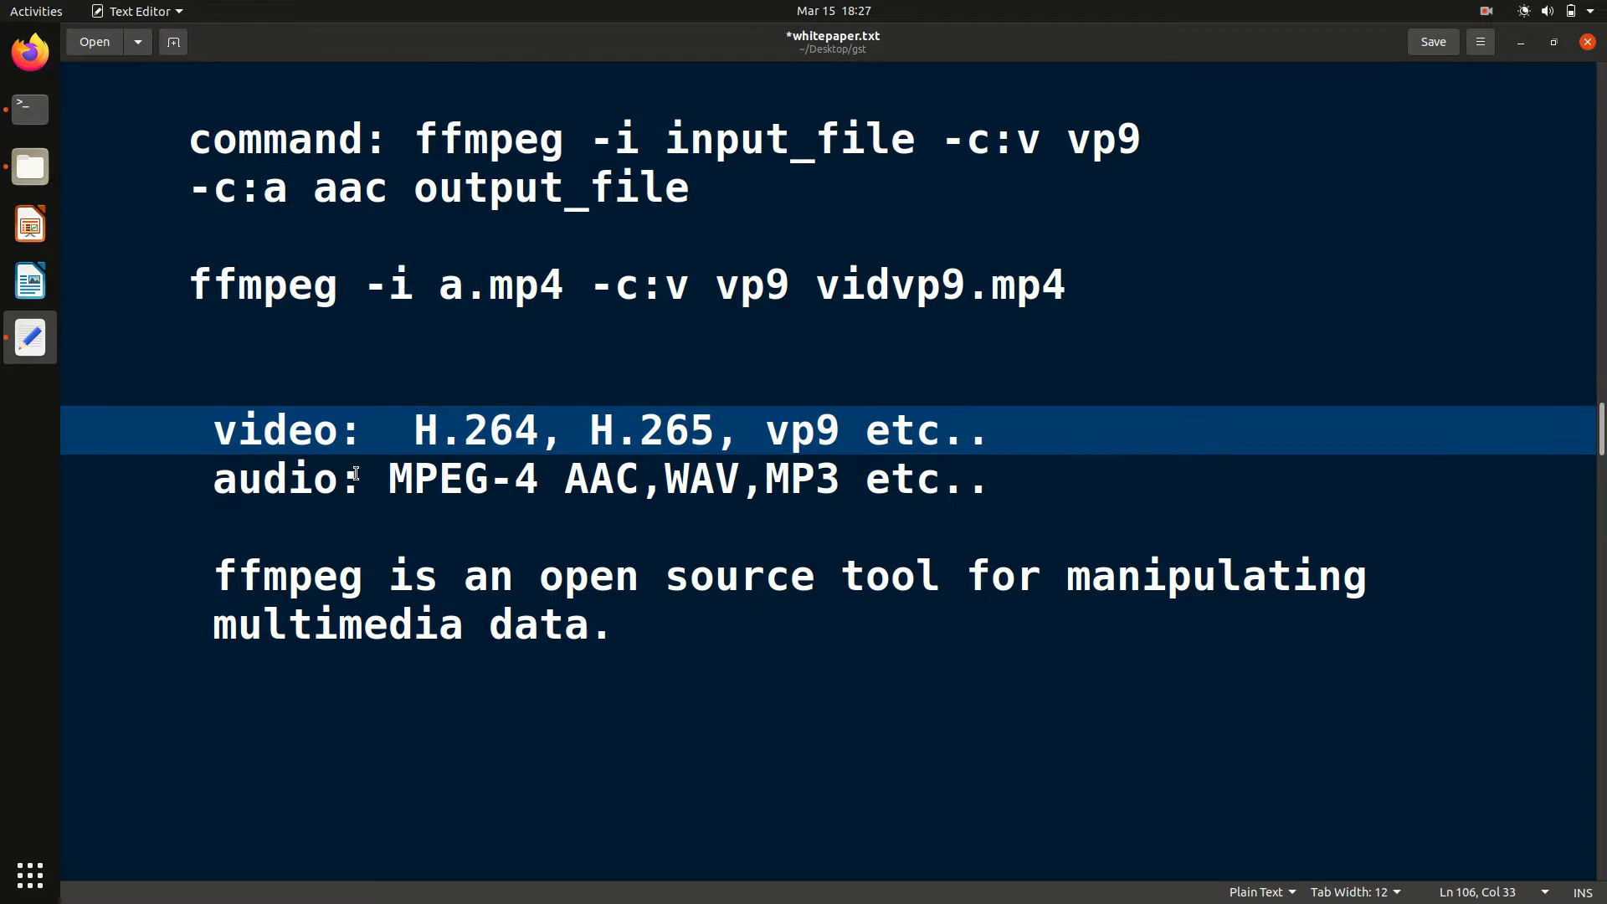
Change '-c:v vp9' to '-c:a aac' in the example command and erase 'a.mp4'
click(694, 284)
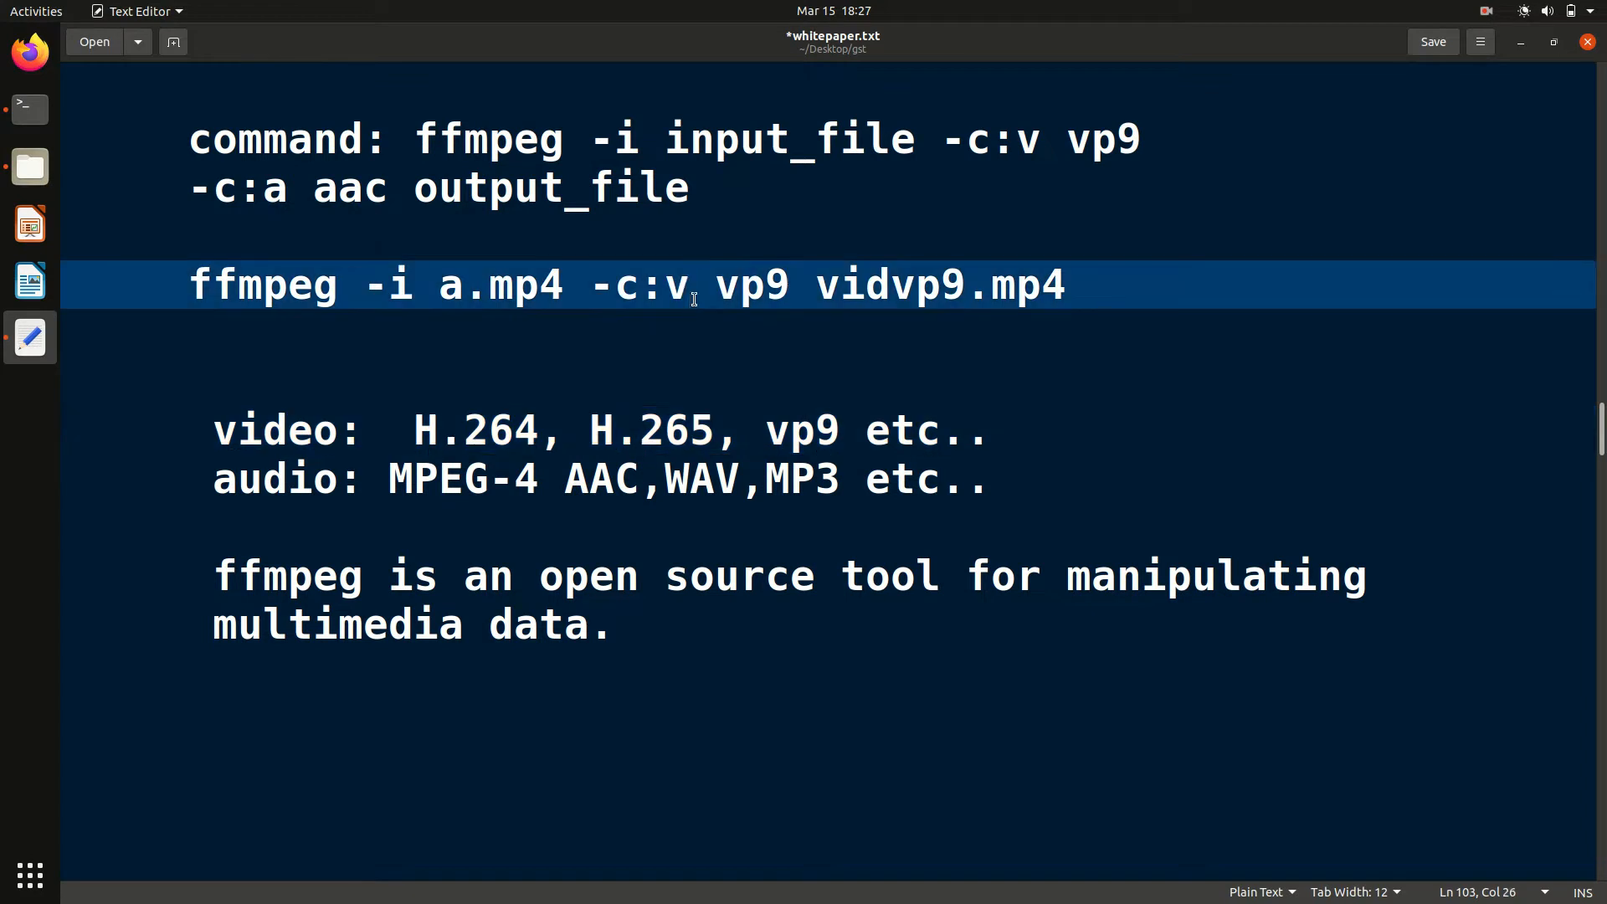
click(694, 284)
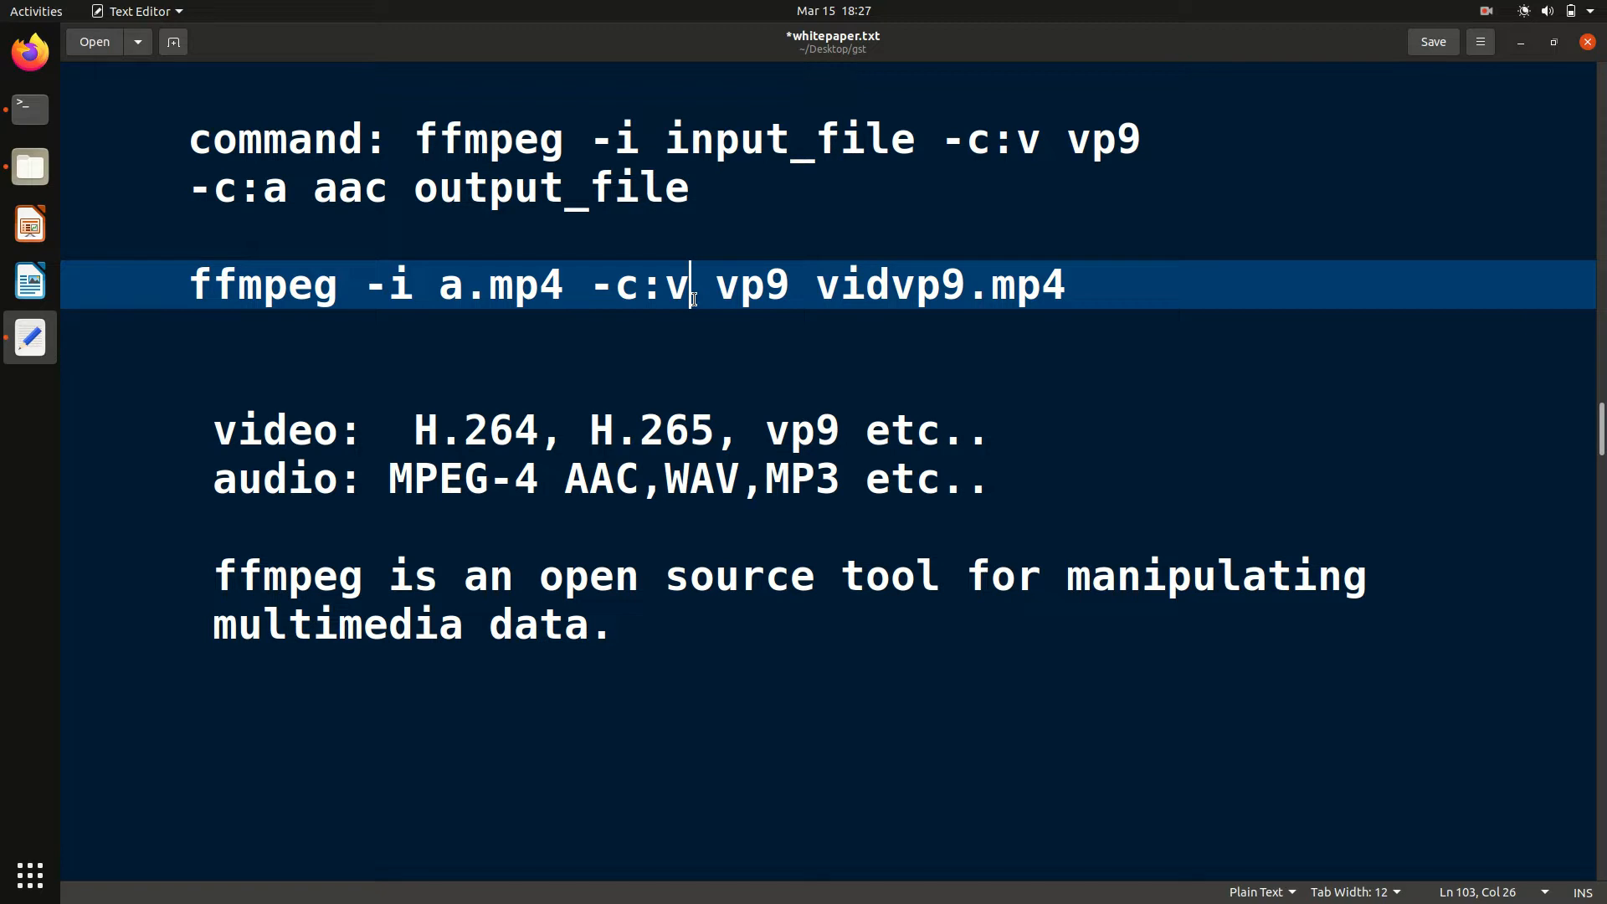
key(BackSpace)
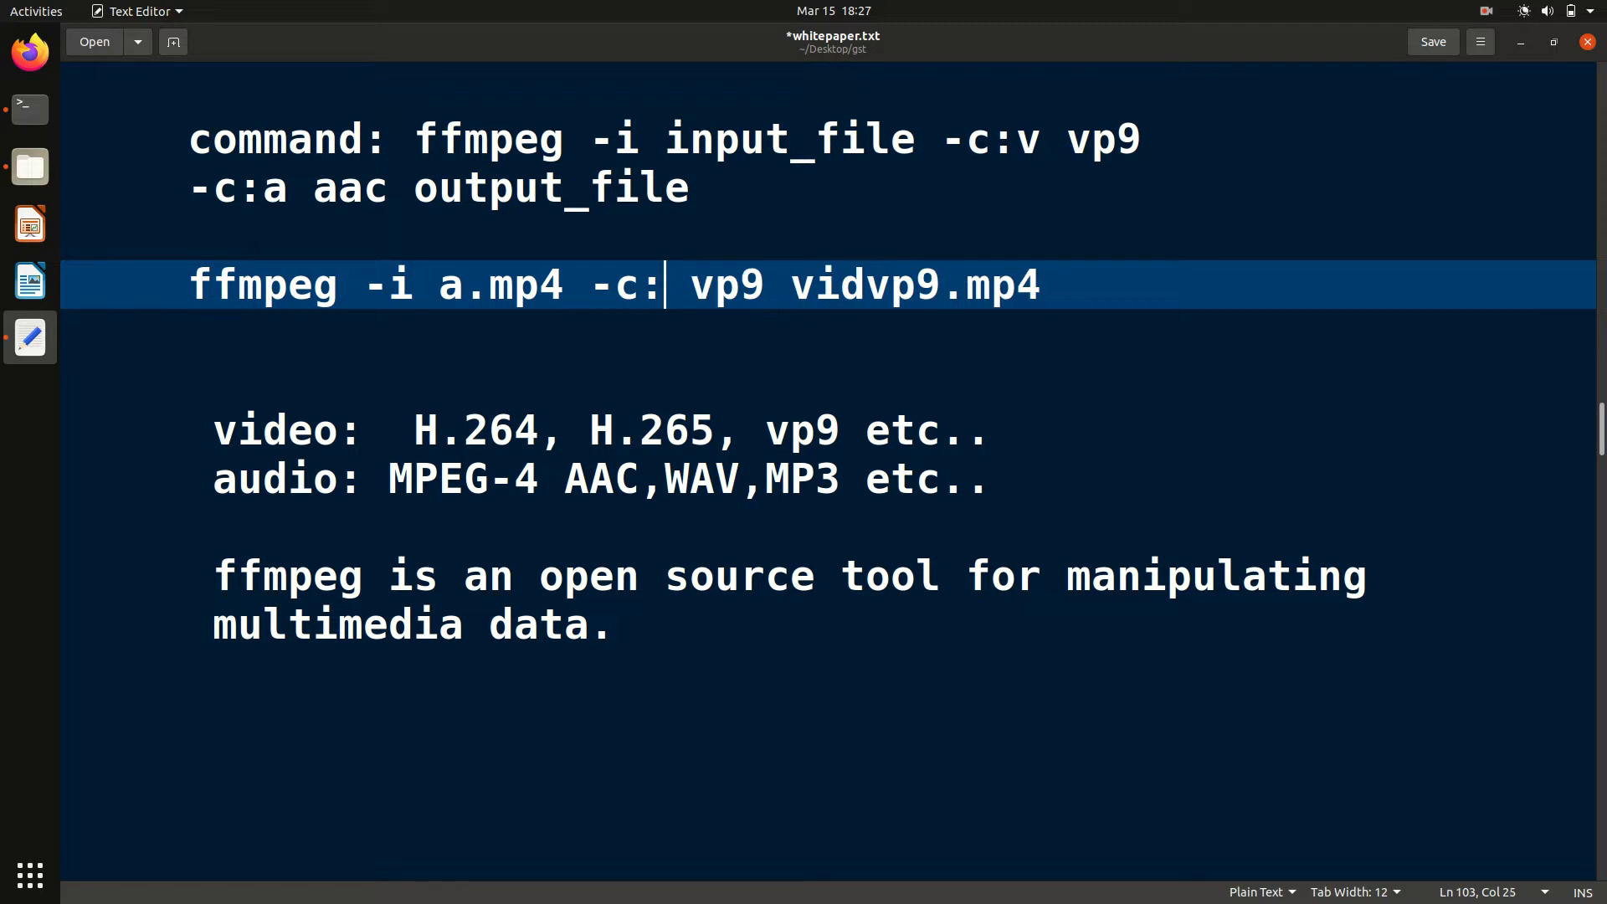
text(a)
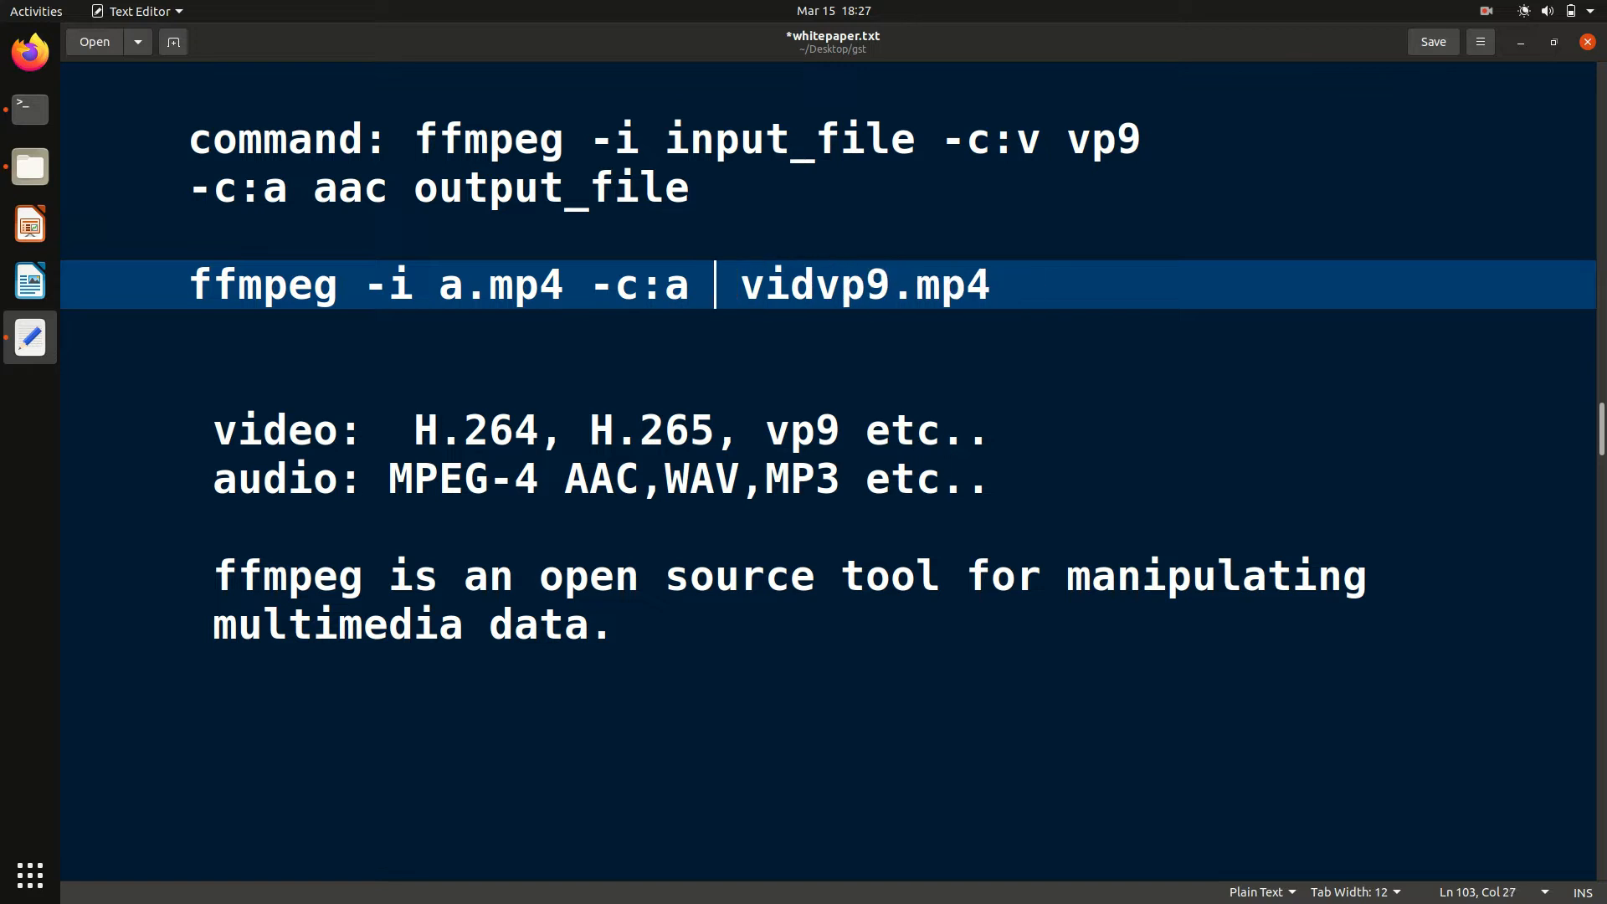
text(aac)
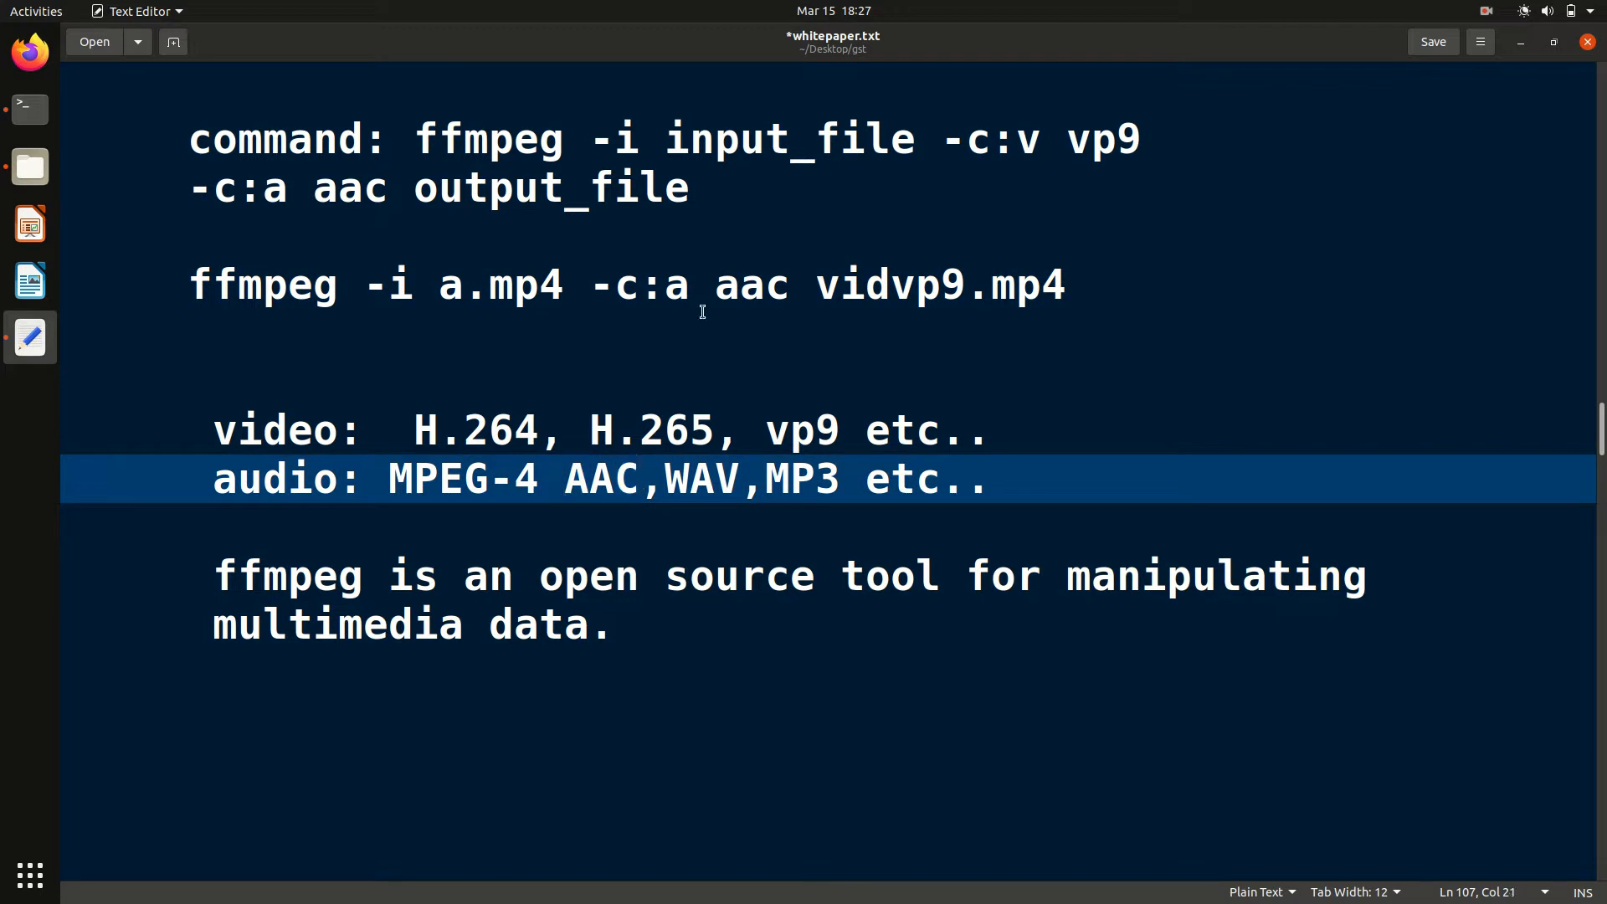
click(567, 284)
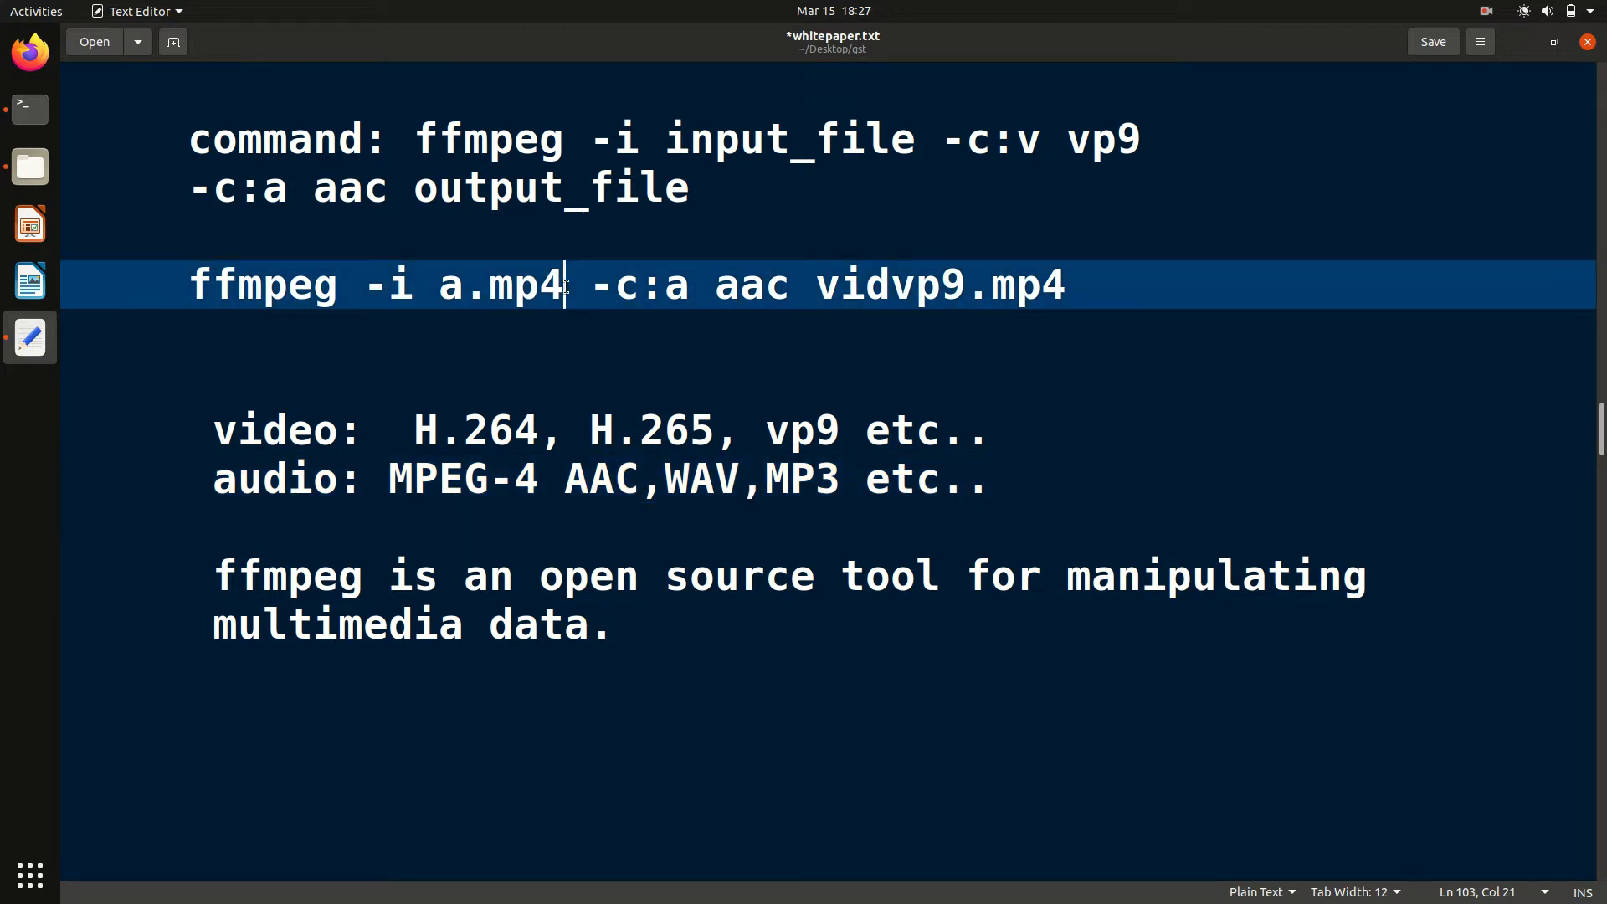
key(BackSpace)
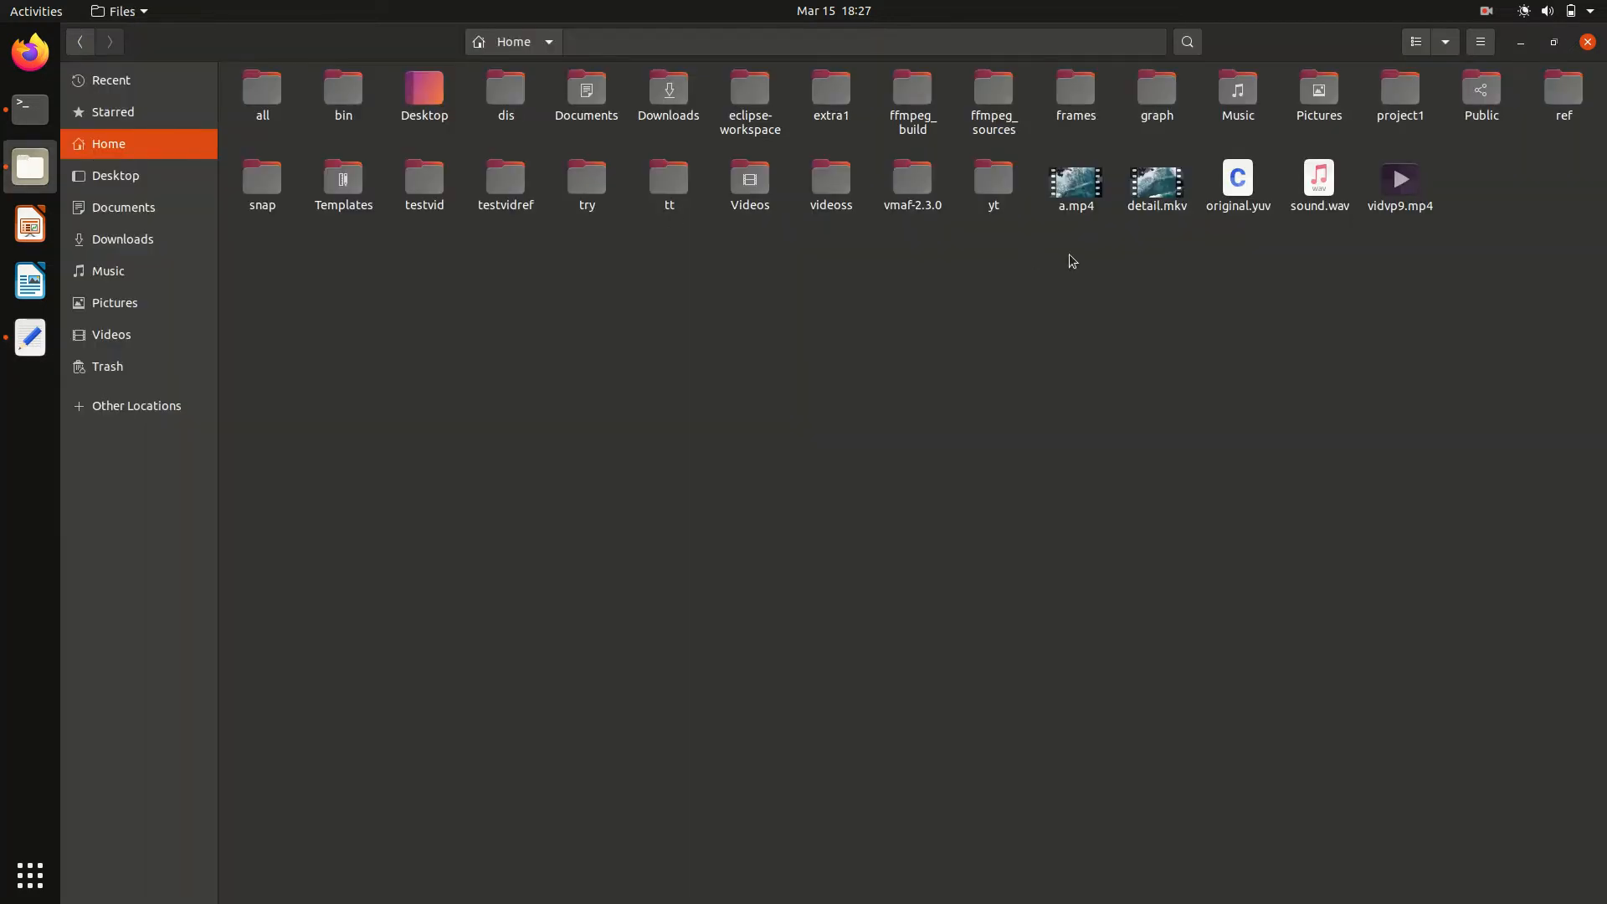
mouse_move(178, 326)
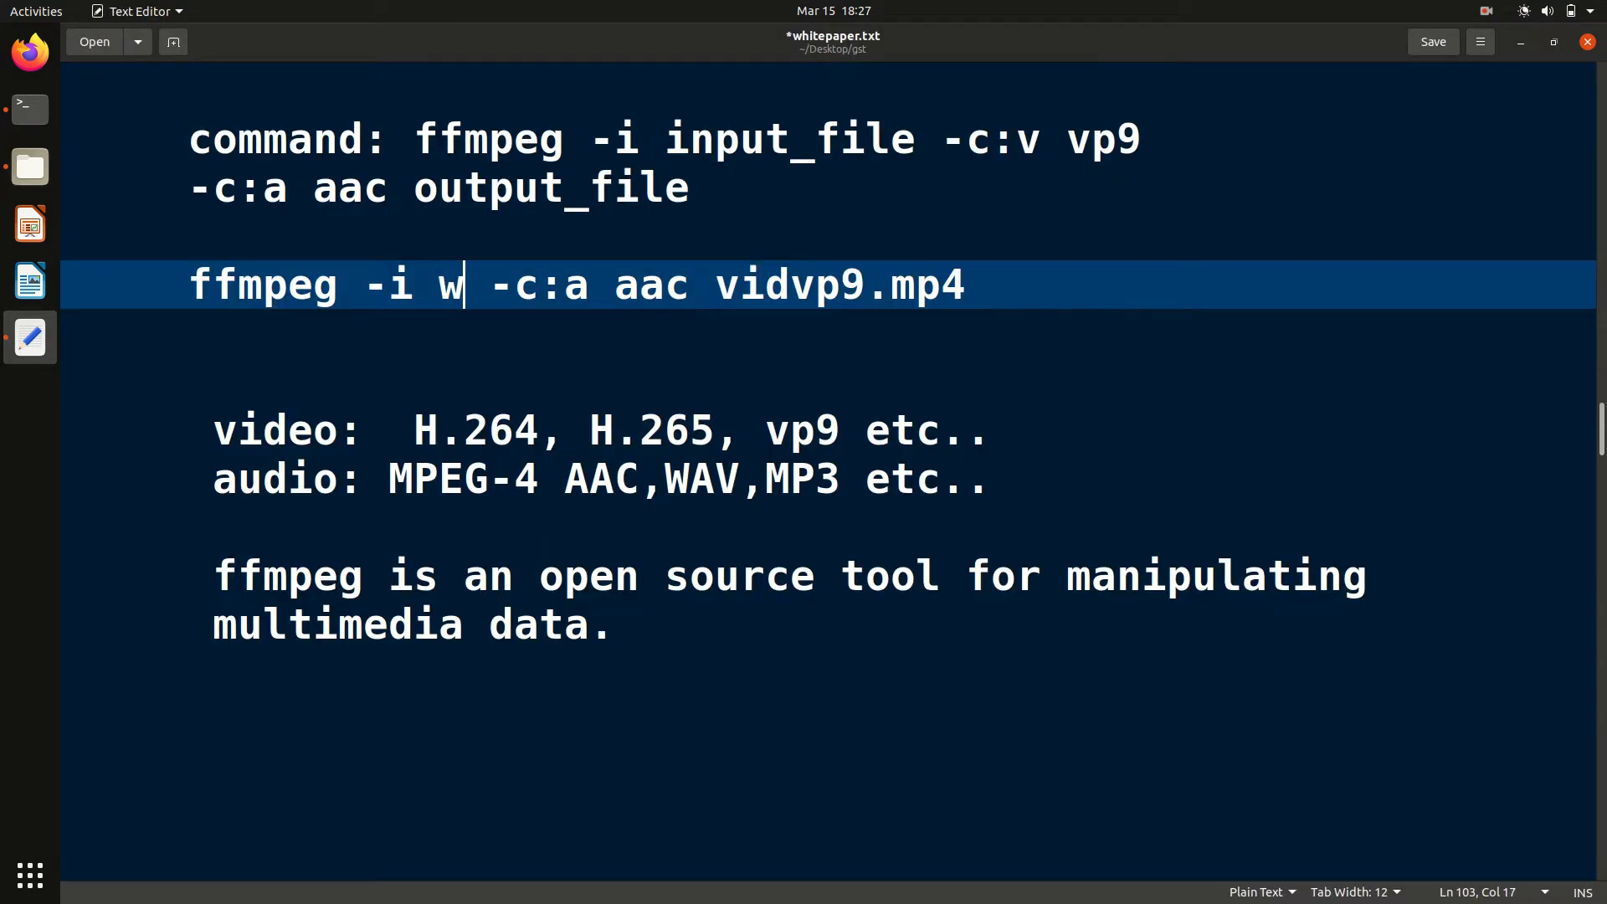
Edit the command to 'ffmpeg -i sound.wav -c:a aac vidvp9.mp3', then bring up Files
text(ound)
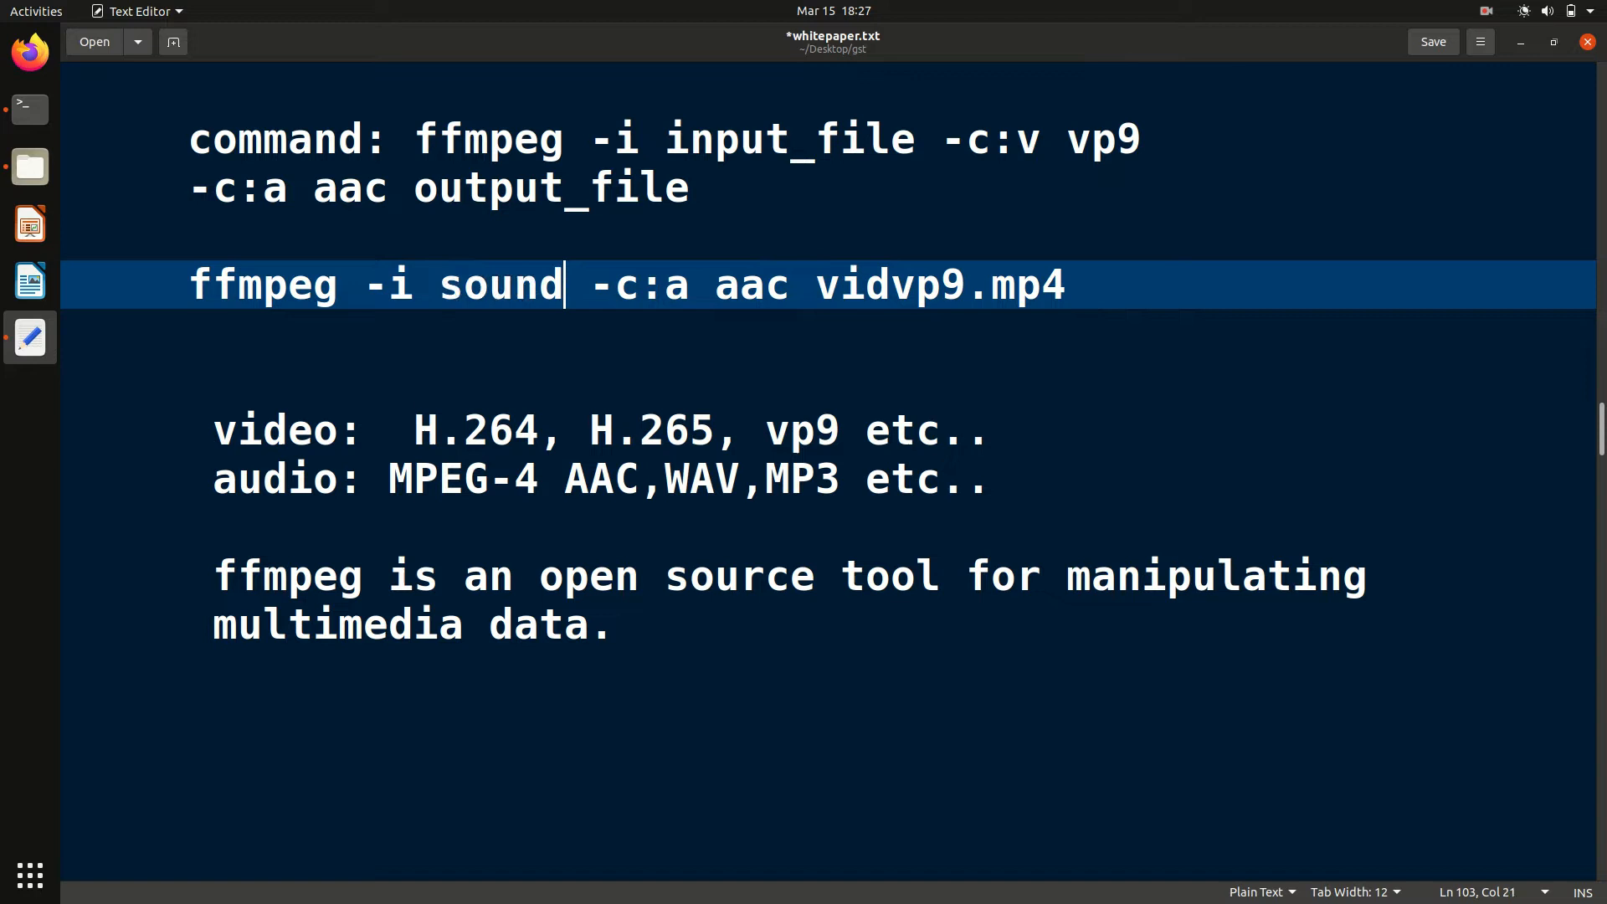
text(.wav)
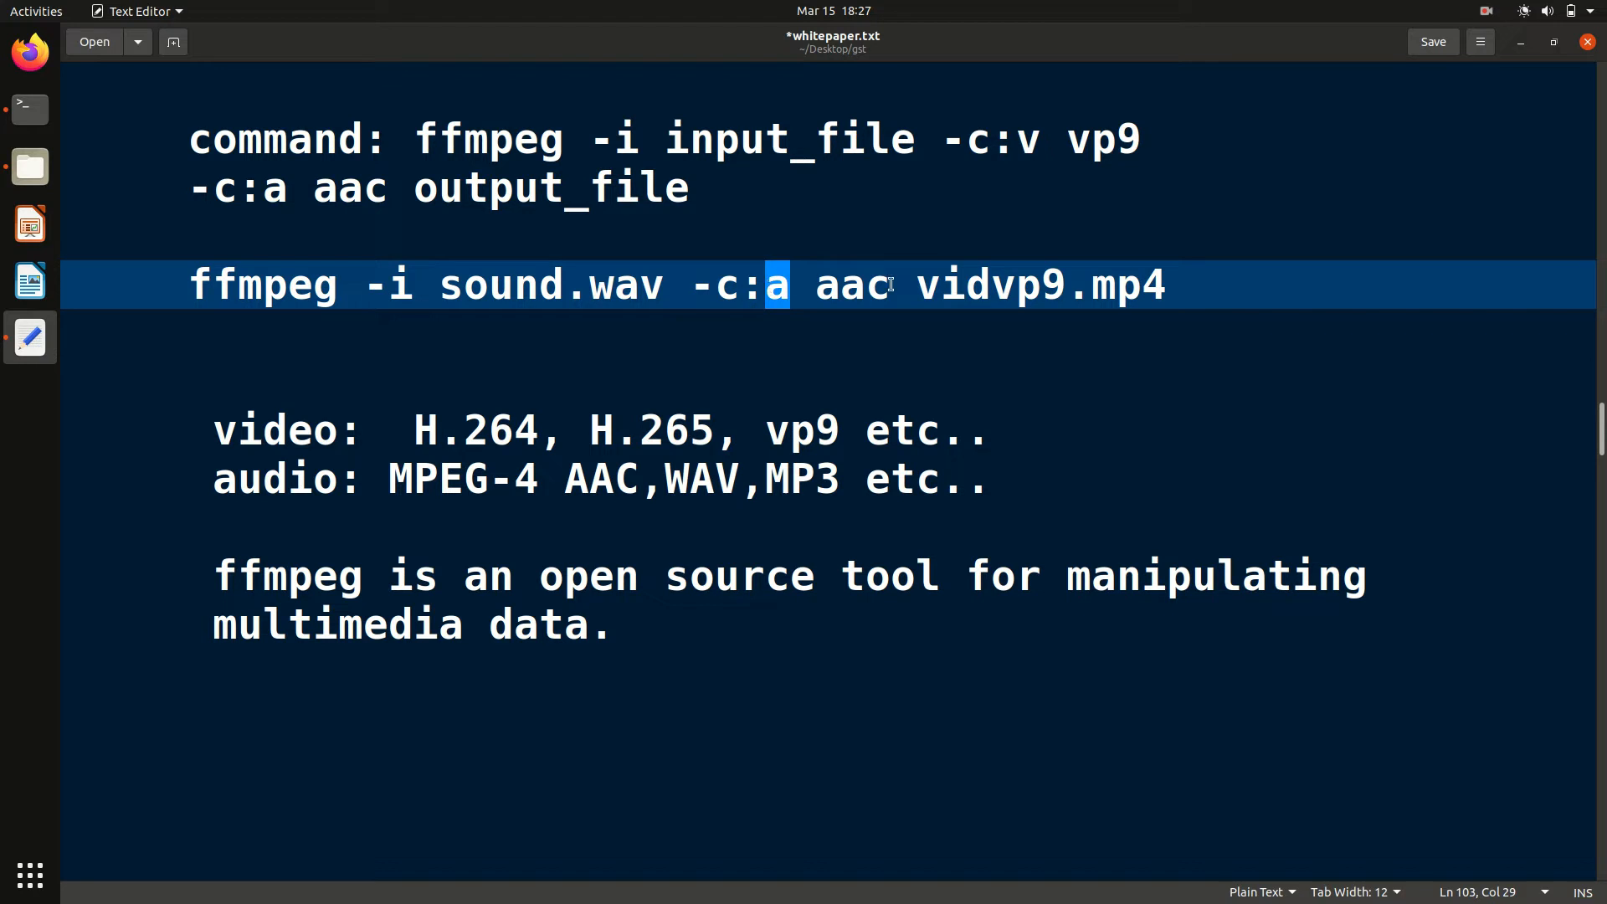
double_click(849, 284)
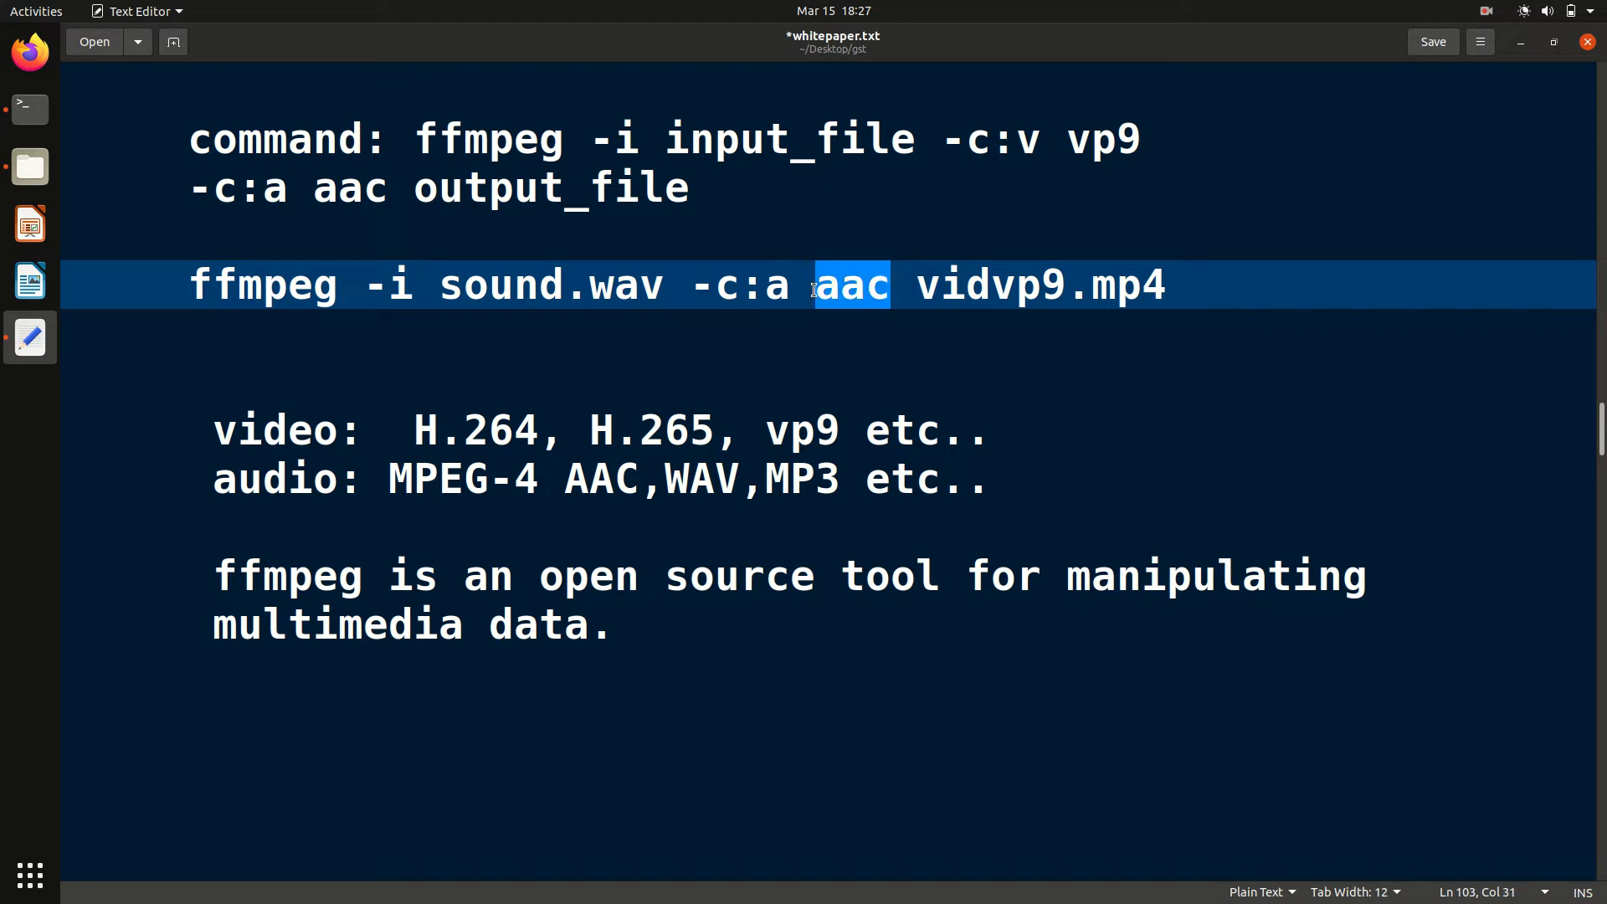
click(935, 285)
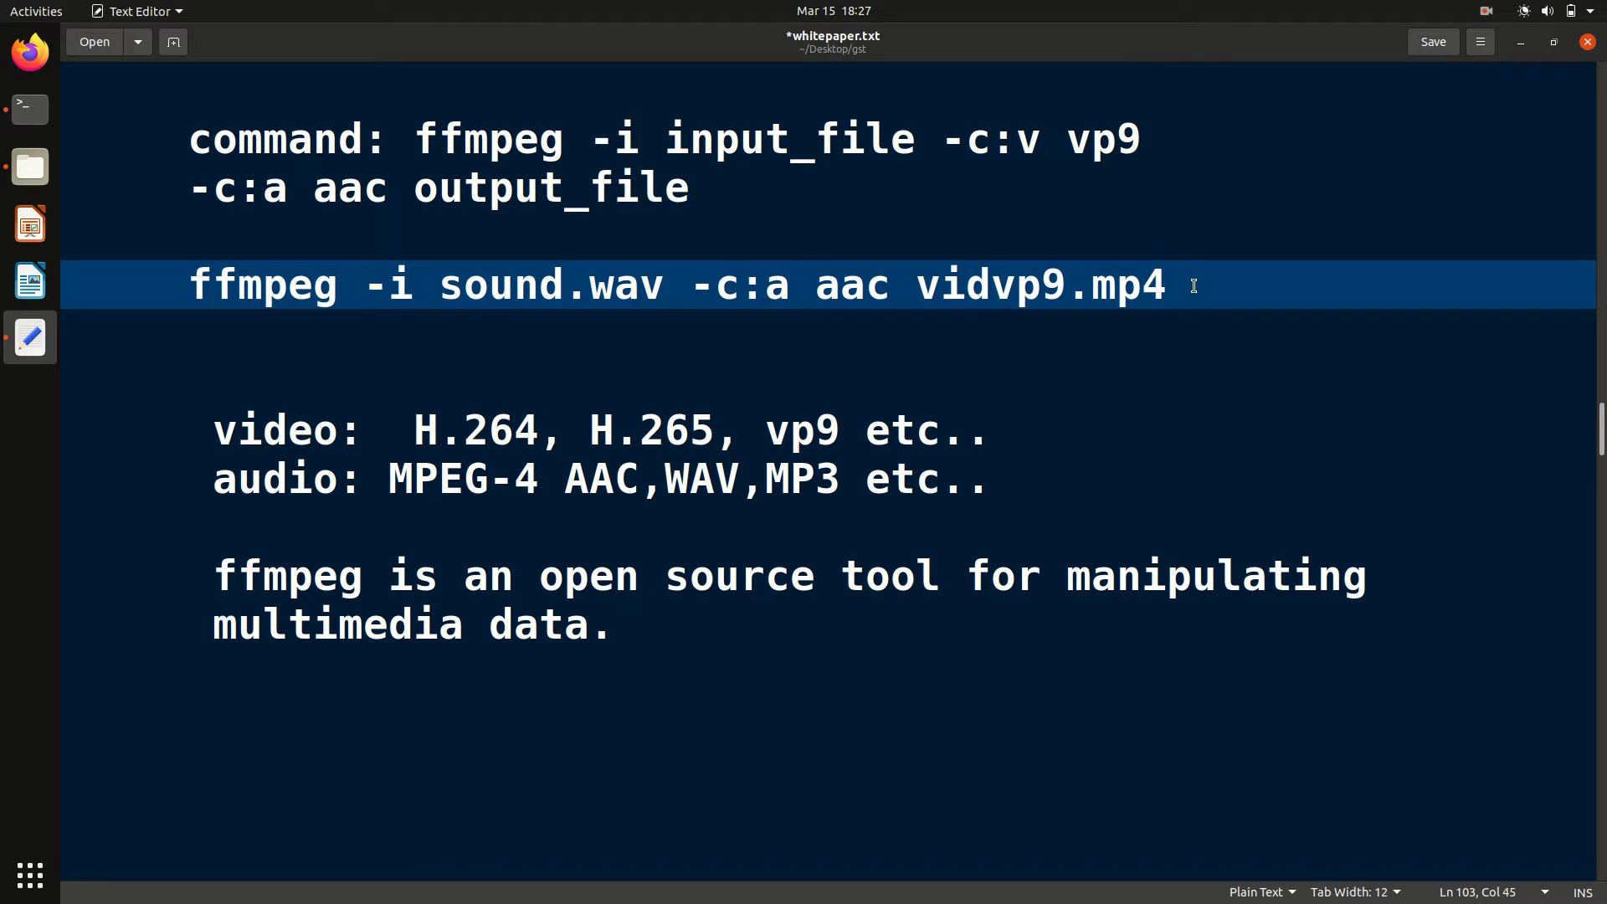
key(BackSpace)
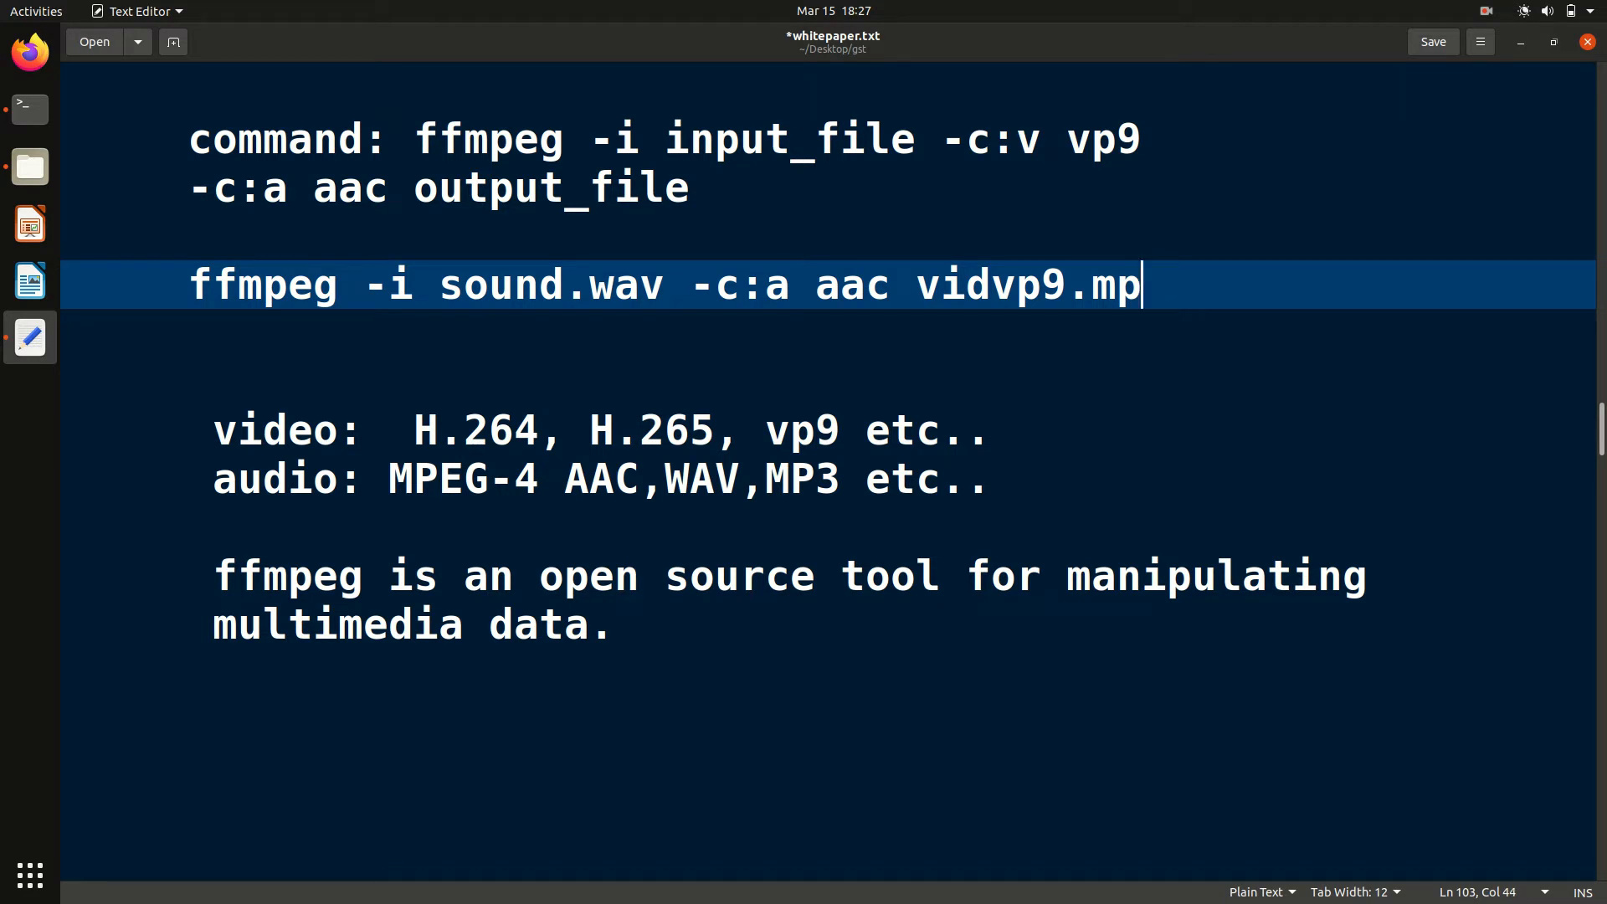
text(3)
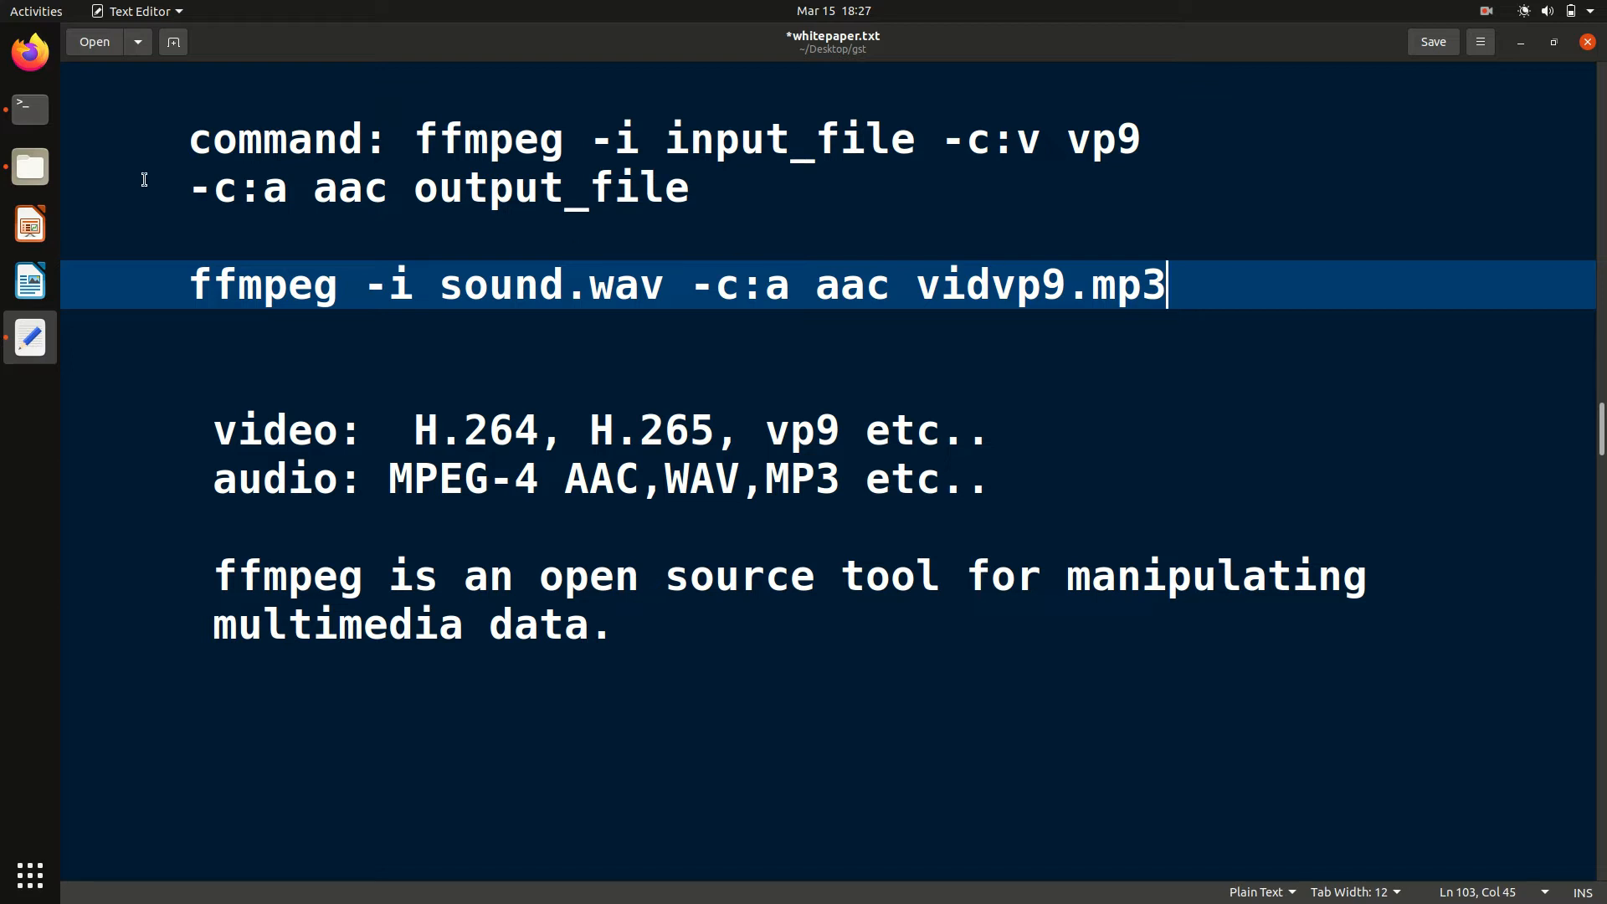
click(26, 109)
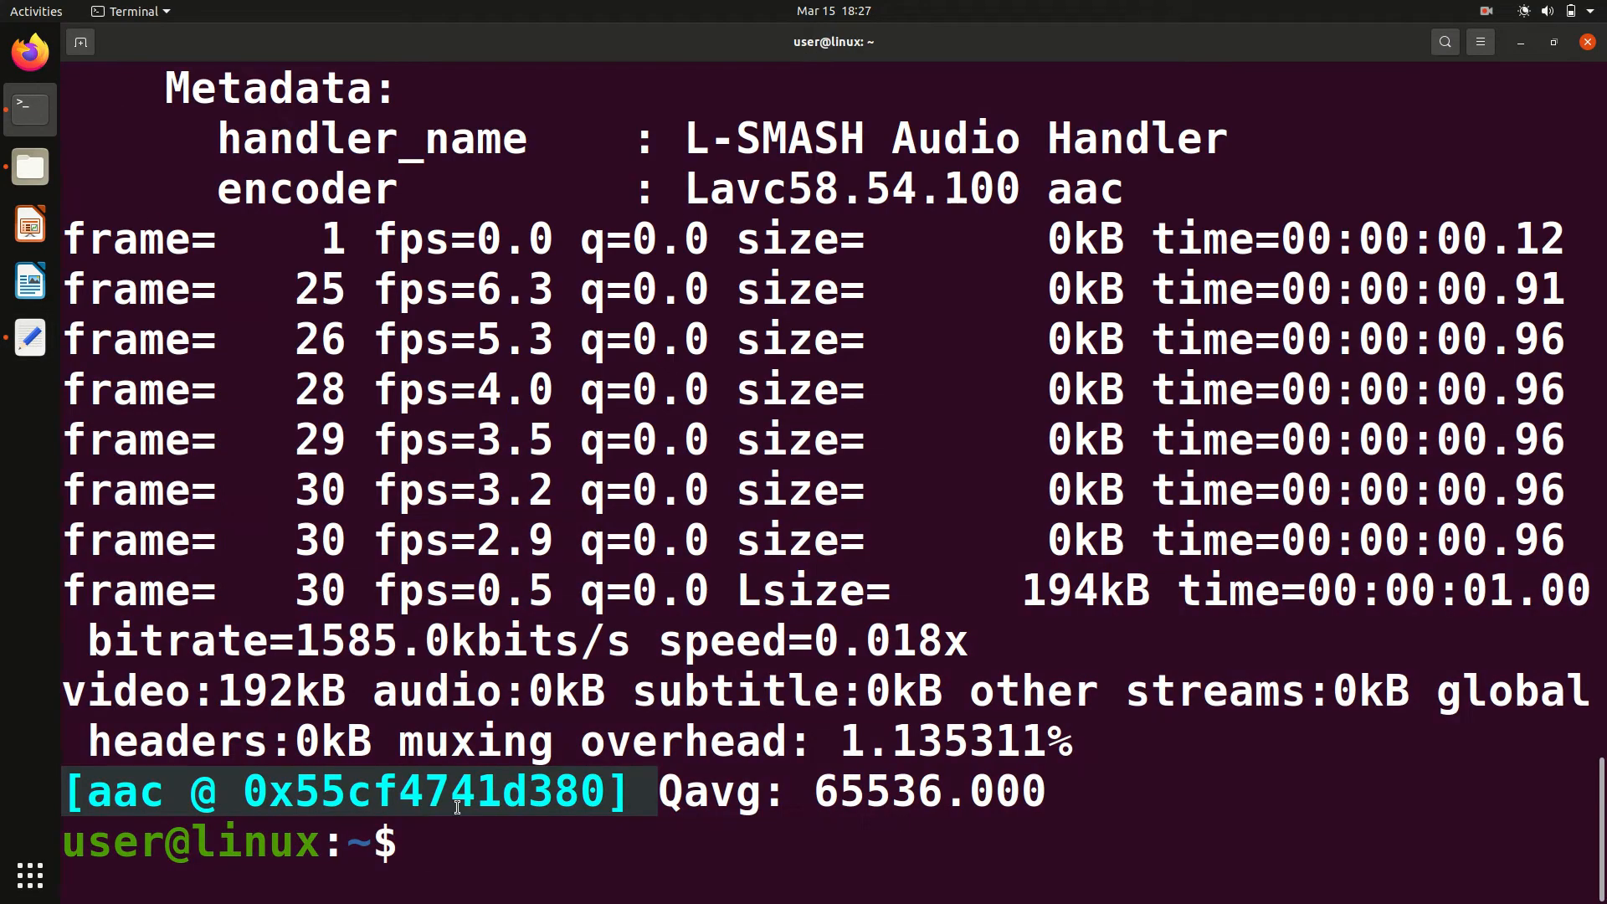
click(28, 166)
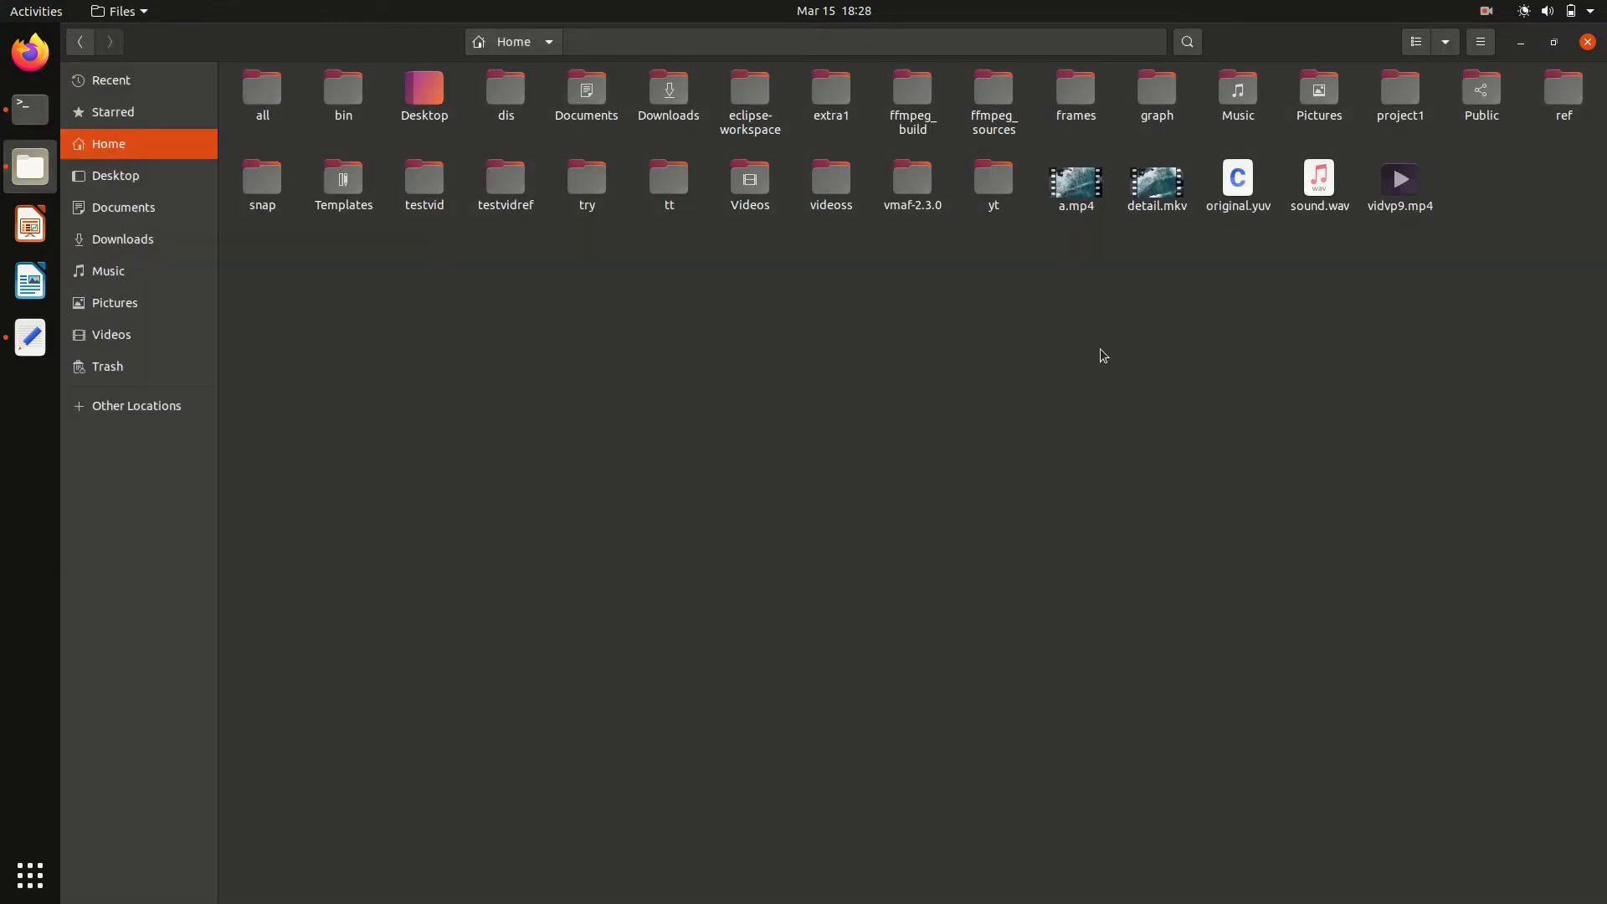
Check vidvp9.mp4 shows VP9 3840×2160 video and MPEG-4 AAC stereo audio
click(1398, 184)
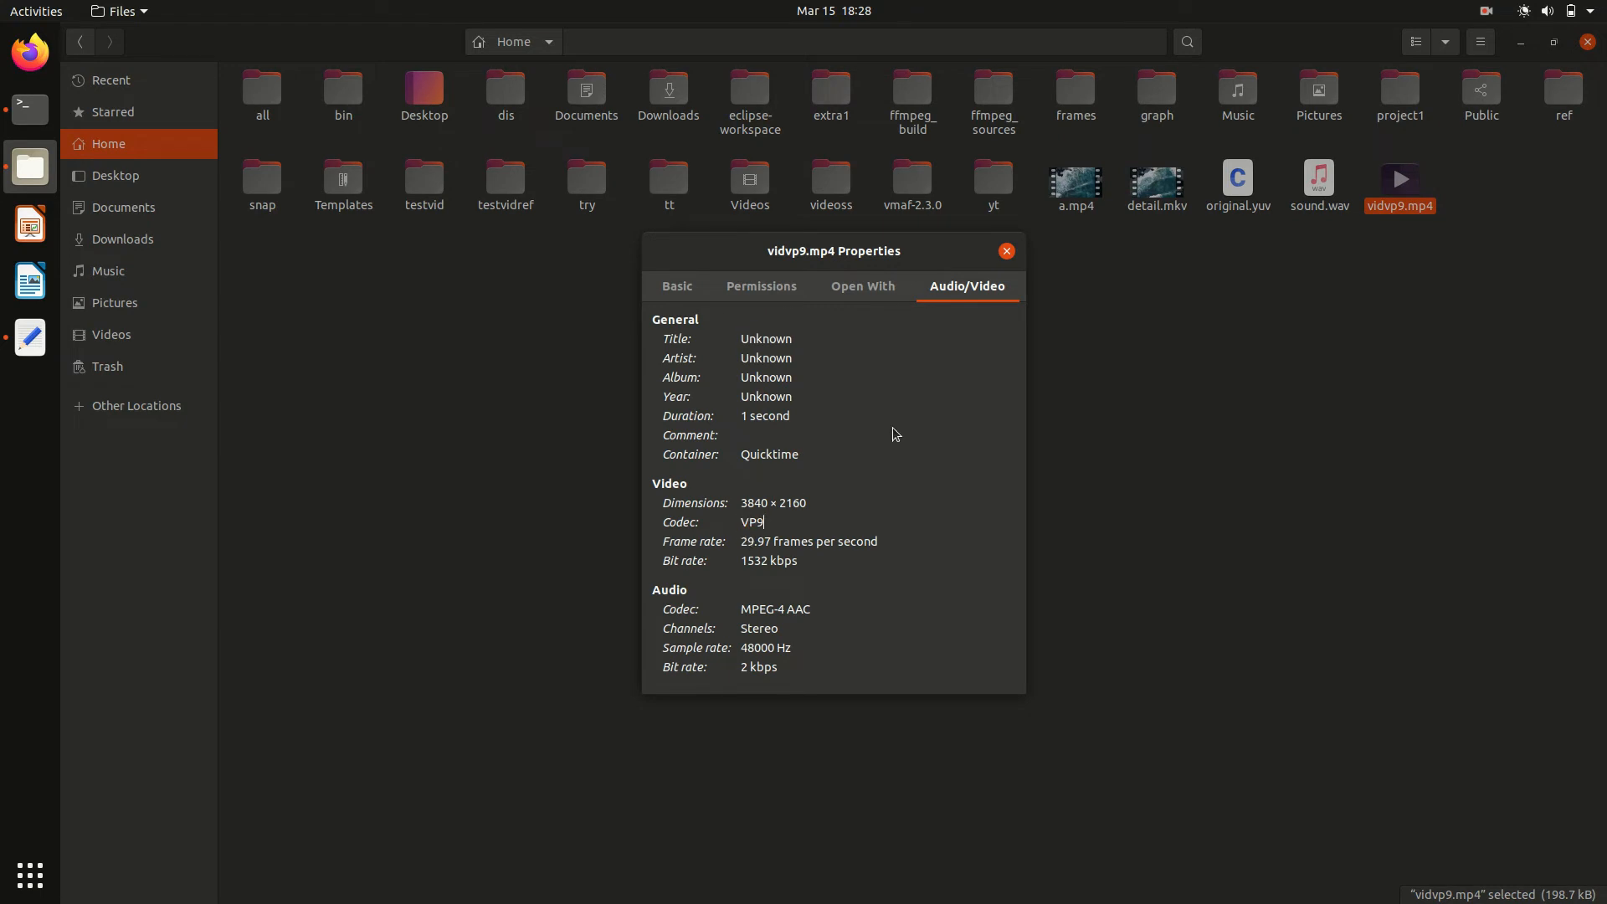
mouse_move(970, 391)
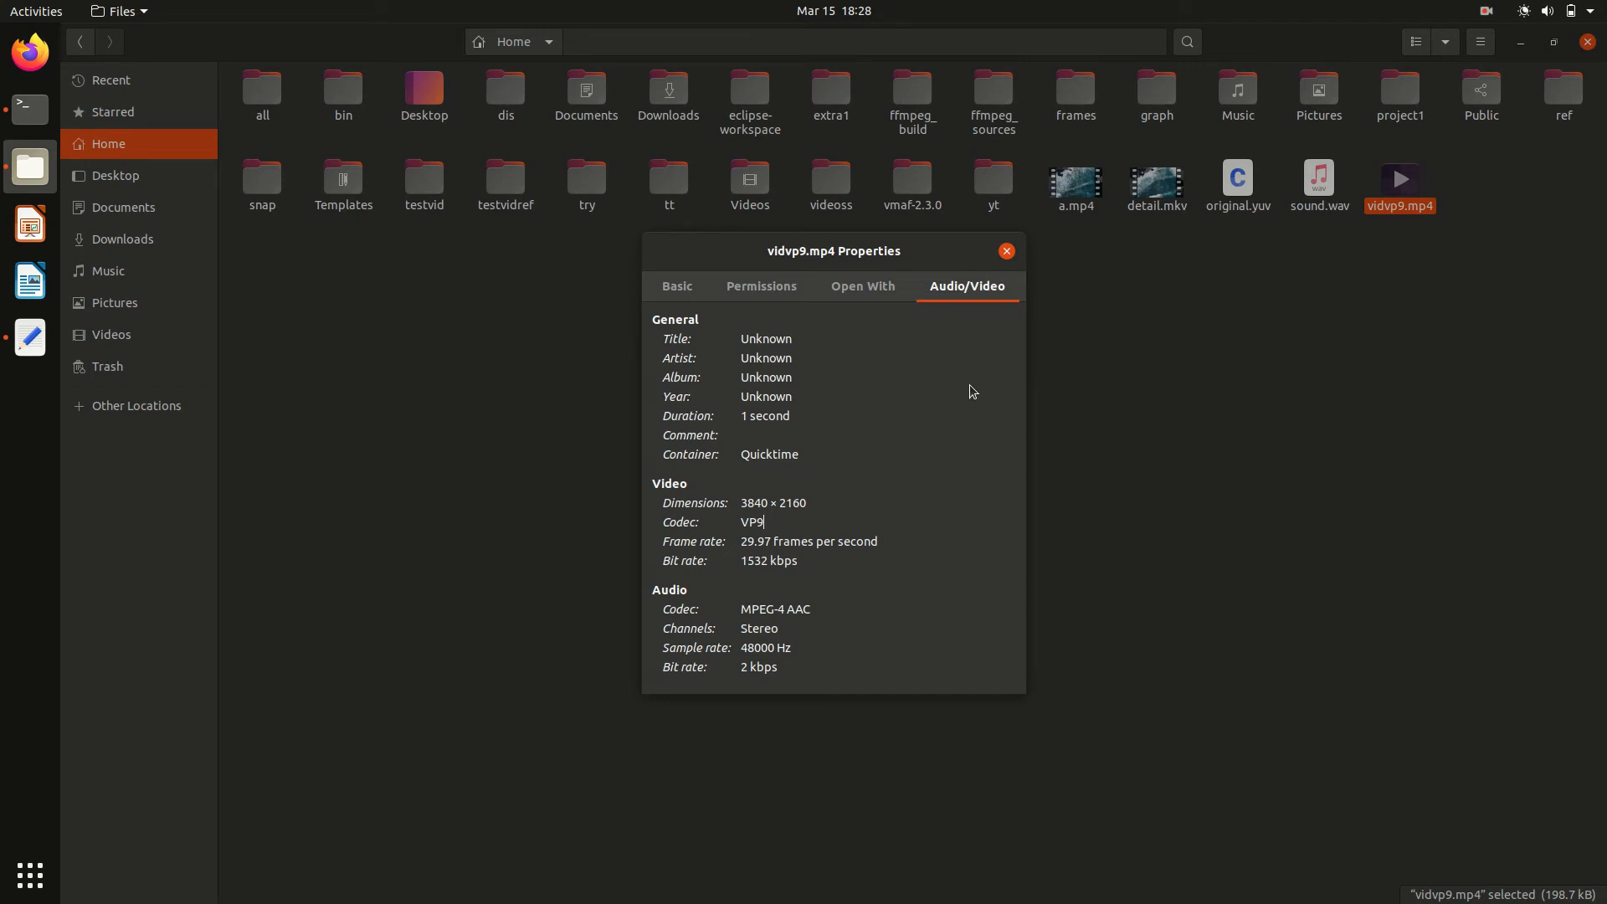
mouse_move(983, 327)
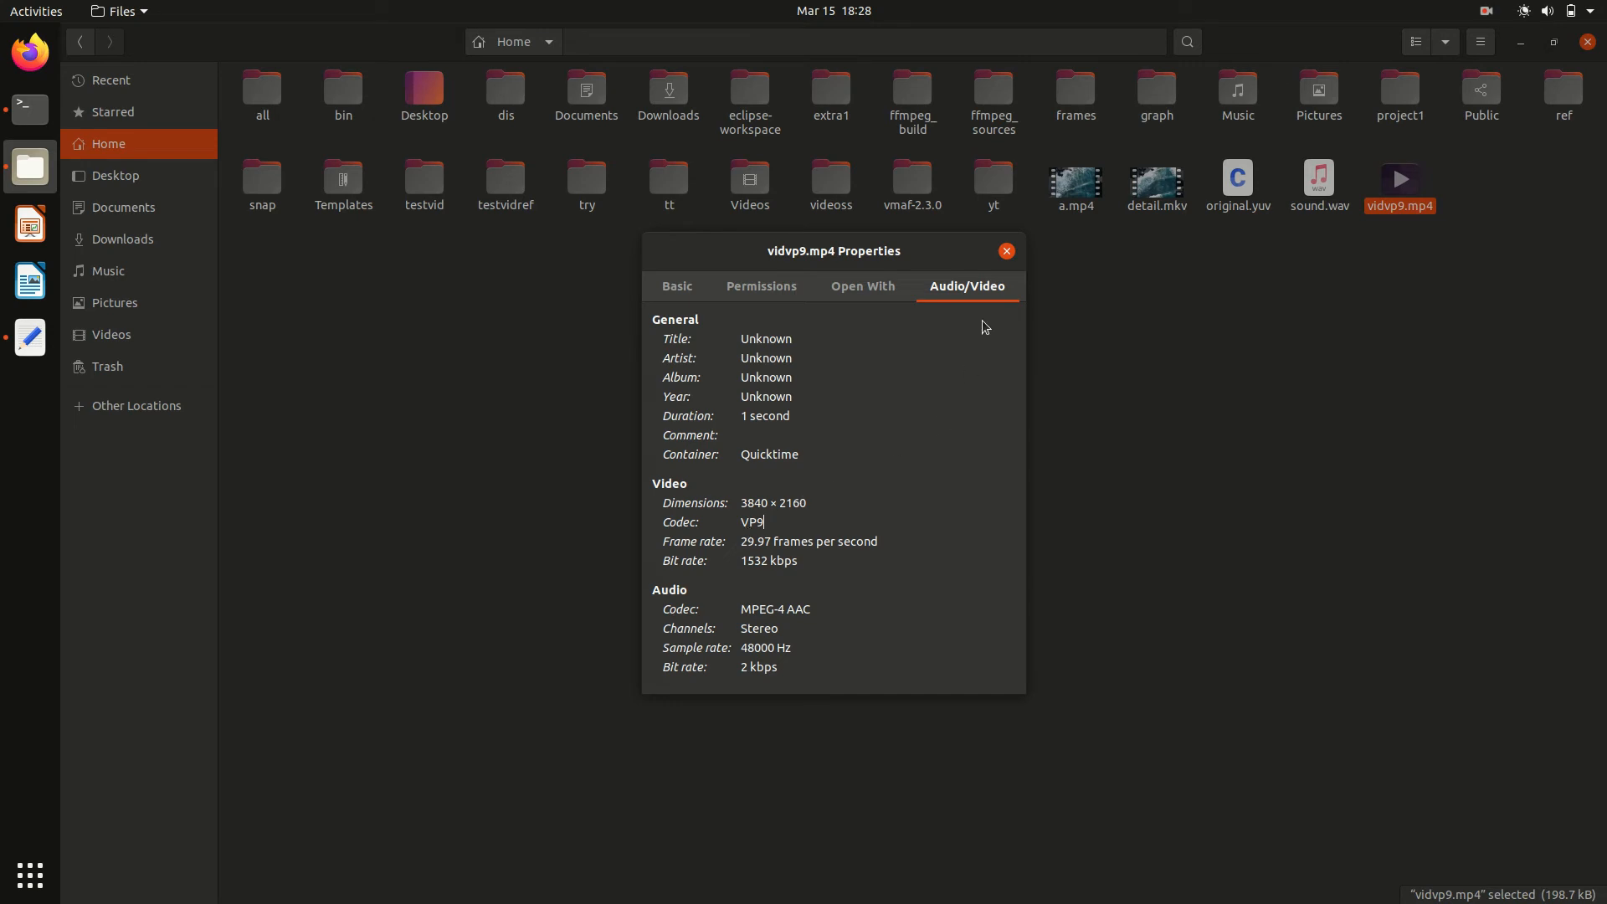
click(1004, 251)
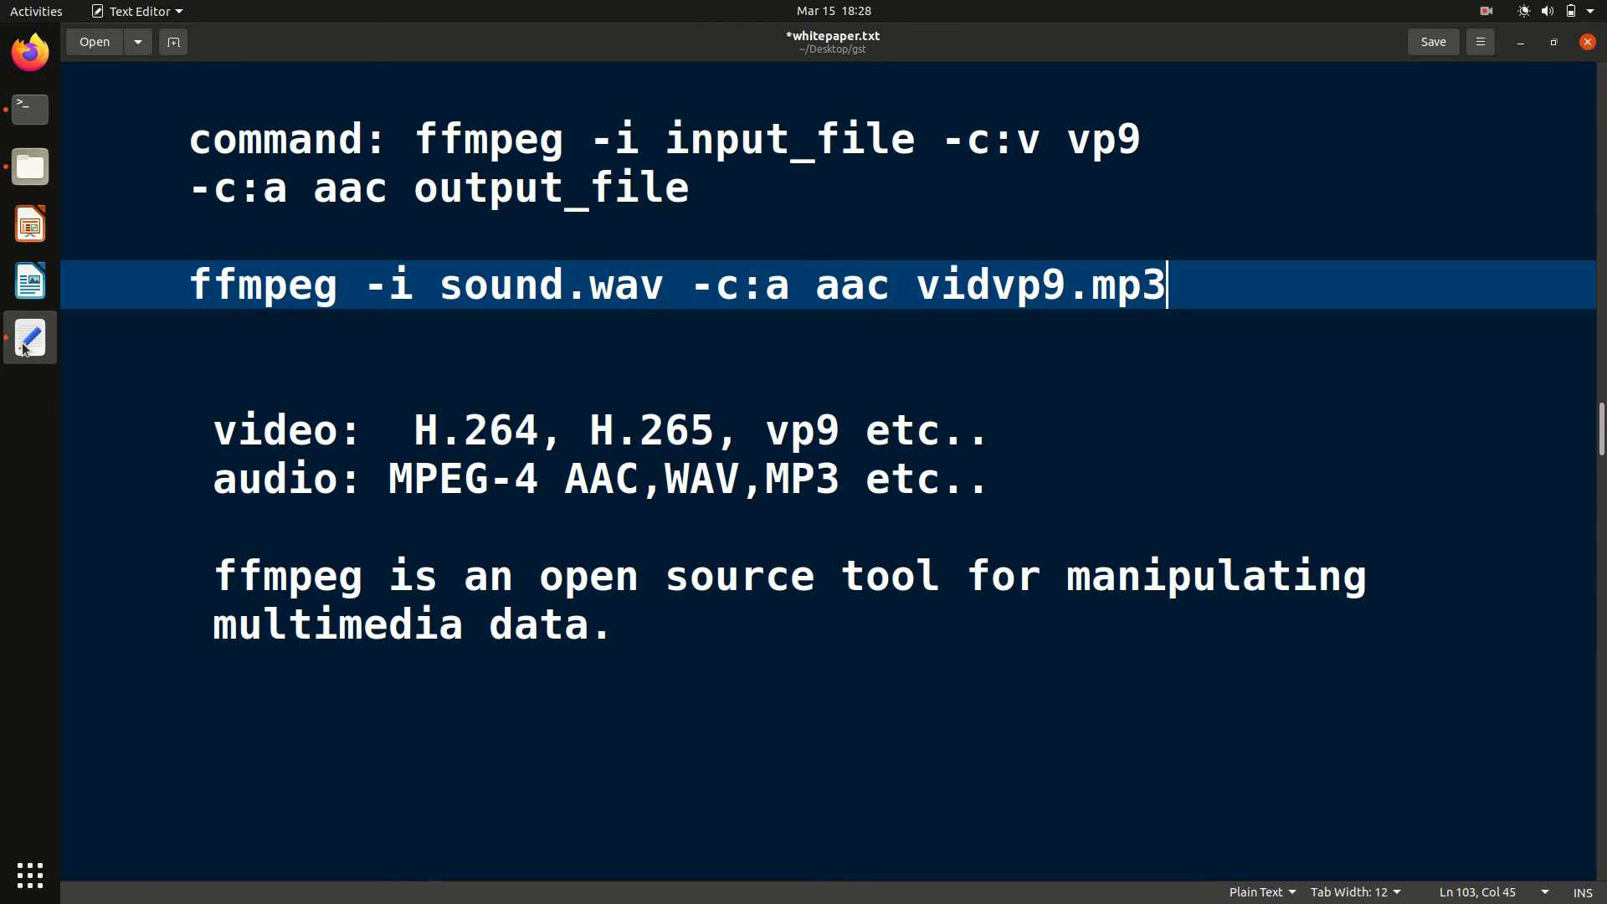
mouse_move(633, 282)
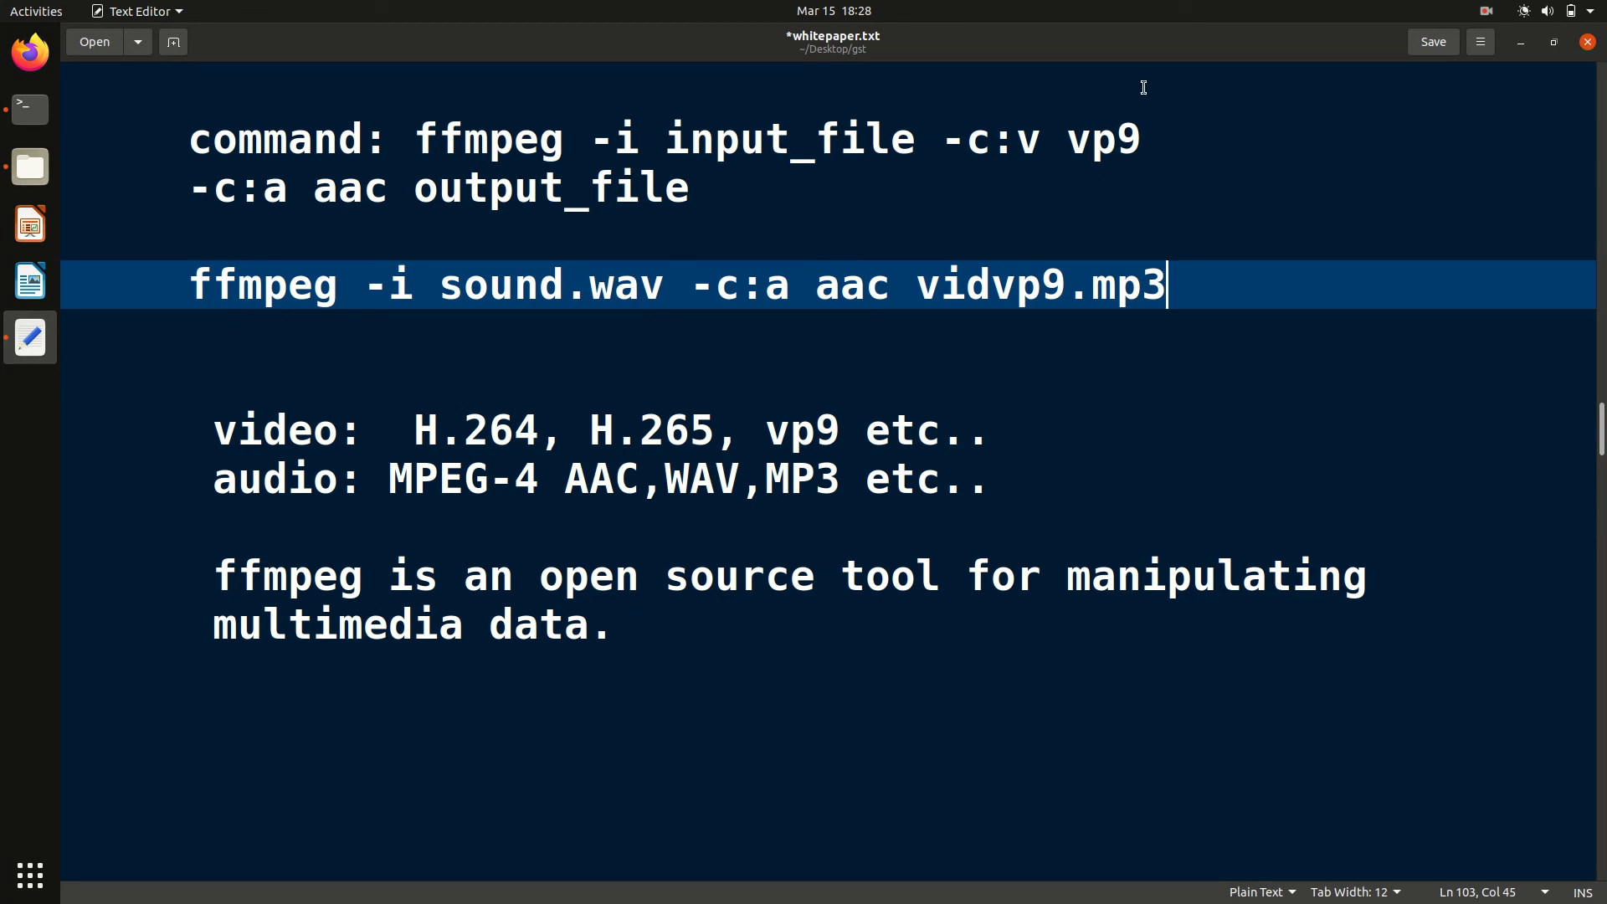
click(1485, 11)
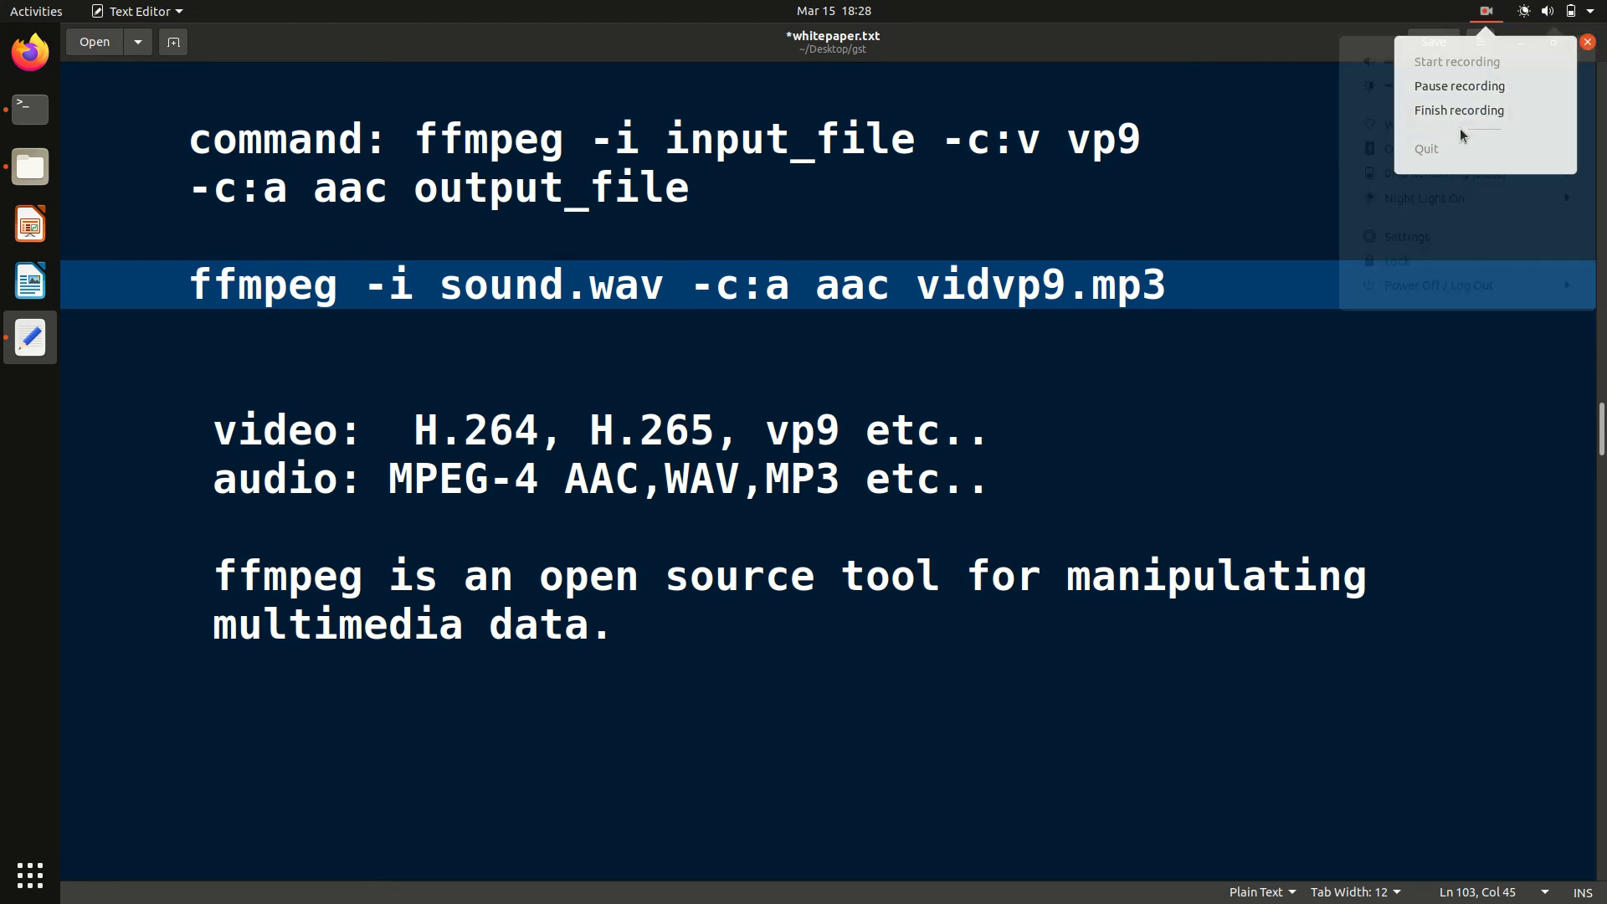
mouse_move(1457, 111)
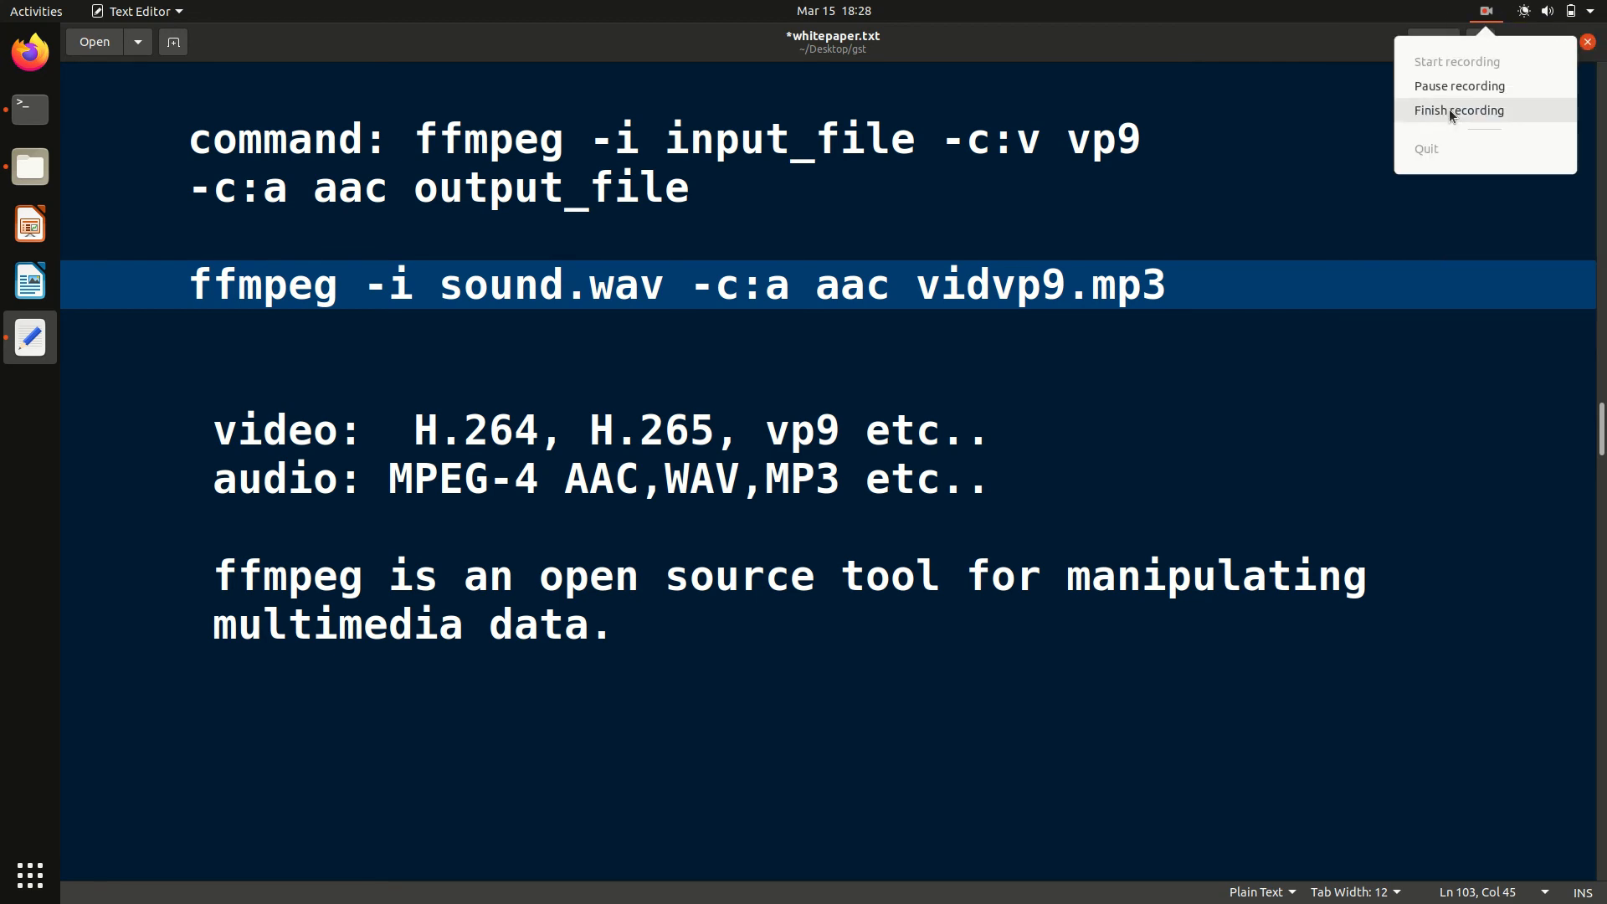